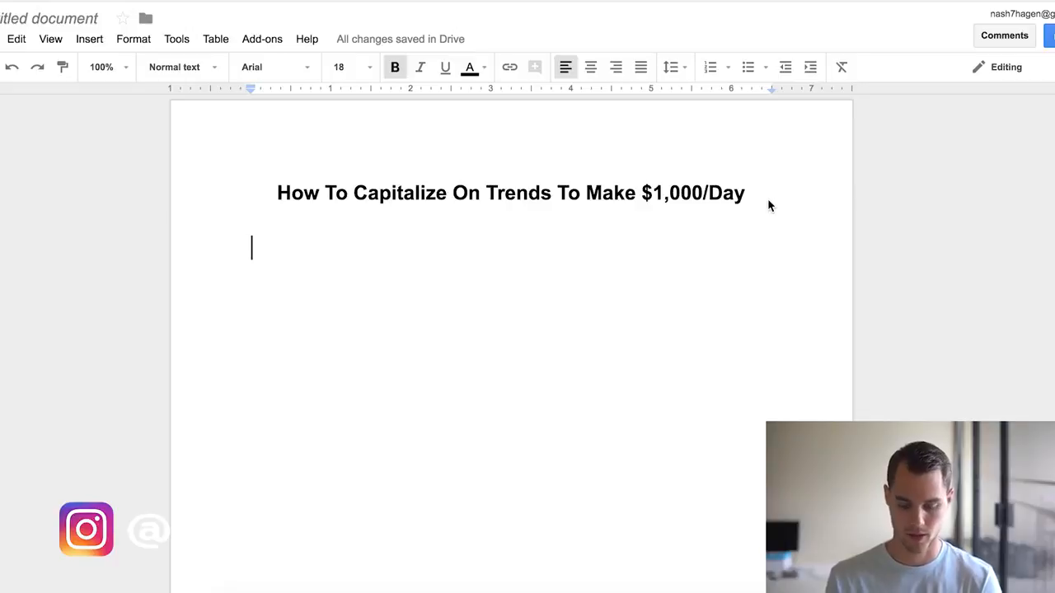
- Type numbered items 'Identify the trend' and 'Identify some tshirt designs that we can sell'
left_click(710, 67)
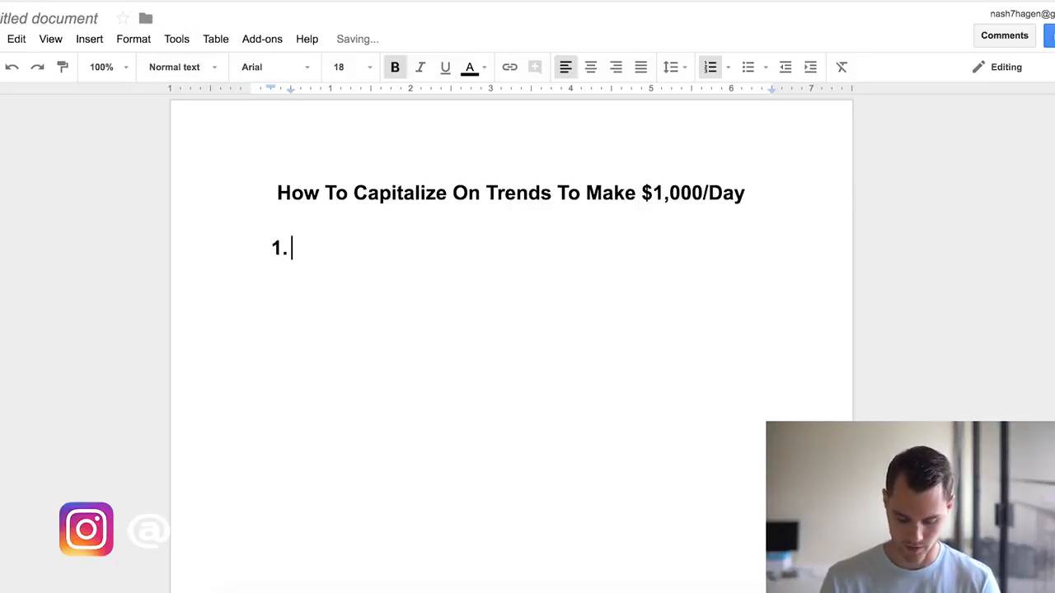
type("Identify t")
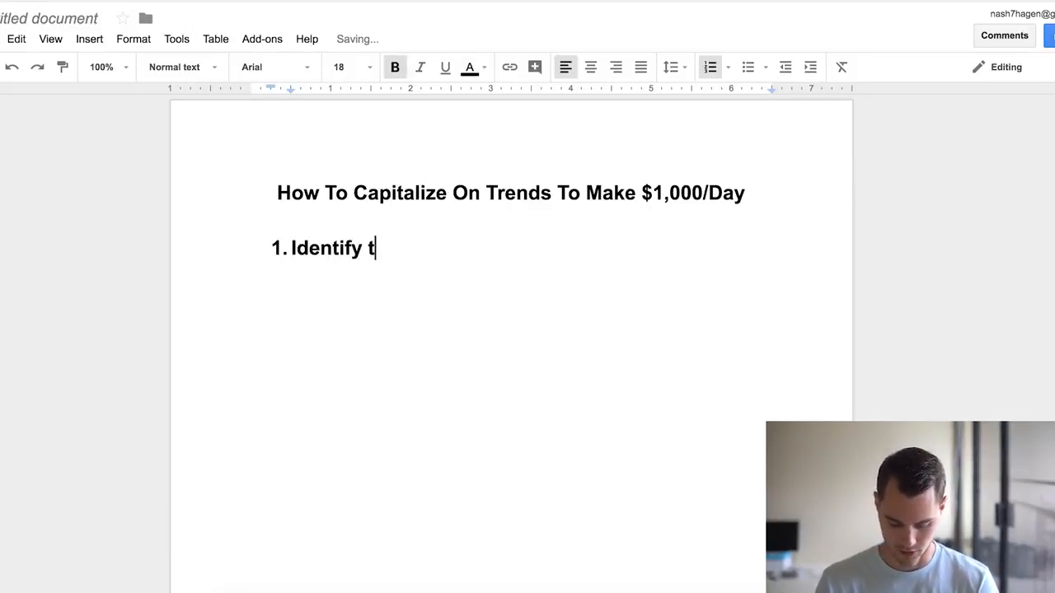
type("he trend")
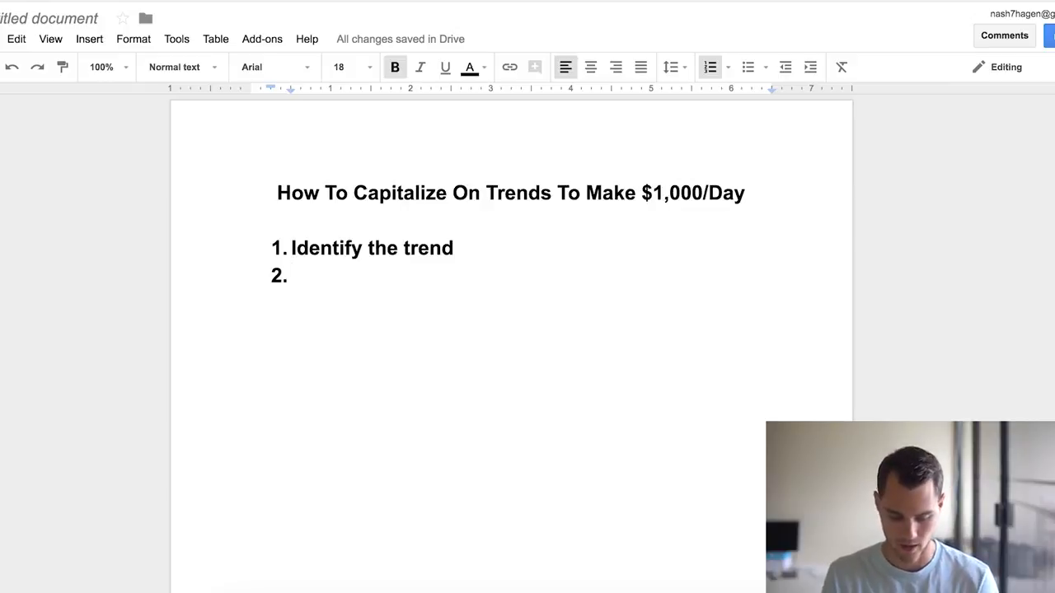
type("Id")
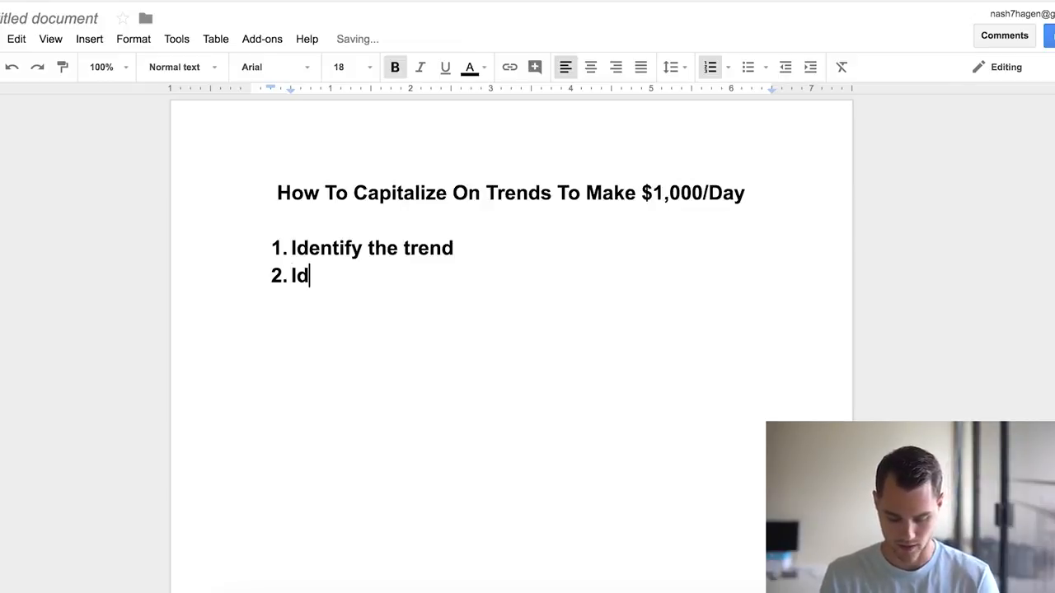
type("entify some t")
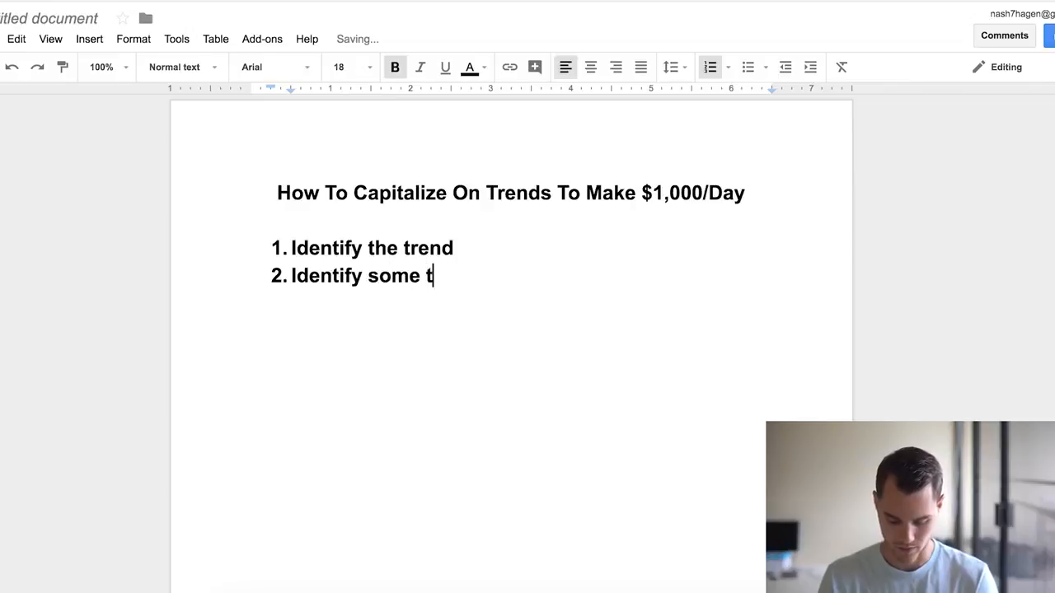
type("shirt designs that we")
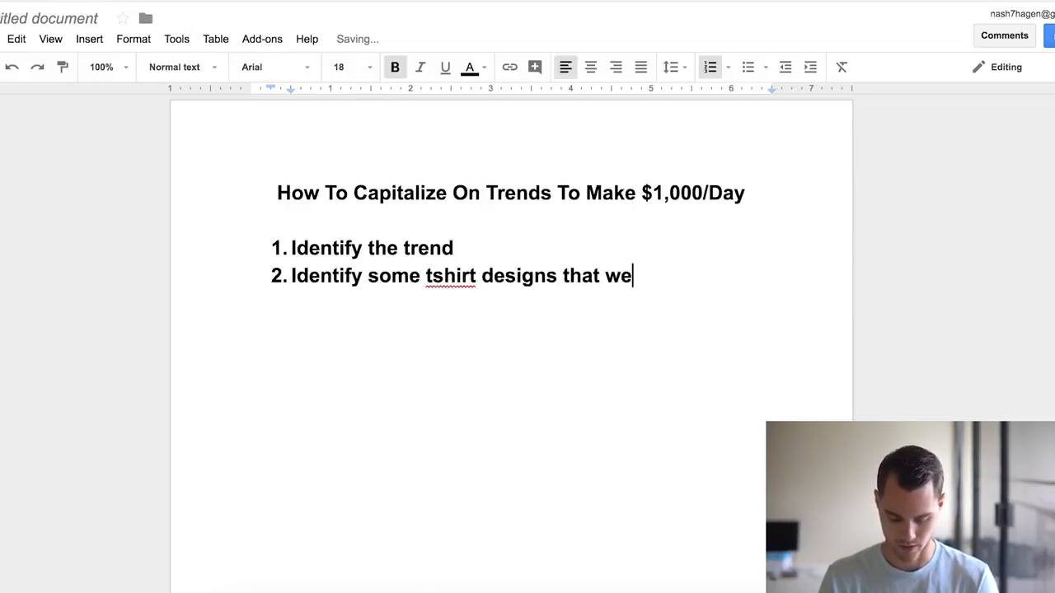
type("can se")
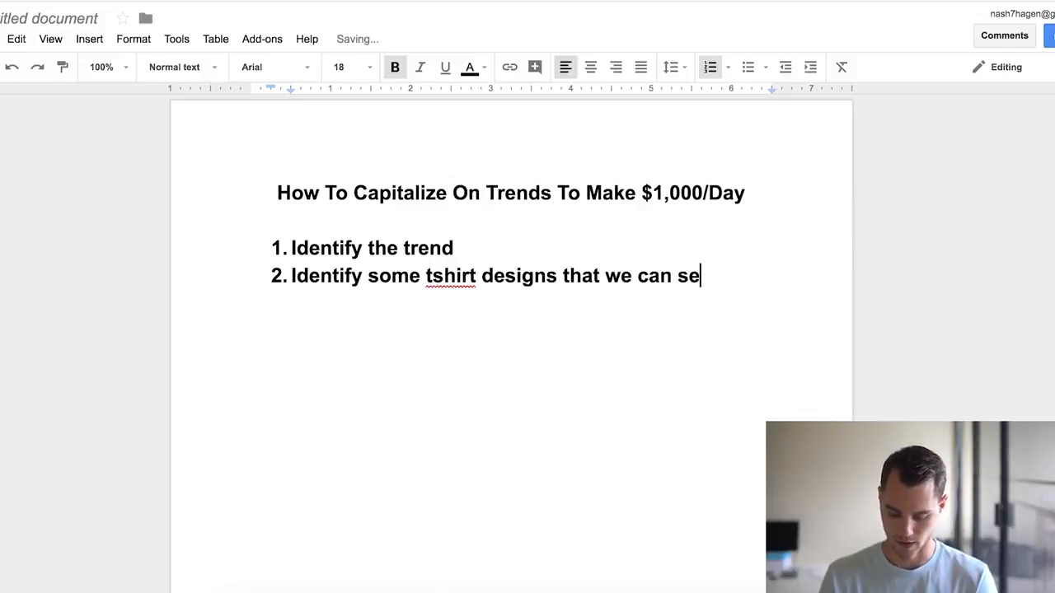
type("ll")
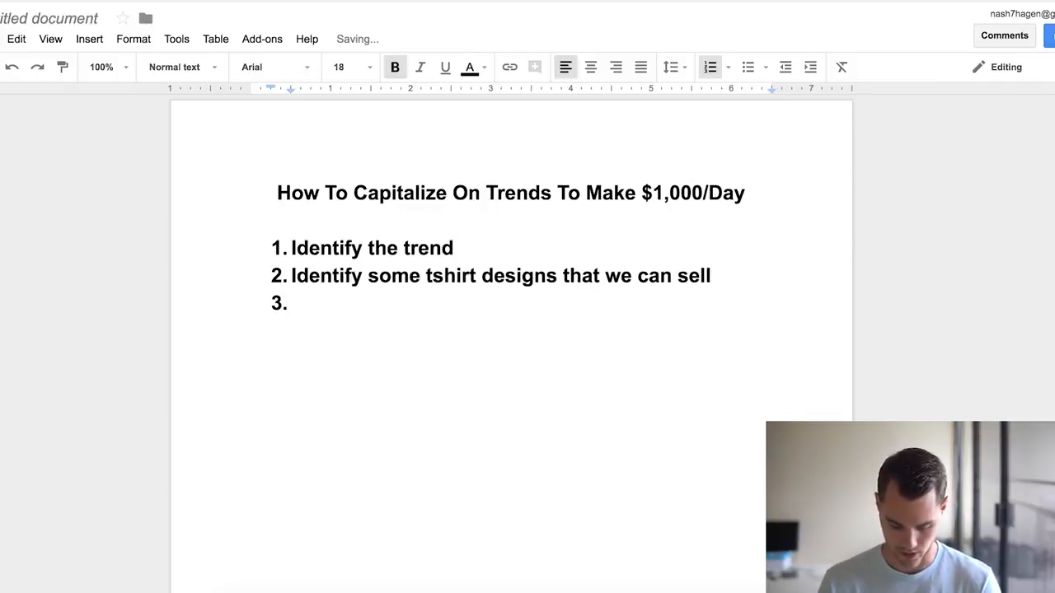
- Type list item 3 'Marketing to the perfectly targetted audience'
type("Marketin to the perfe")
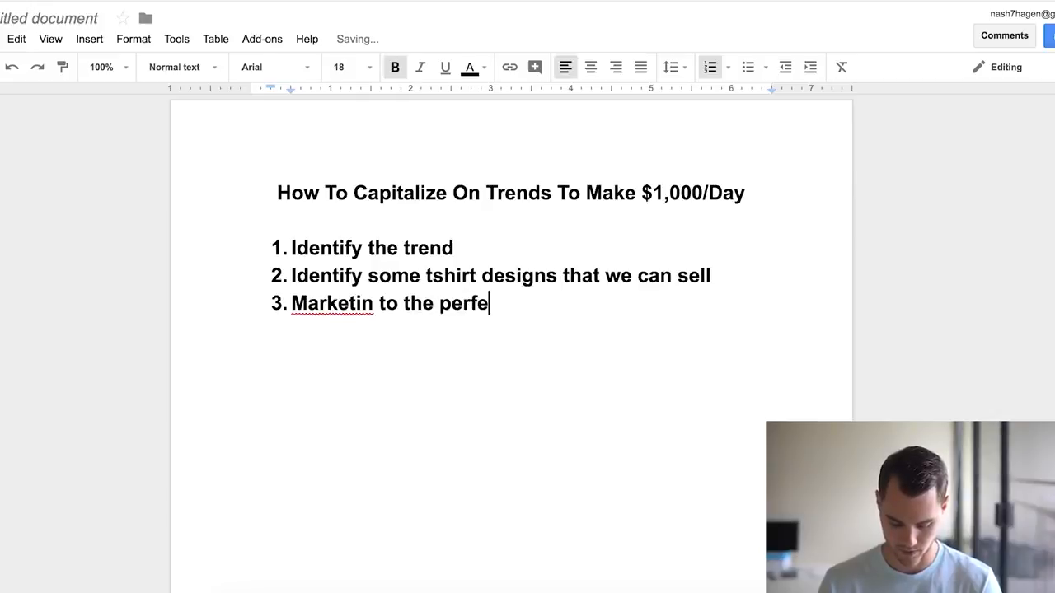
type("ctly")
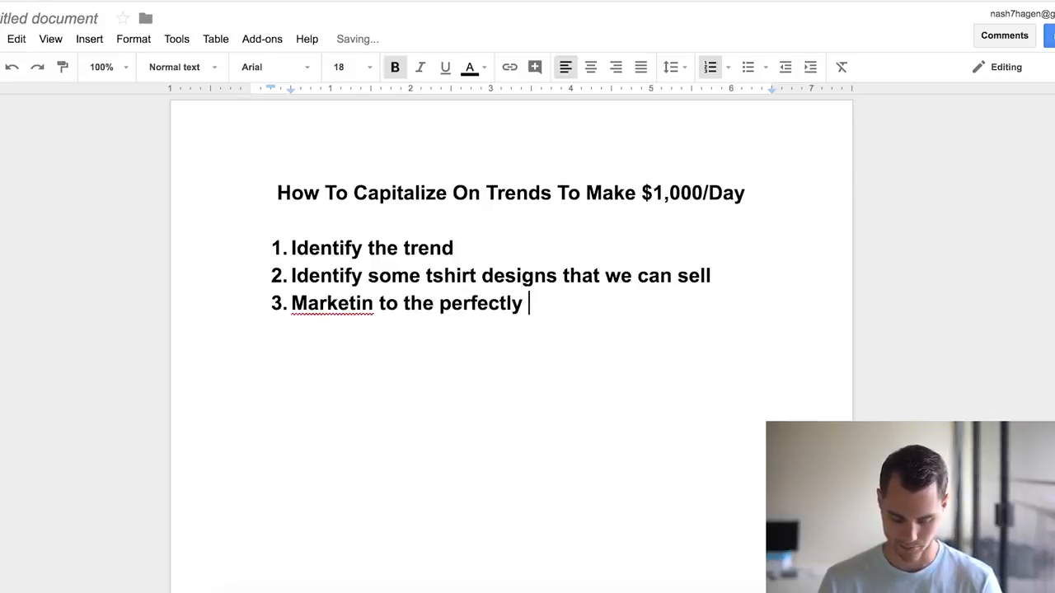
type("t")
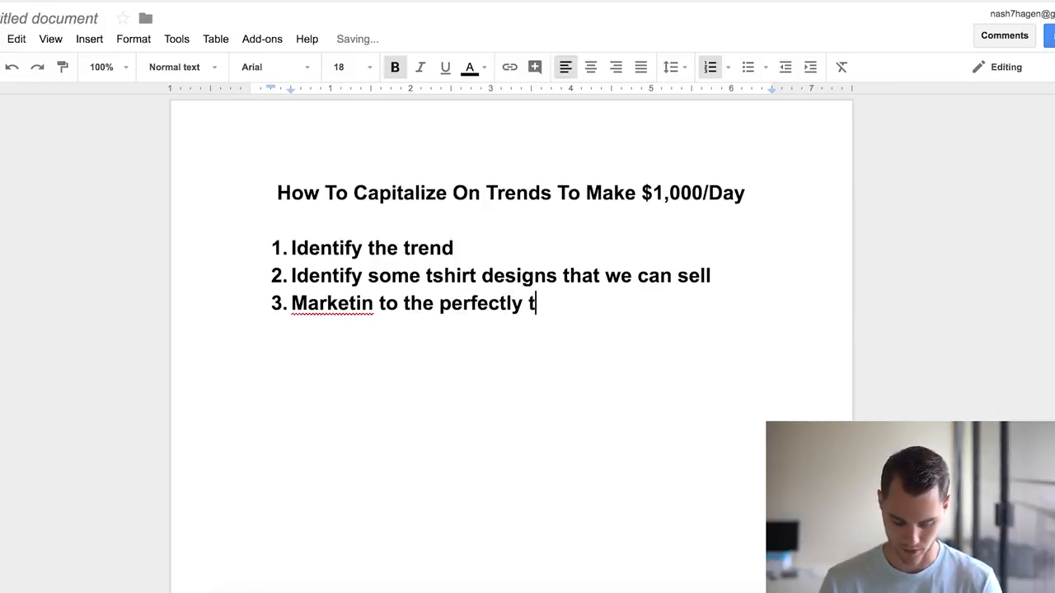
type("argetted audience")
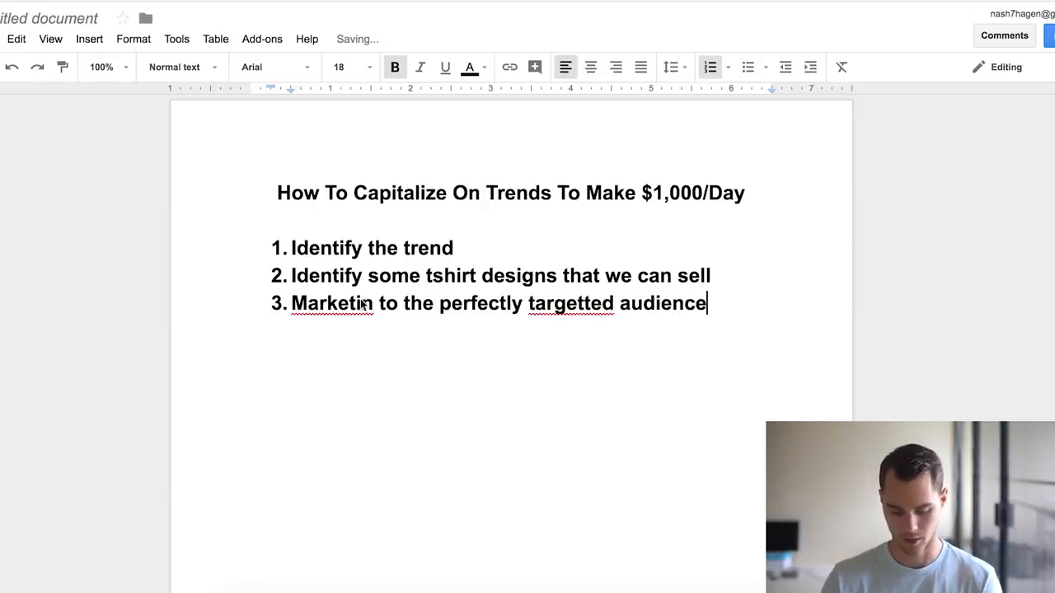
type("g")
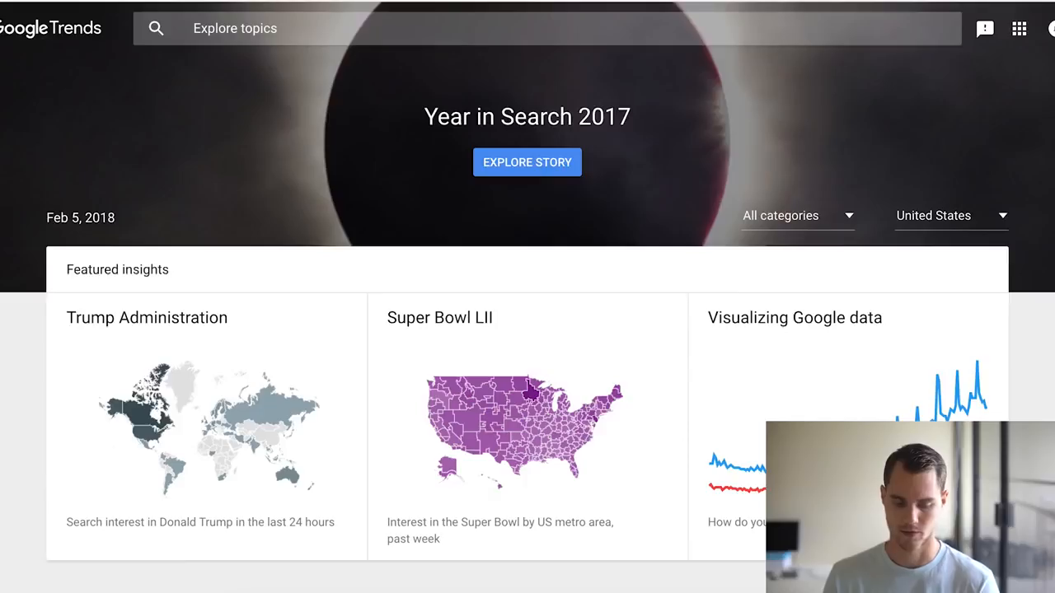
mouse_move(408, 197)
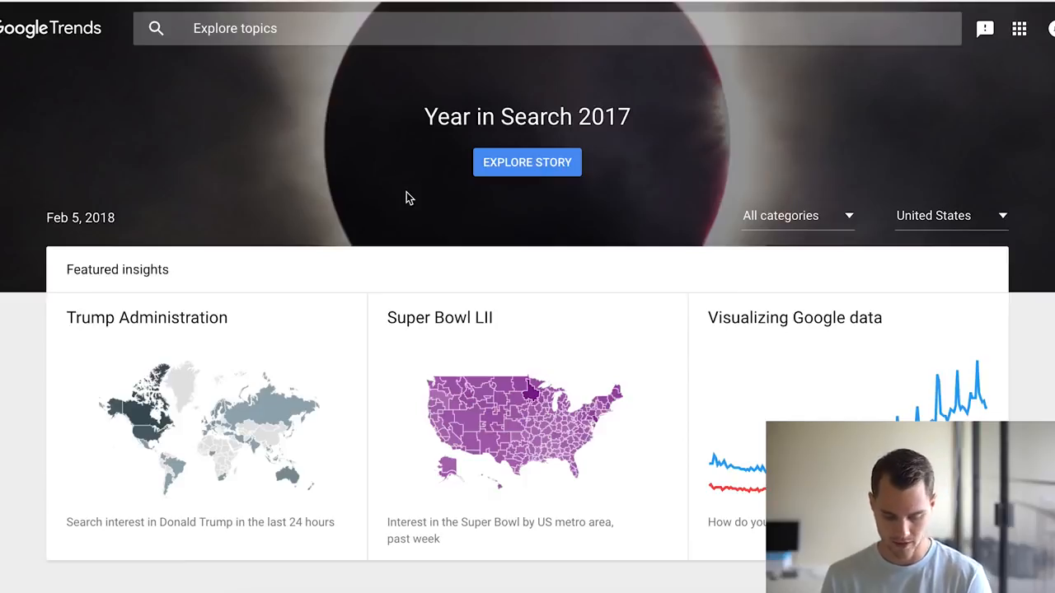
- Scroll down through dozens of topics in the 24-hour trending searches list
scroll("down", 3)
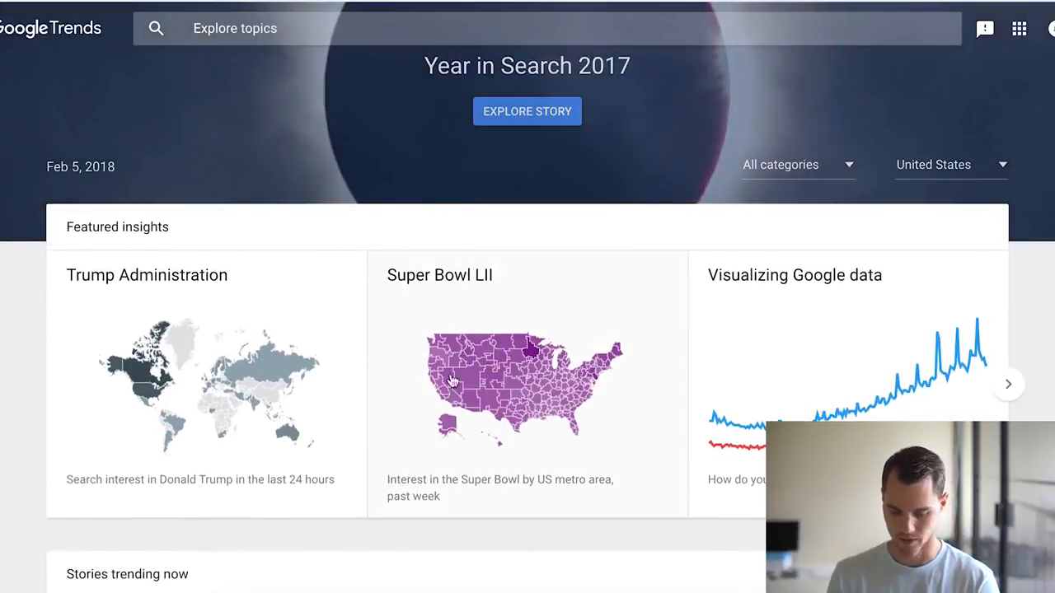
scroll("down", 3)
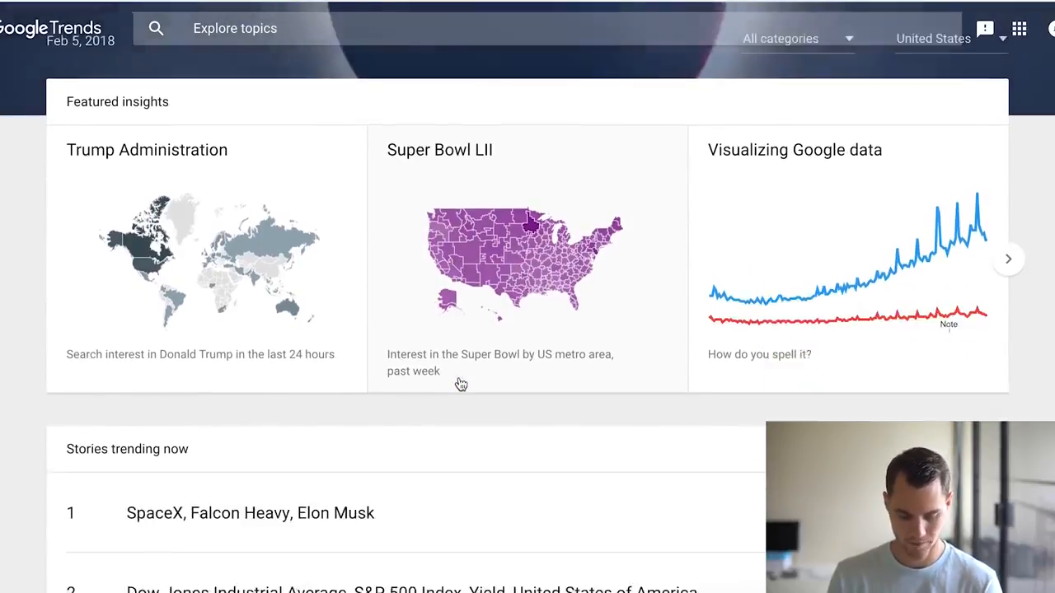
scroll("down", 3)
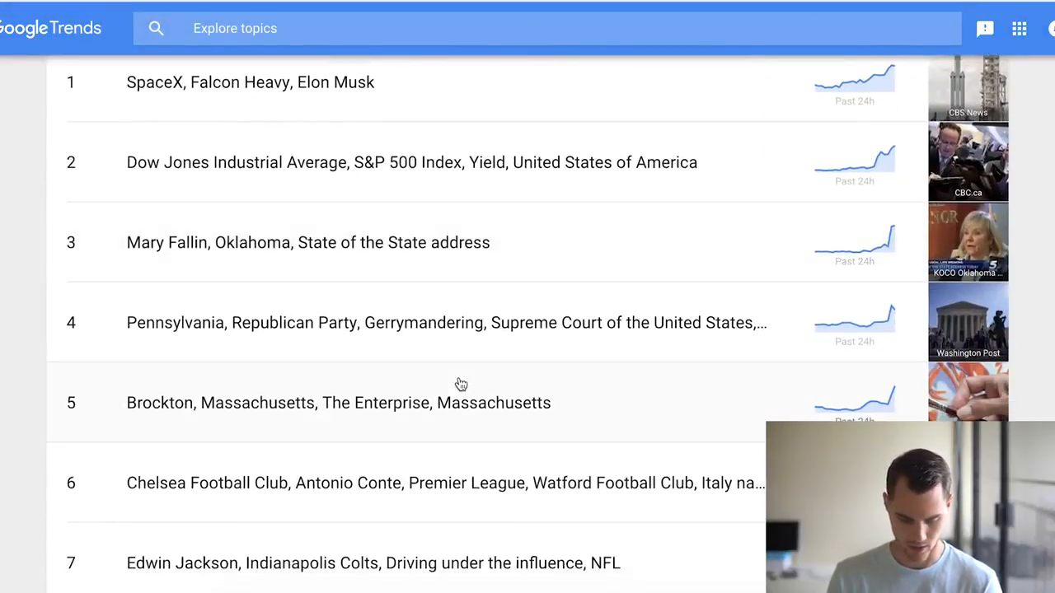
scroll("down", 3)
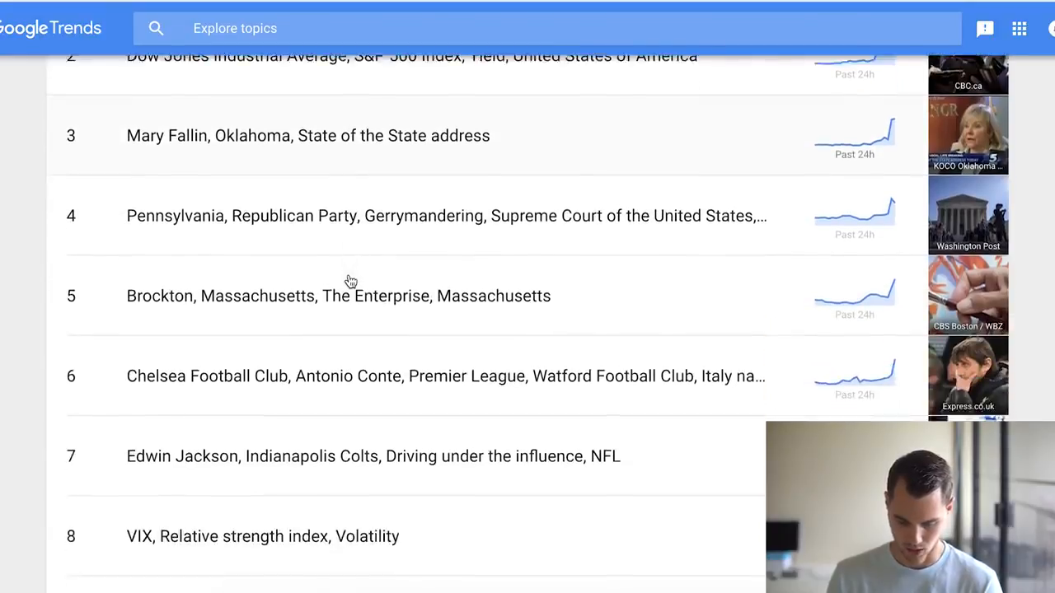
scroll("down", 3)
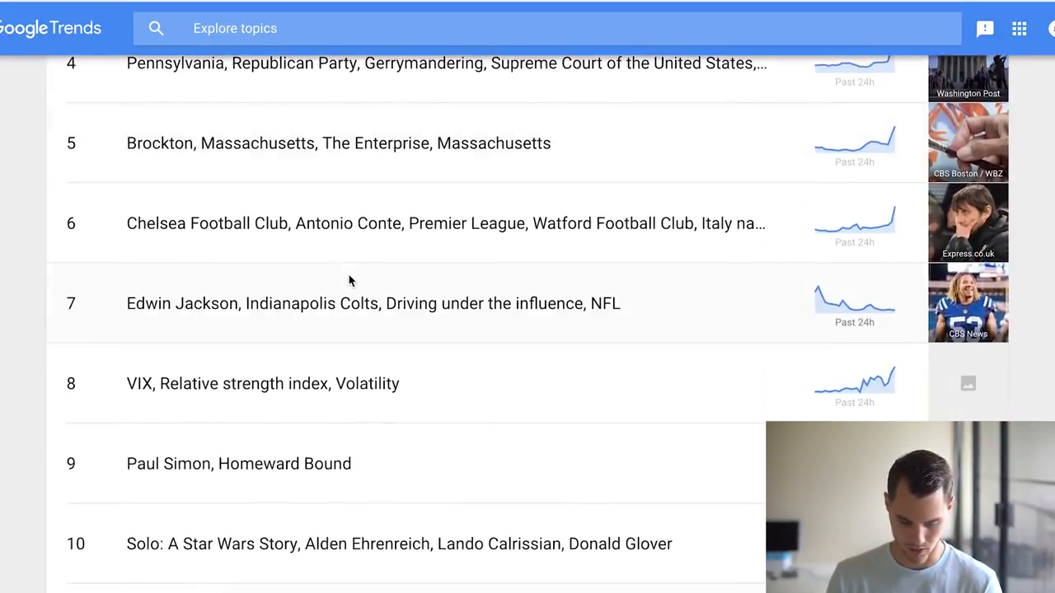
scroll("down", 3)
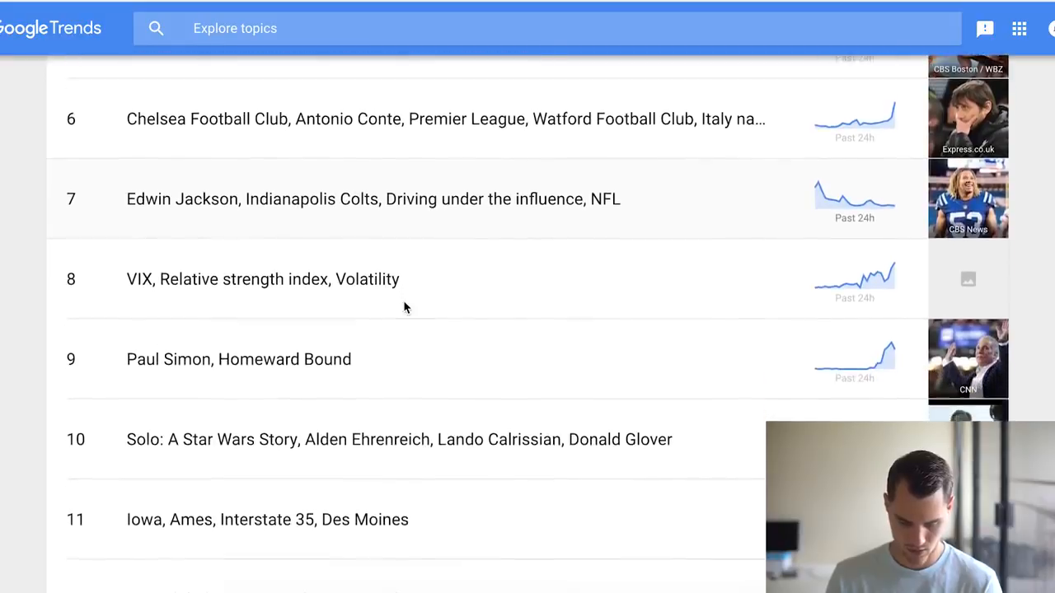
scroll("down", 3)
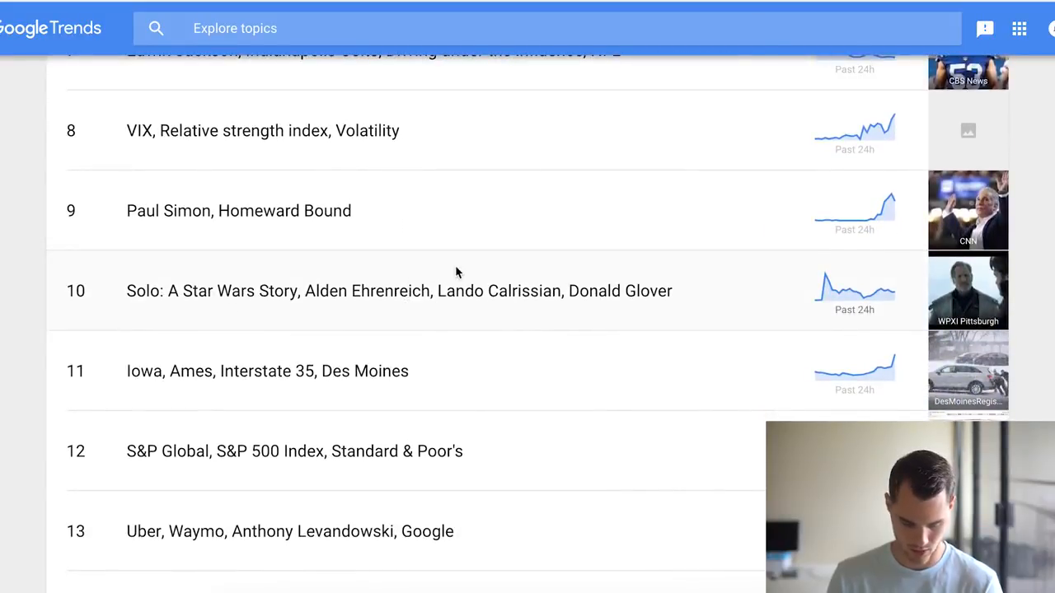
scroll("down", 3)
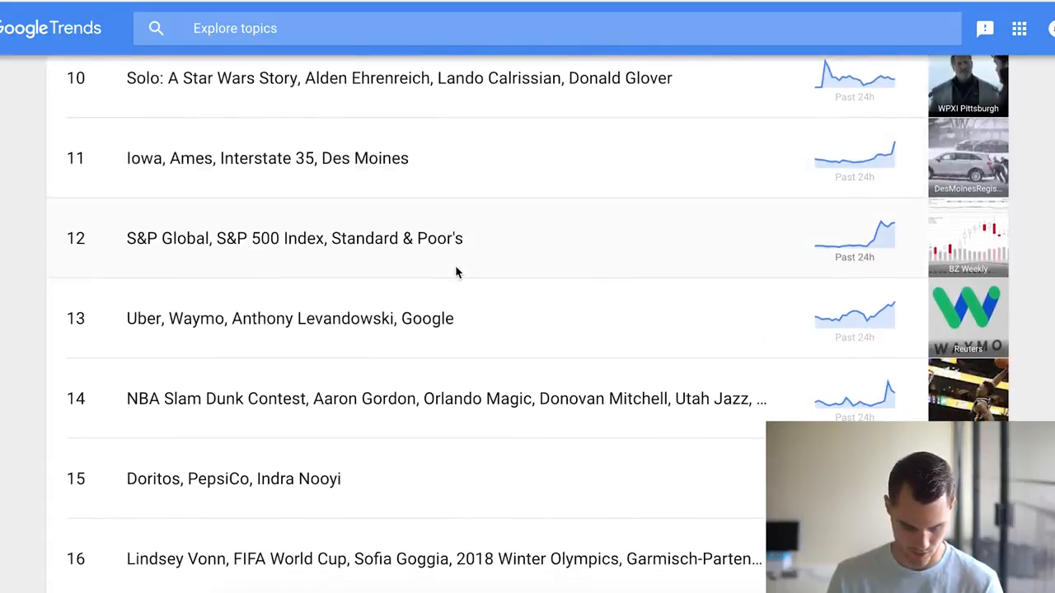
scroll("down", 3)
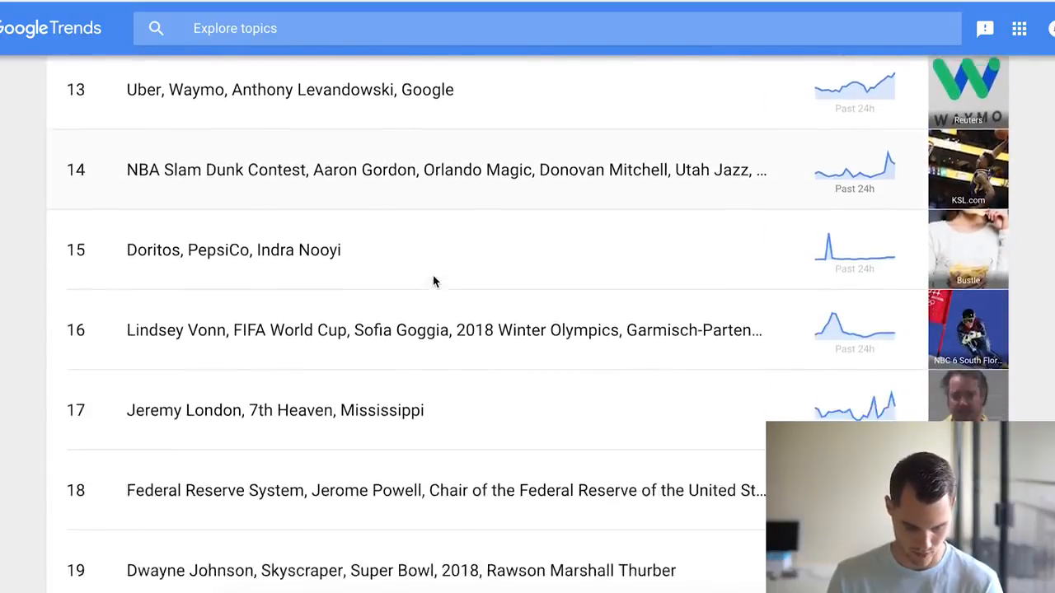
scroll("down", 3)
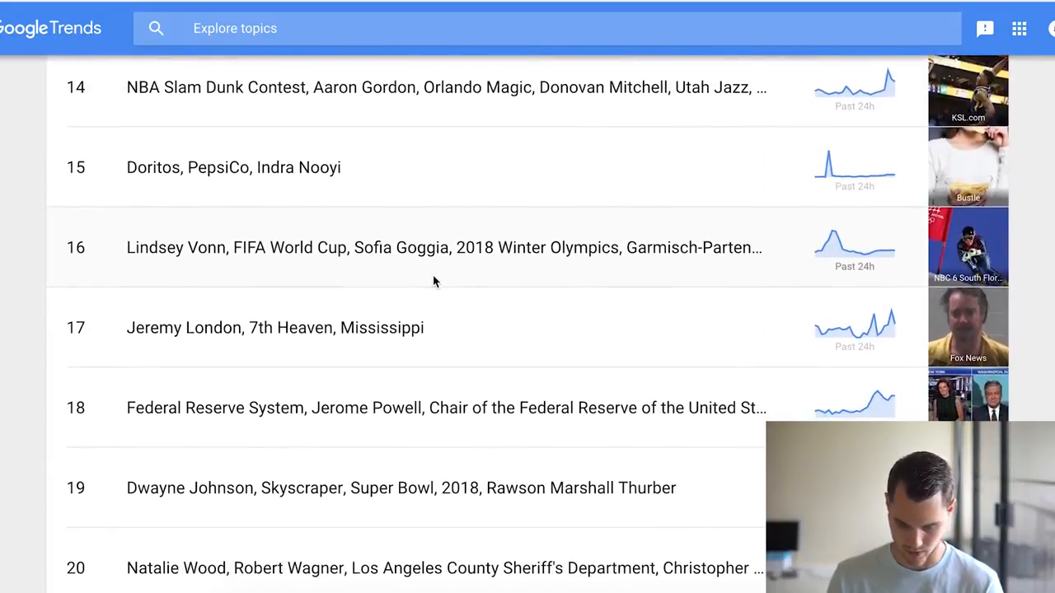
scroll("down", 3)
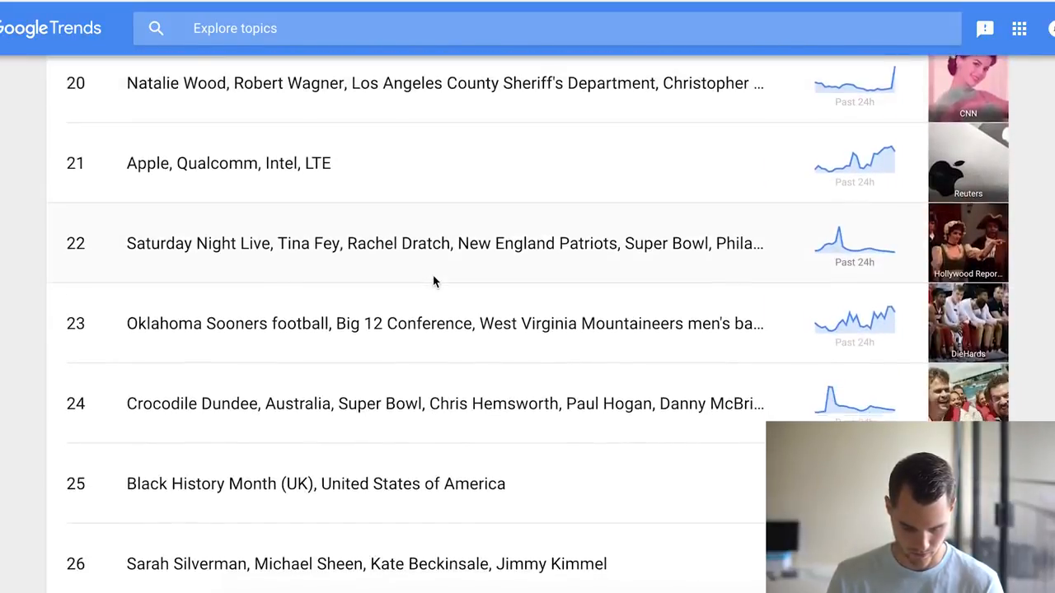
scroll("down", 3)
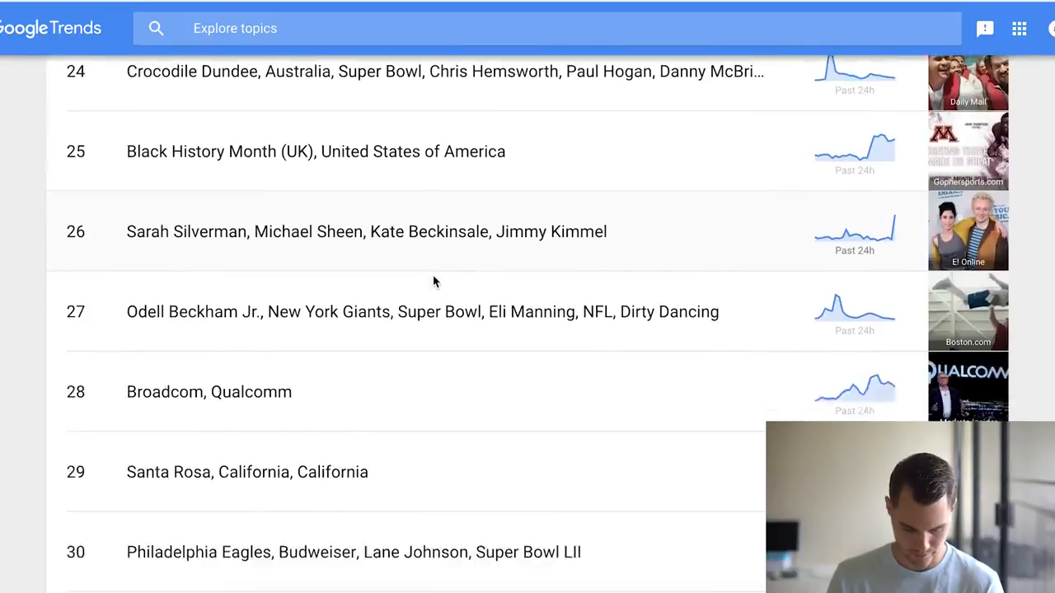
scroll("down", 3)
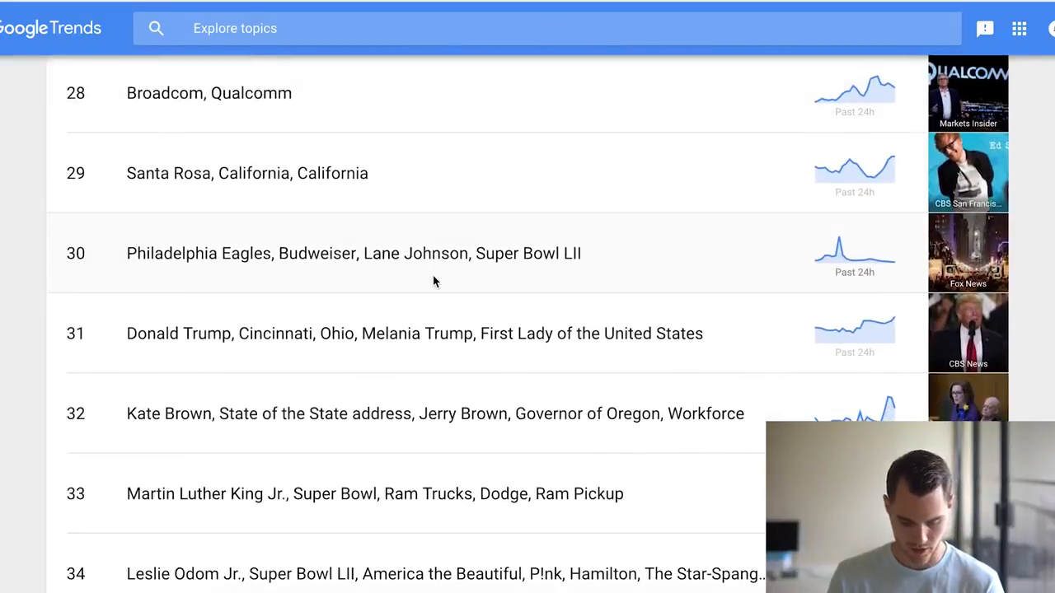
scroll("down", 3)
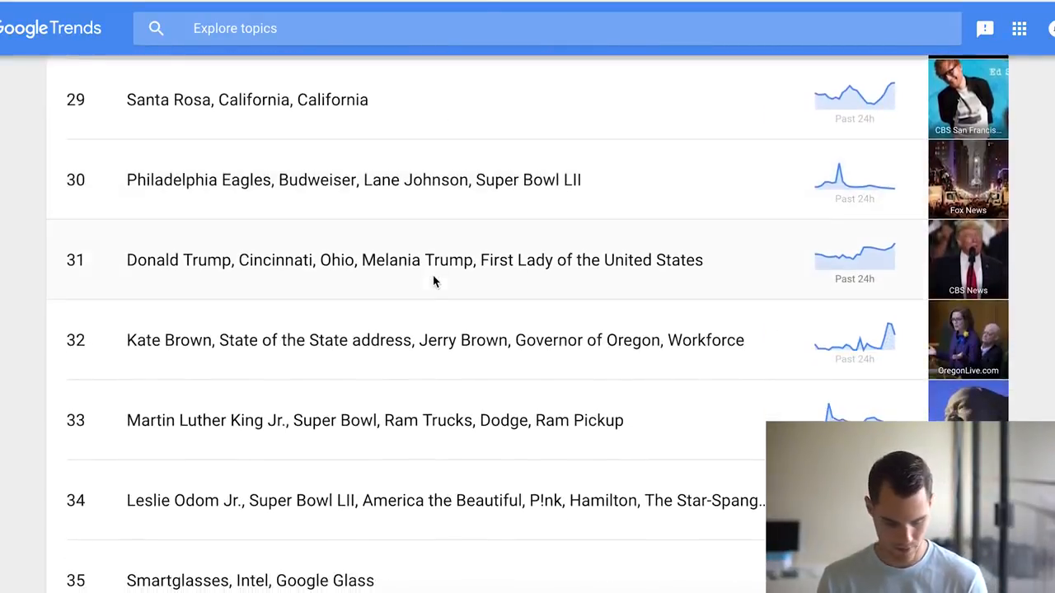
scroll("down", 3)
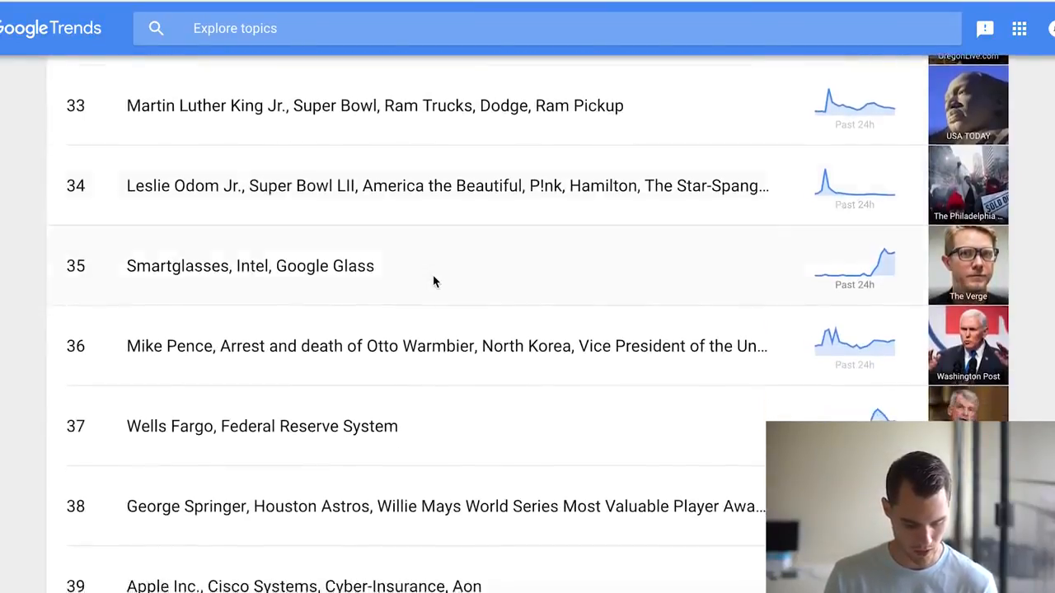
scroll("down", 3)
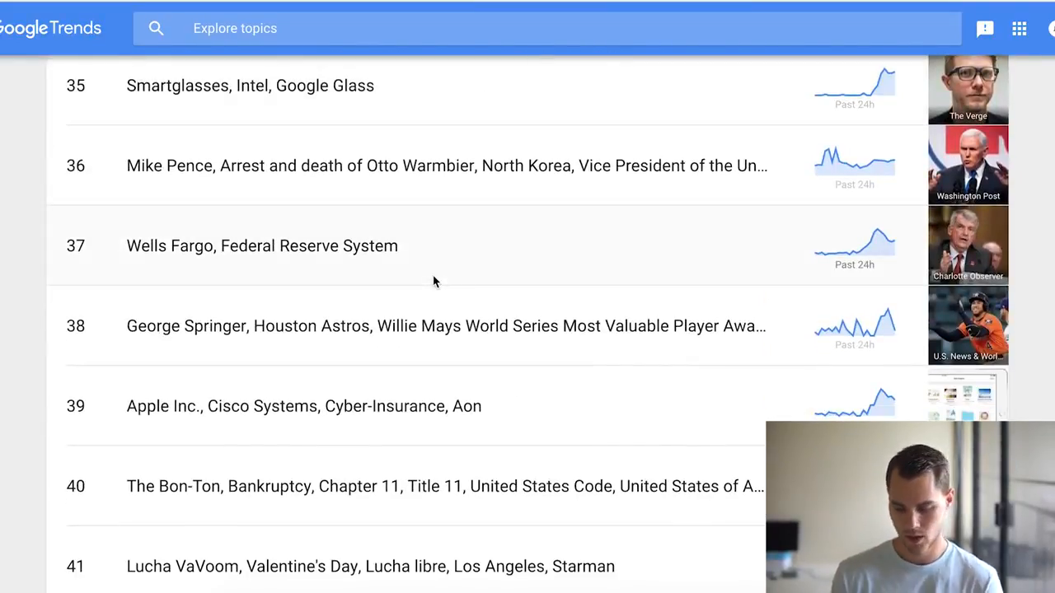
scroll("down", 3)
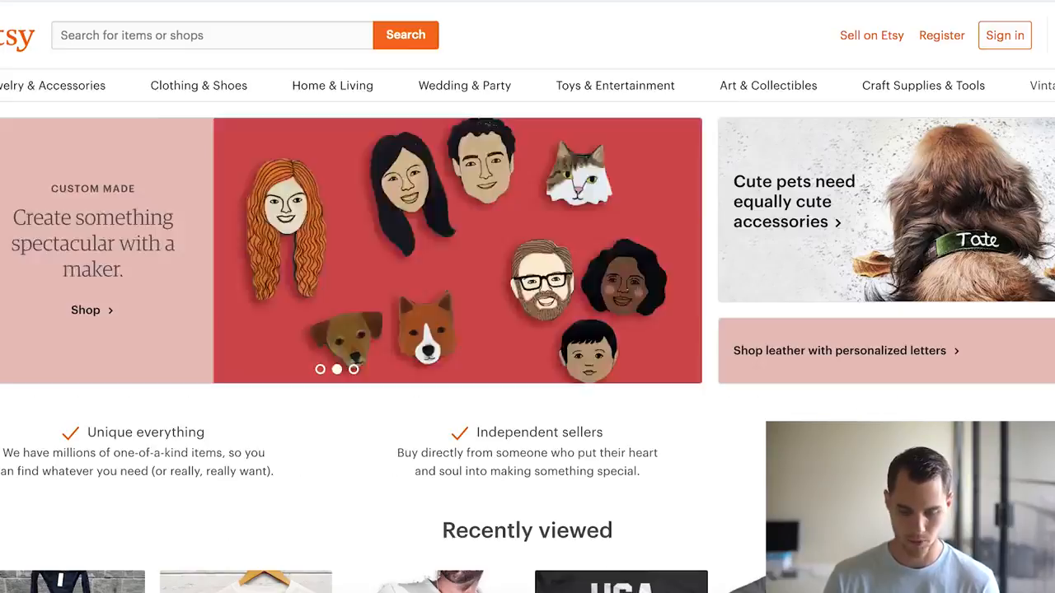
- Search Etsy for 'team usa olympics Shirt'
left_click(213, 35)
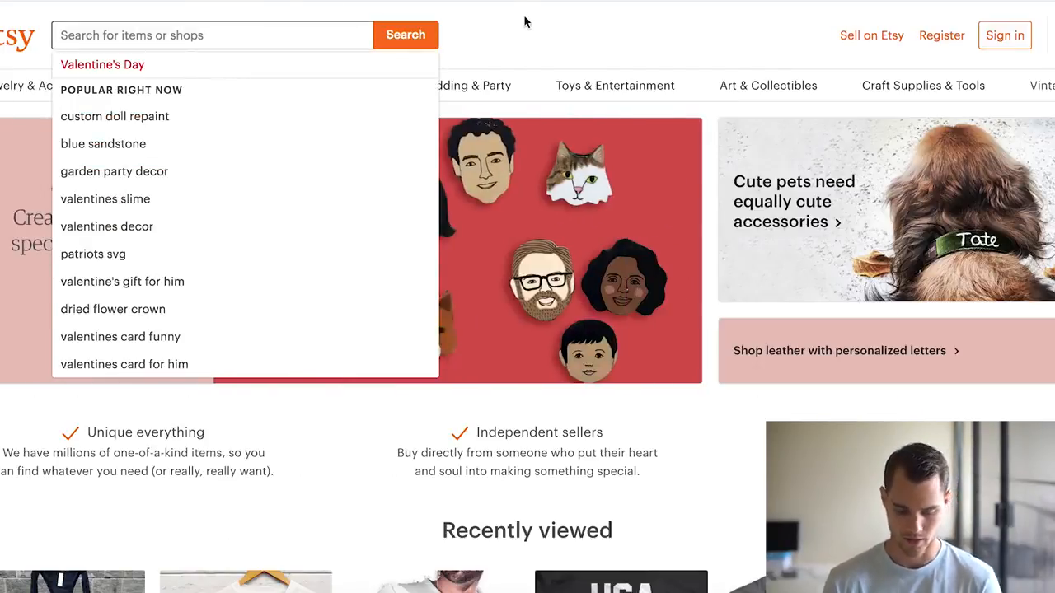
type("Te")
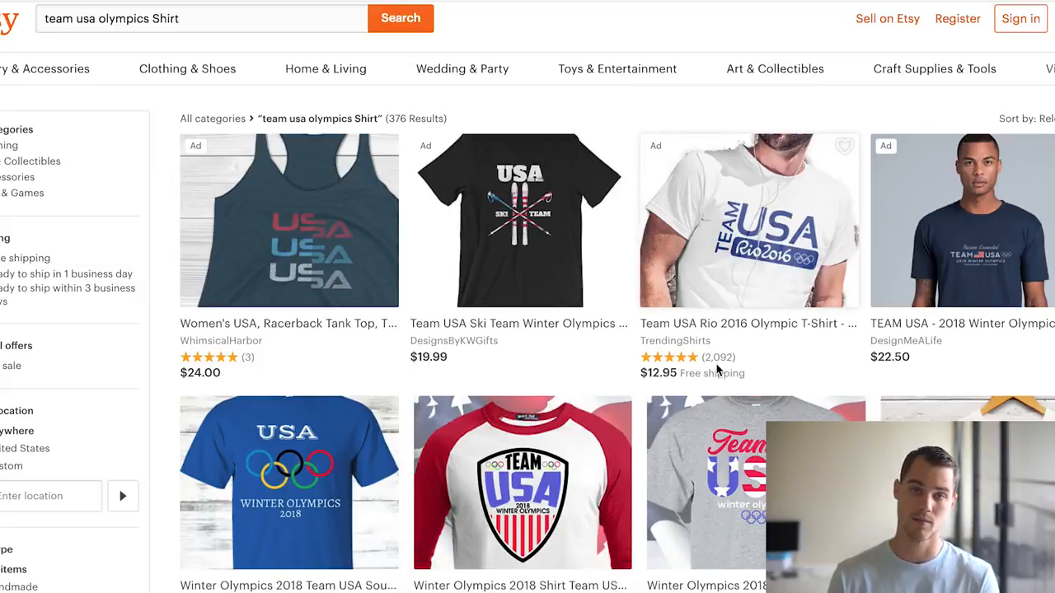
mouse_move(717, 369)
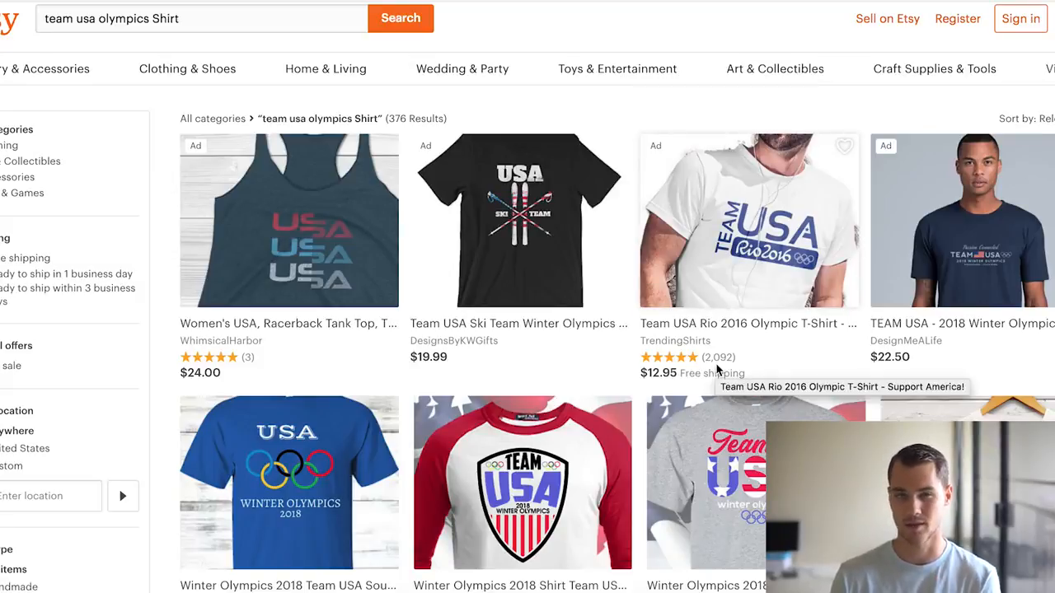
- Browse the results and open the FamousBasics USA Drinking Team Tshirt listing at $19.99+
scroll("down", 3)
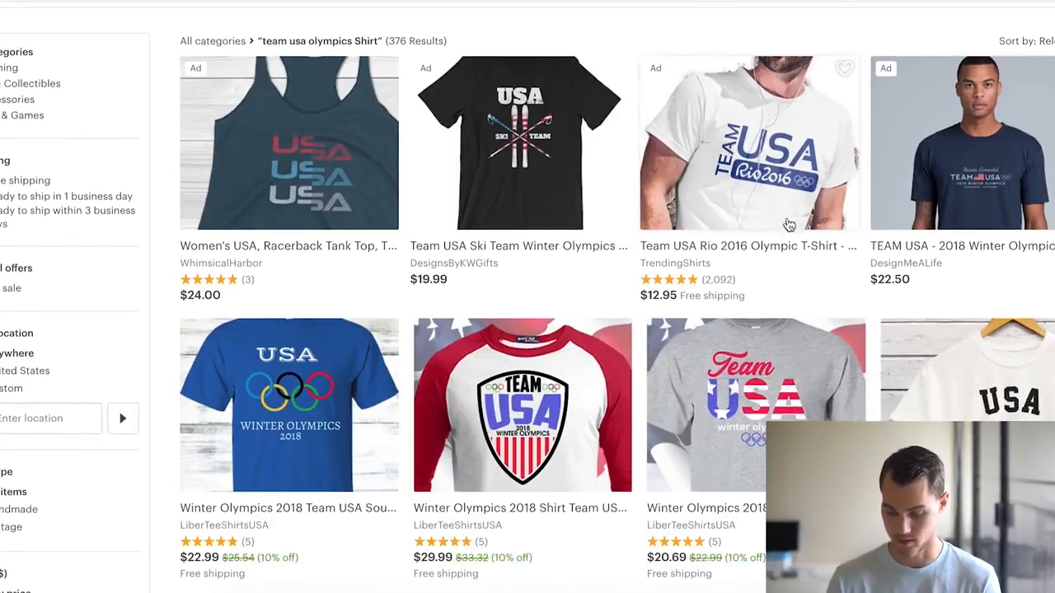
scroll("down", 3)
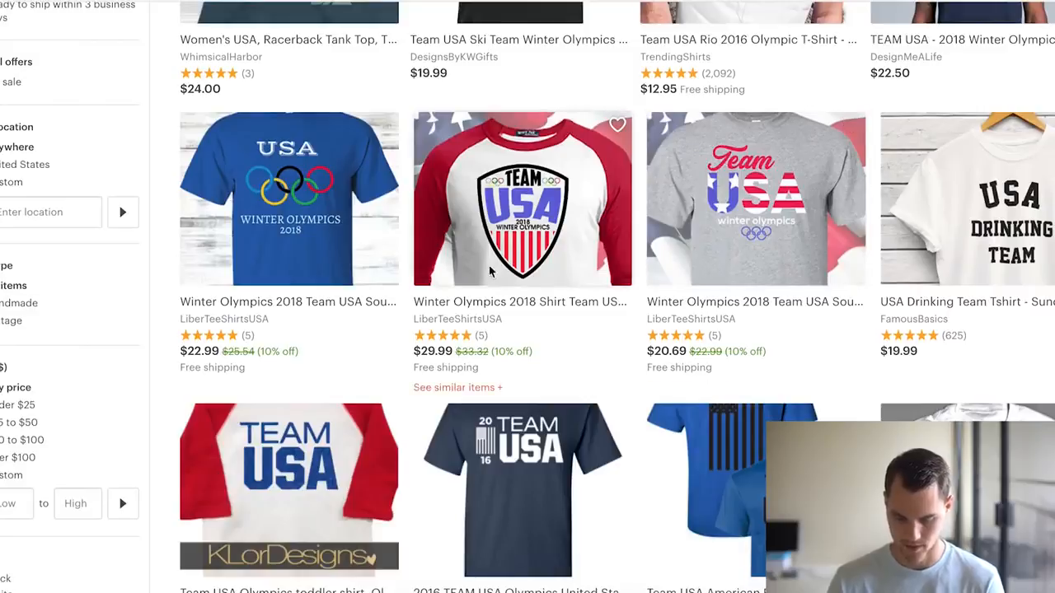
mouse_move(544, 265)
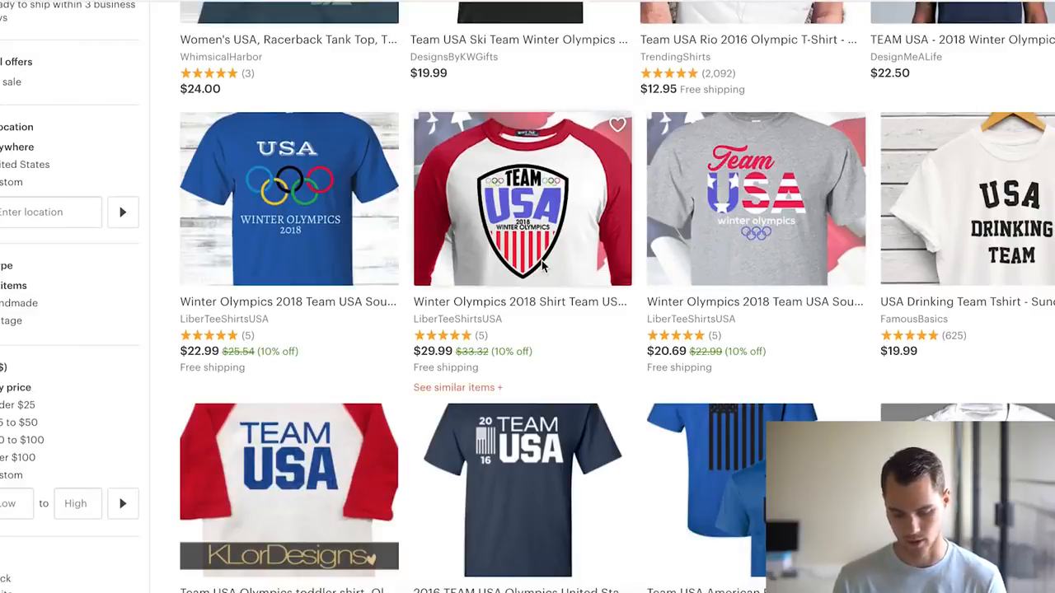
mouse_move(511, 239)
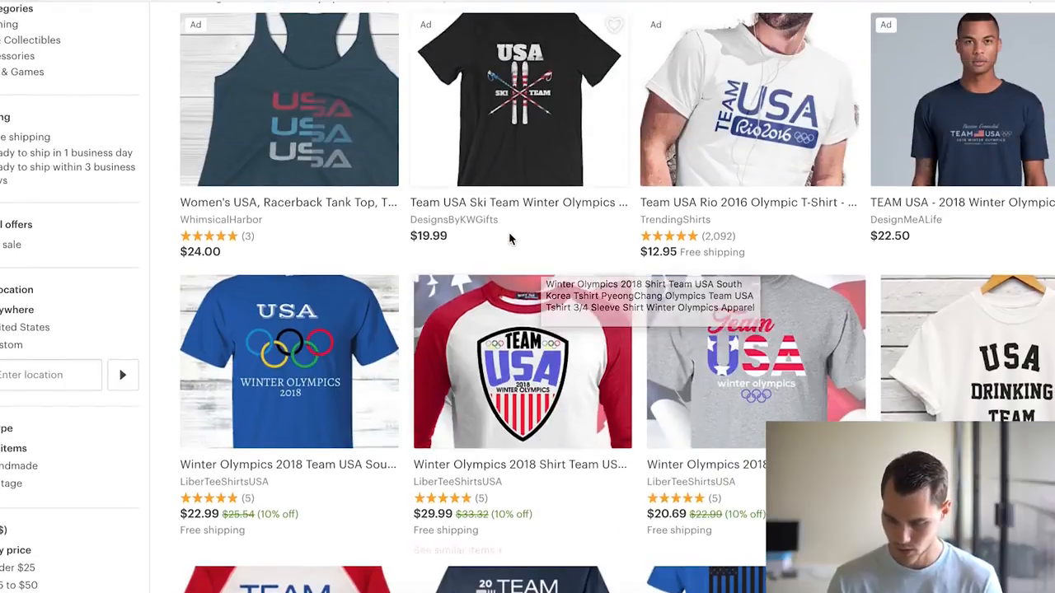
right_click(748, 98)
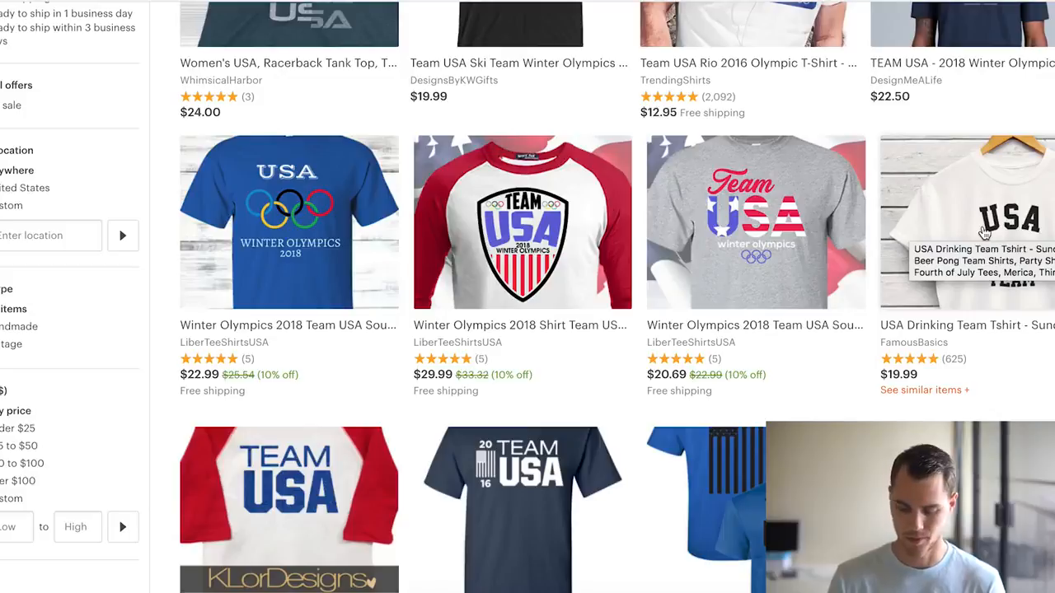
scroll("down", 3)
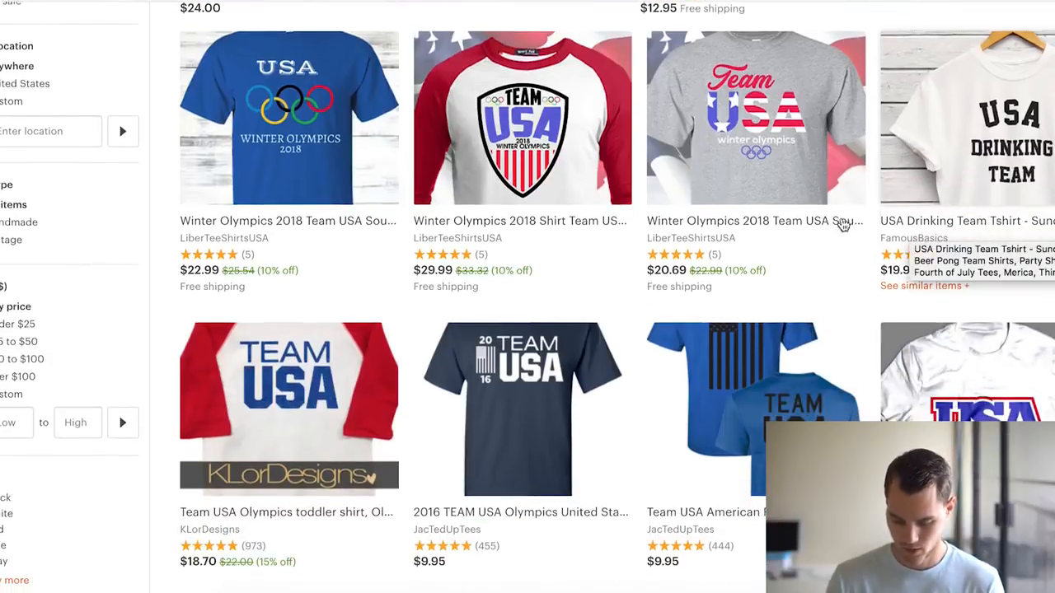
scroll("down", 3)
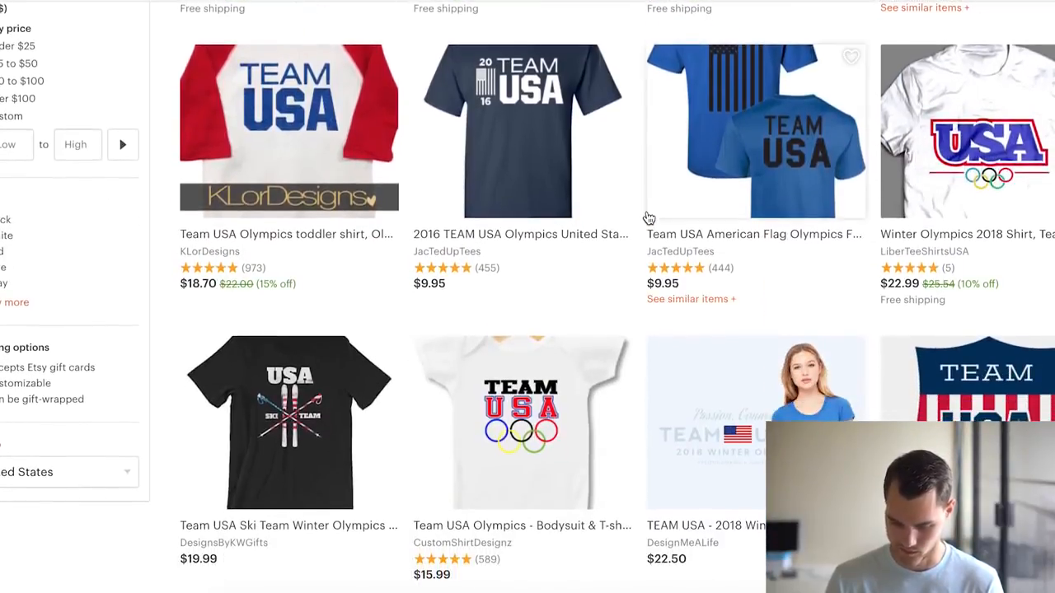
scroll("down", 3)
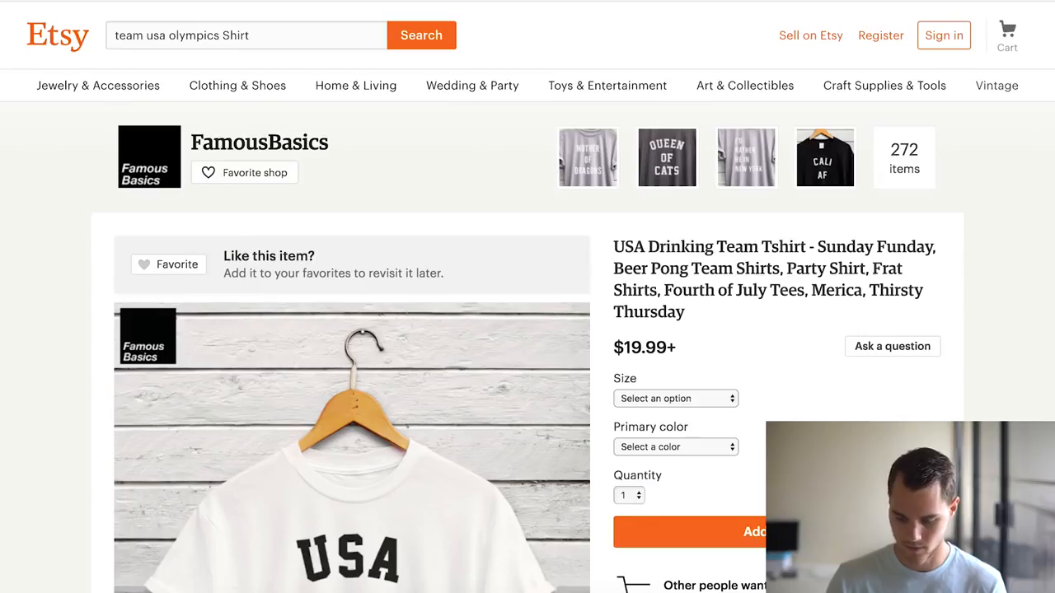
scroll("down", 3)
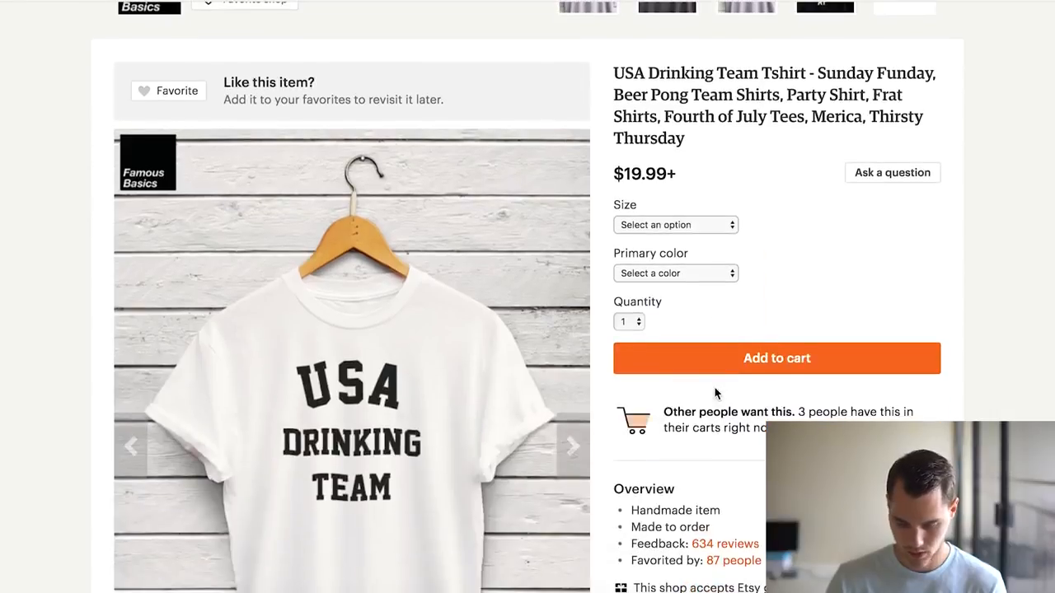
scroll("down", 3)
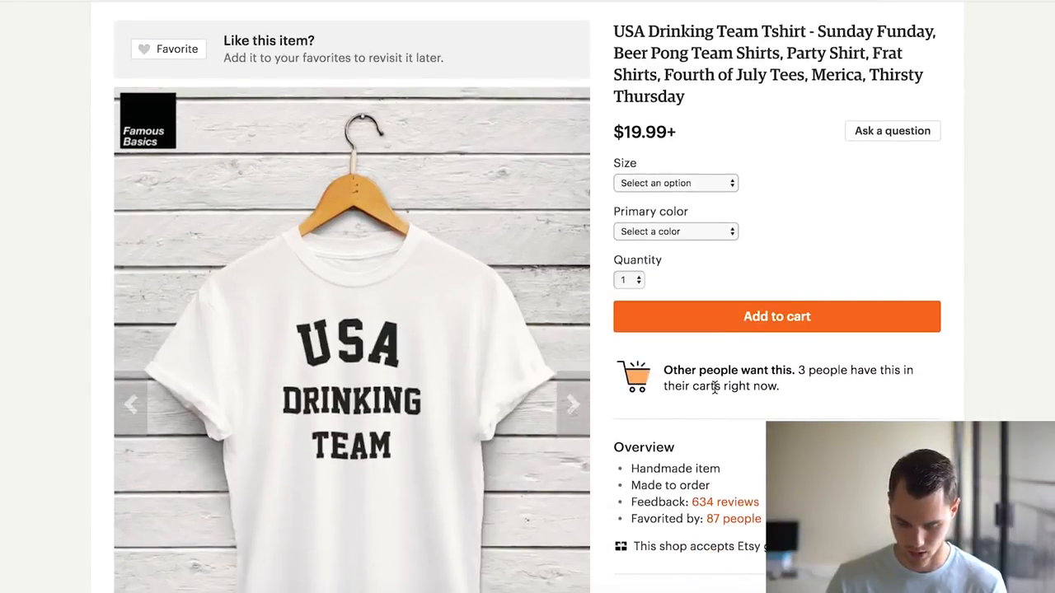
scroll("down", 3)
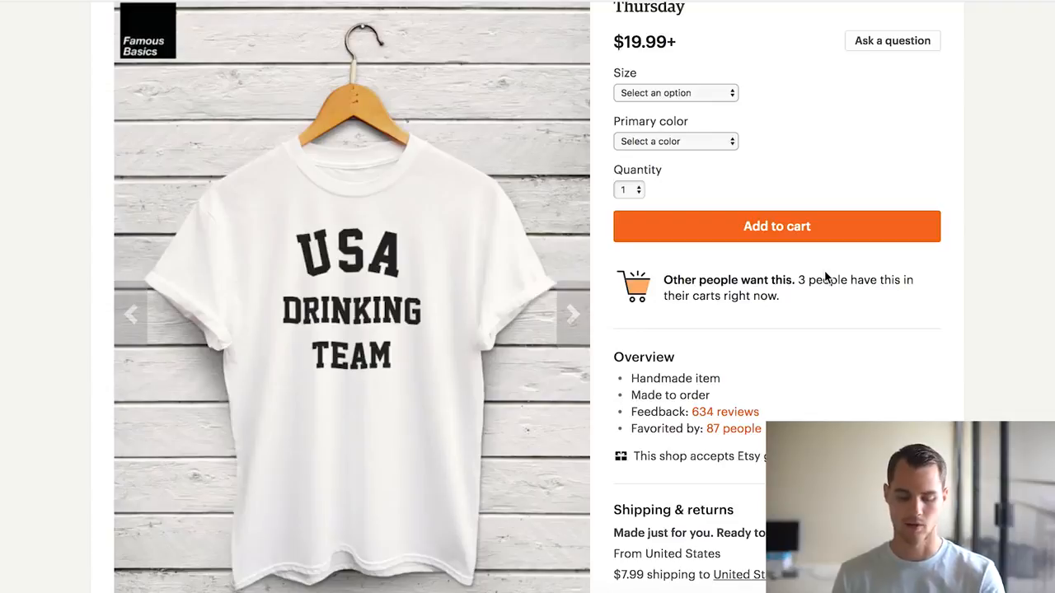
mouse_move(416, 355)
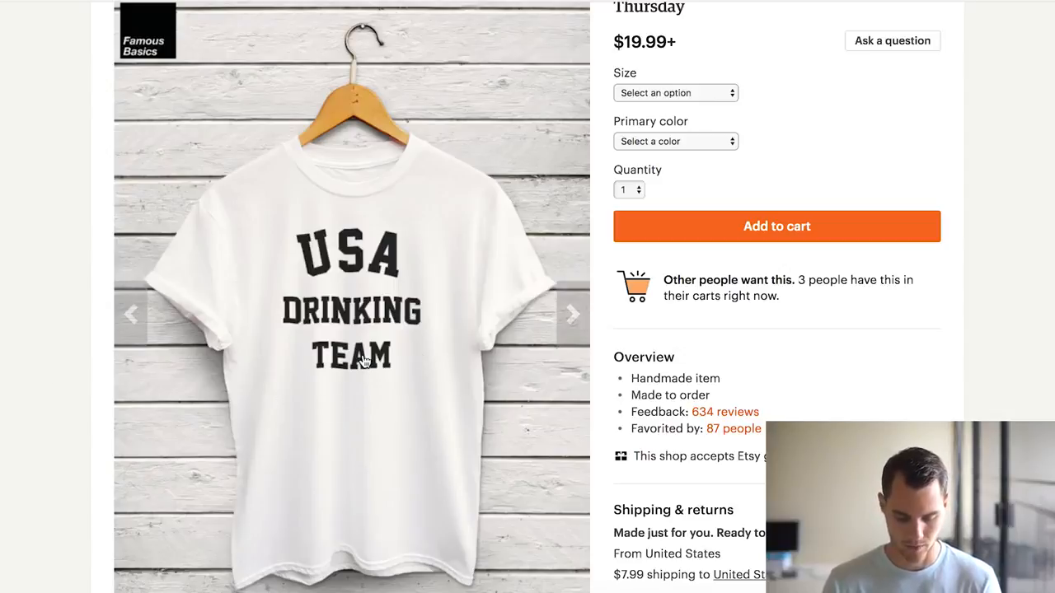
mouse_move(407, 371)
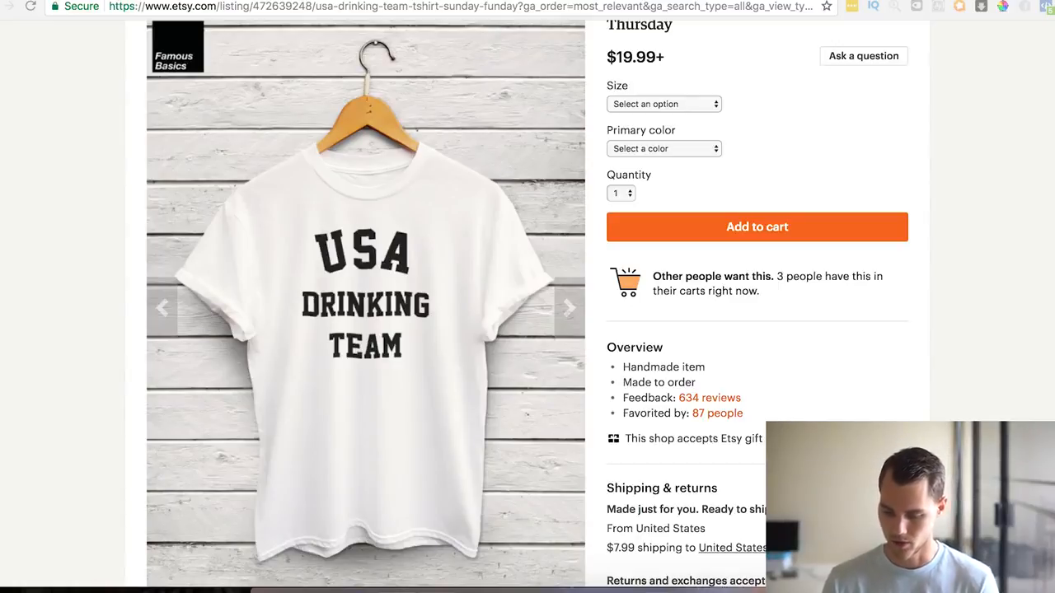
- Start a Create Ad form with a new campaign, then cancel it
left_click(527, 6)
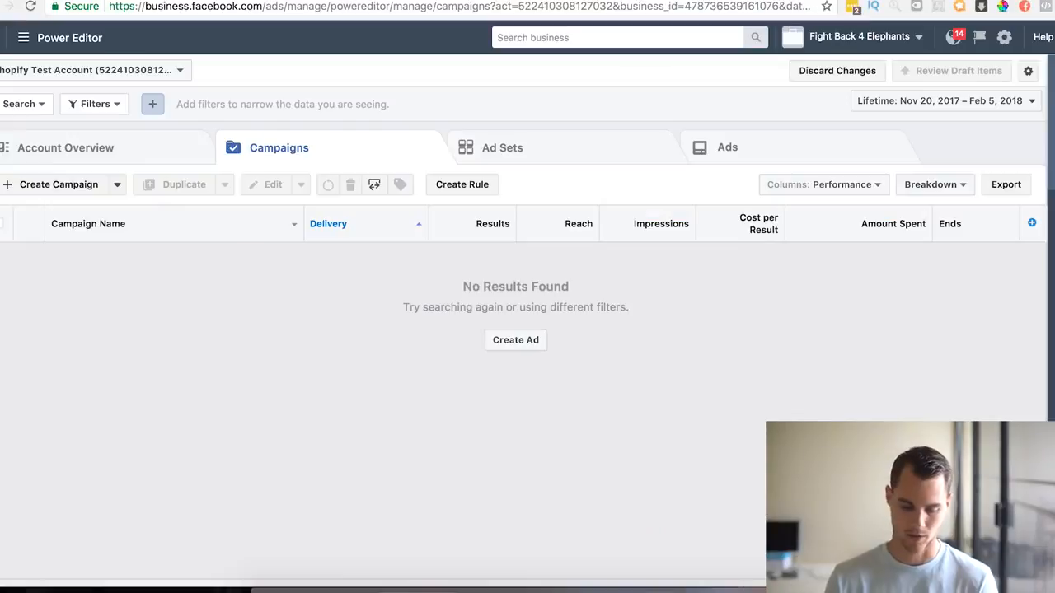
mouse_move(366, 381)
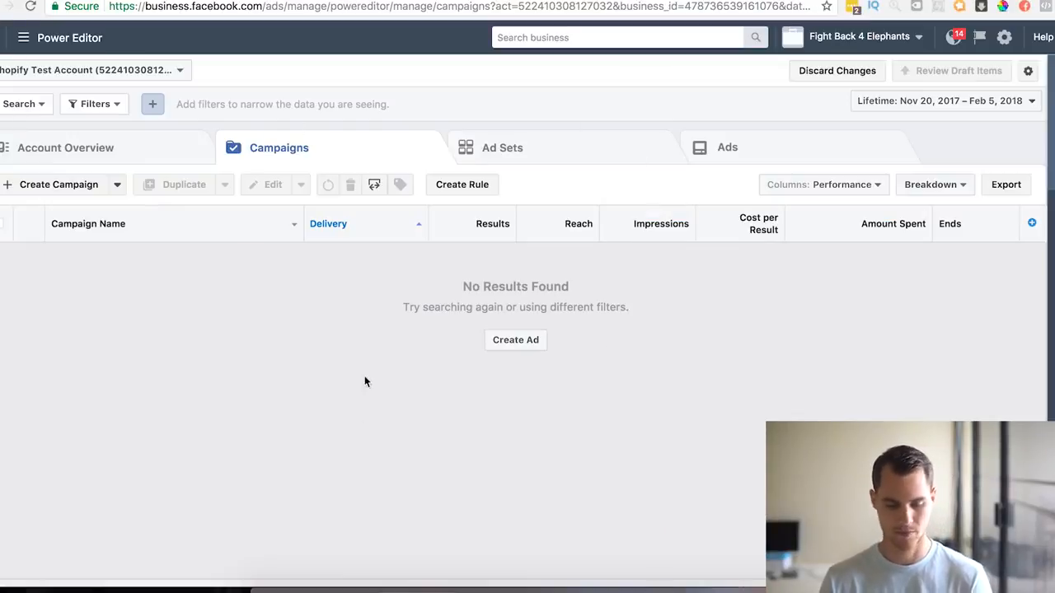
mouse_move(563, 338)
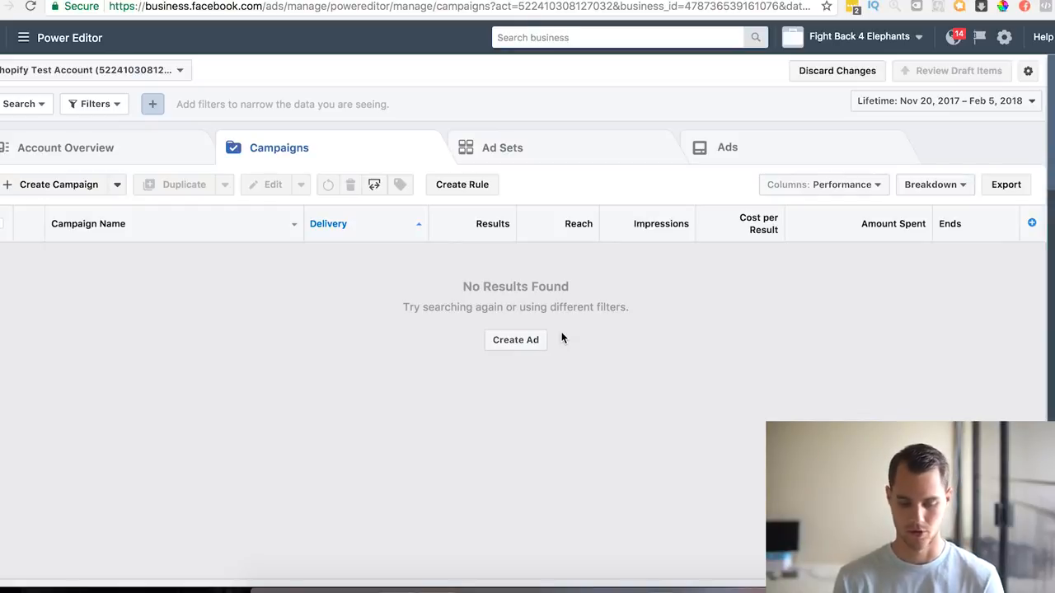
mouse_move(634, 132)
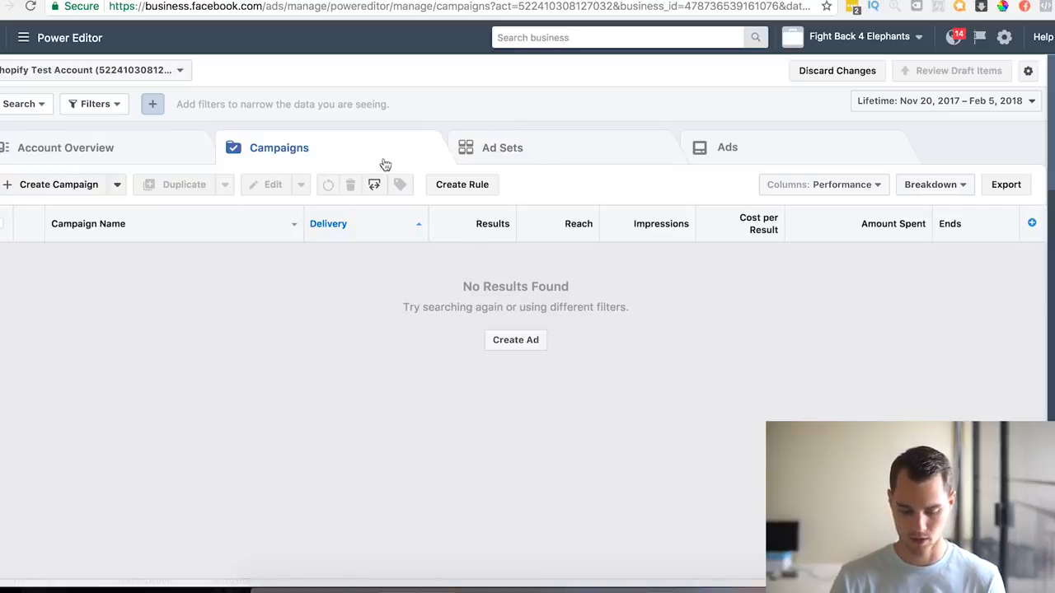
left_click(515, 340)
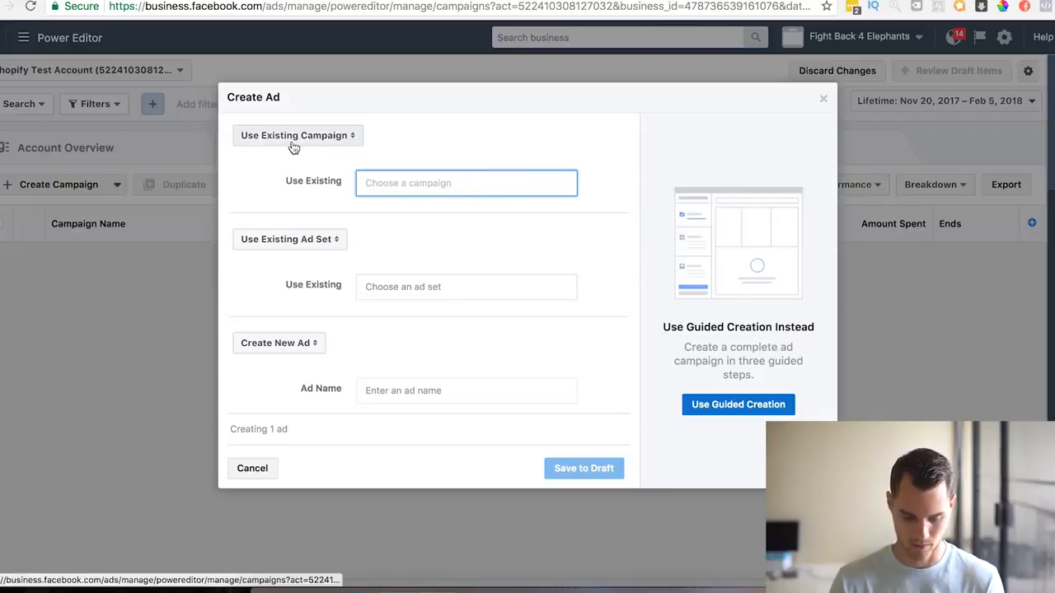
left_click(295, 135)
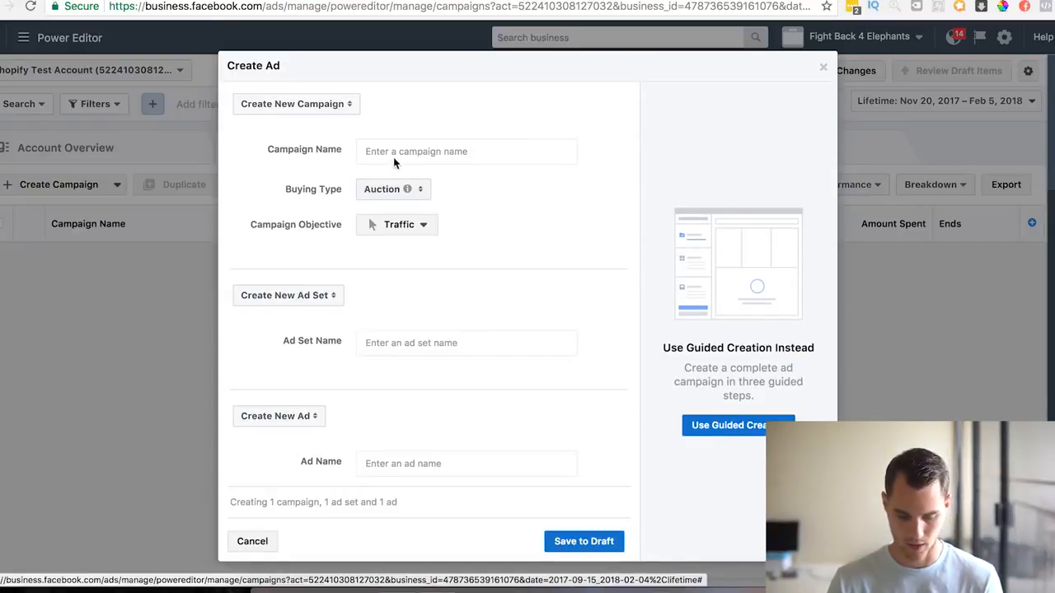
mouse_move(839, 119)
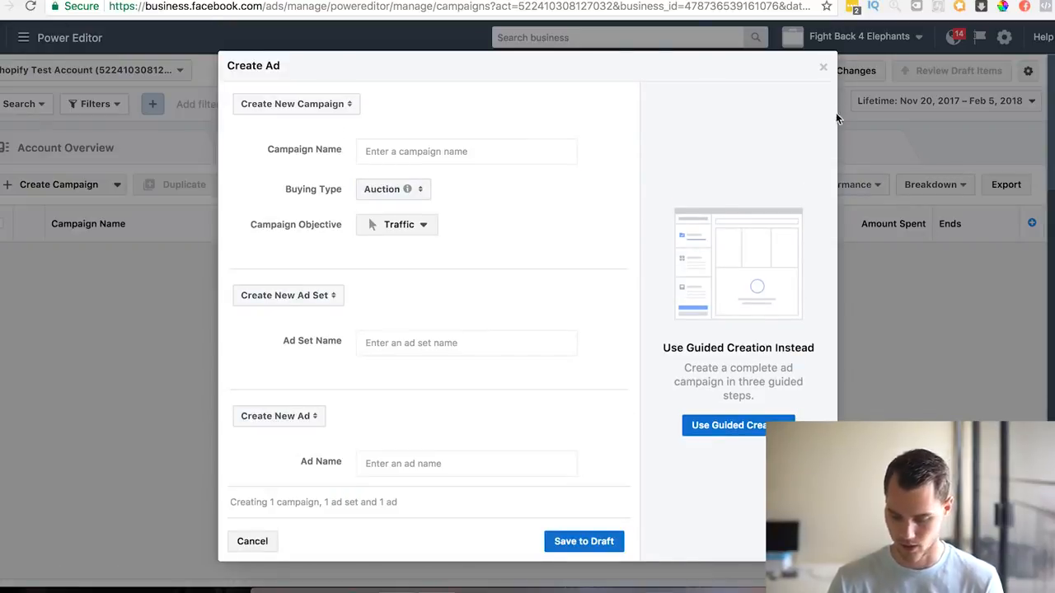
left_click(252, 541)
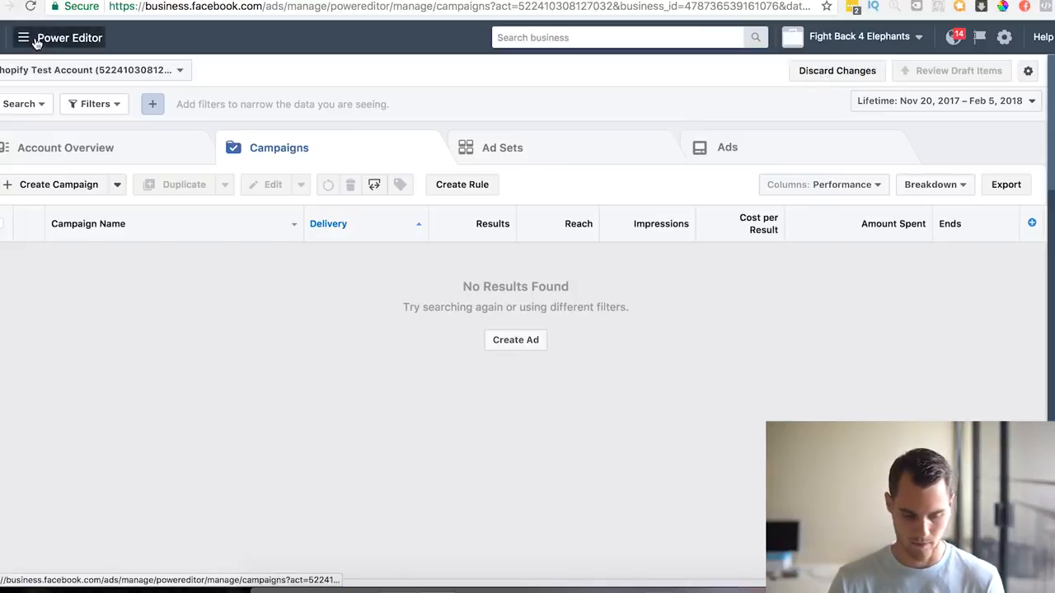
- Open and close the business tools overview, returning to the empty Campaigns tab
left_click(23, 37)
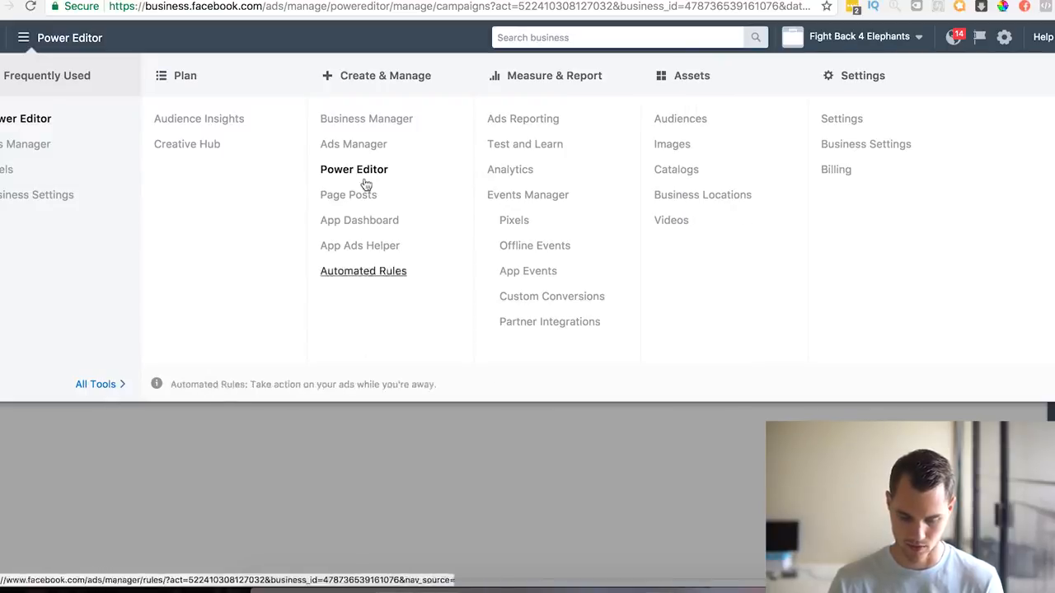
mouse_move(382, 403)
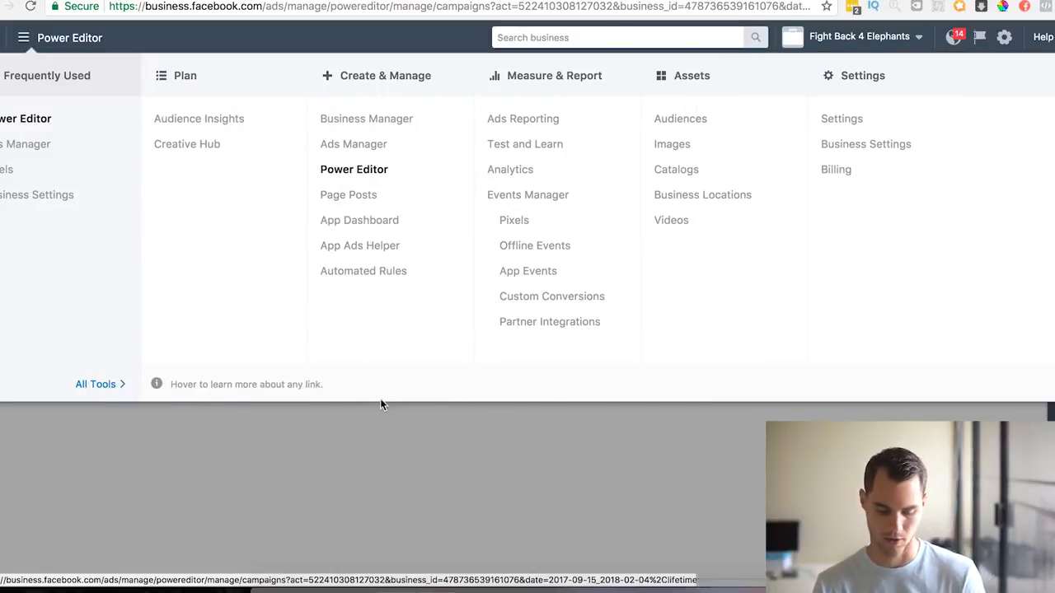
mouse_move(377, 411)
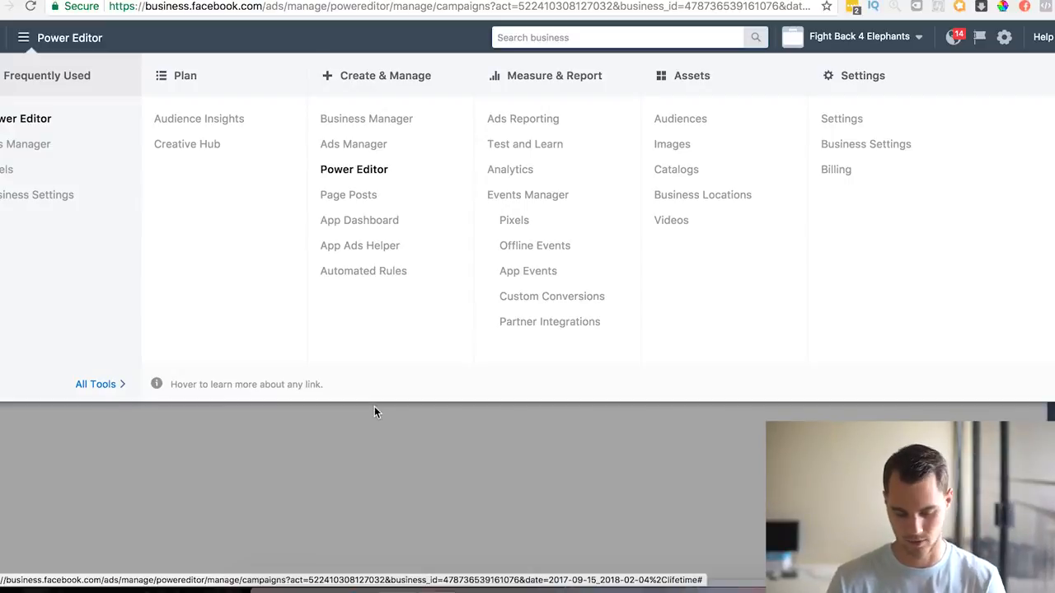
left_click(354, 169)
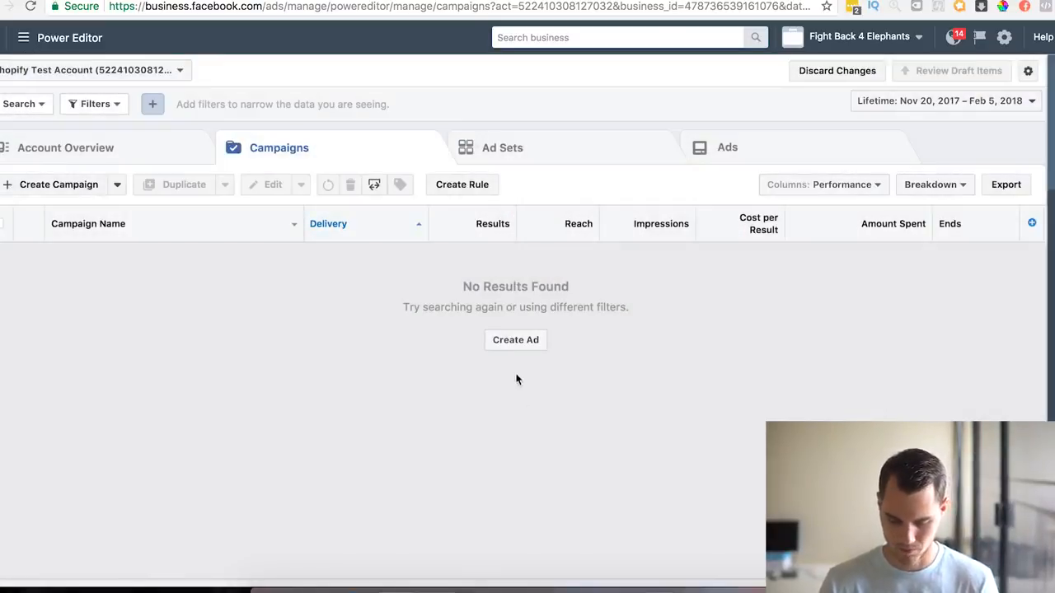
- Create a new campaign named 'USA Drinking TEAM' with the Conversions objective
left_click(515, 339)
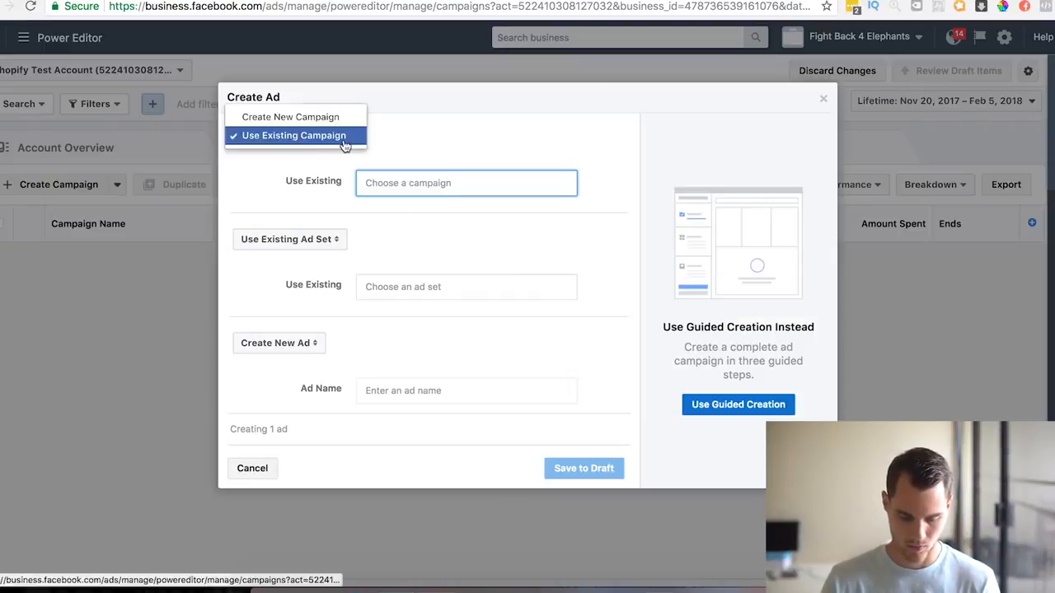
left_click(289, 116)
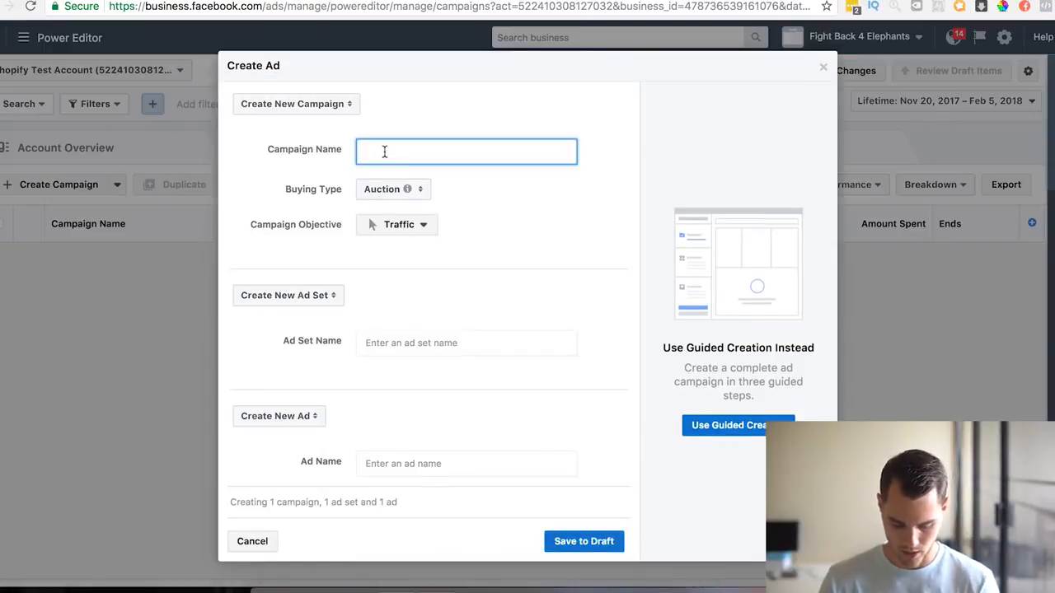
type("USA Drinking TEAM")
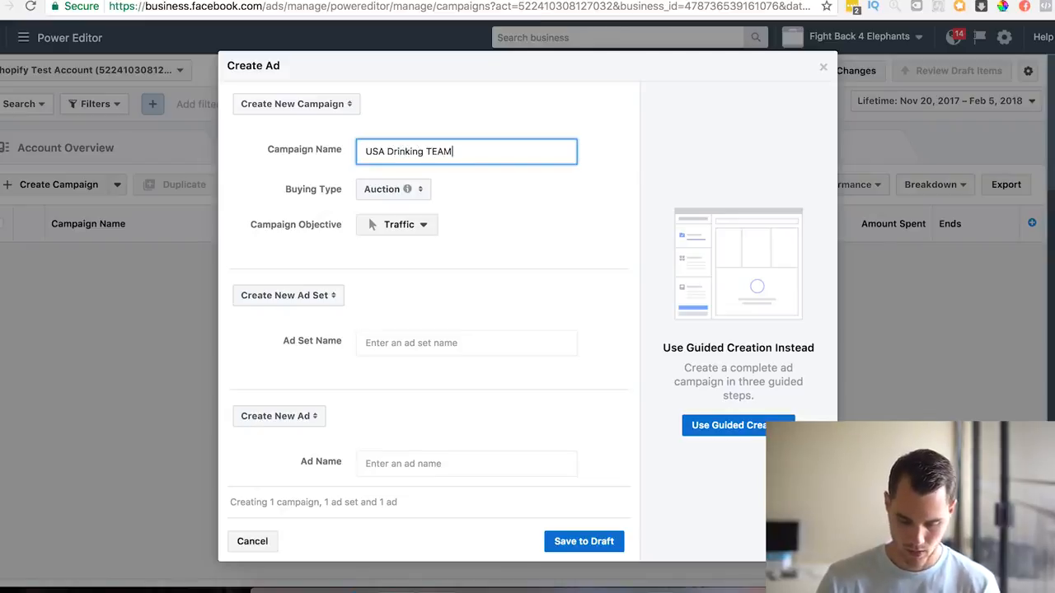
left_click(396, 224)
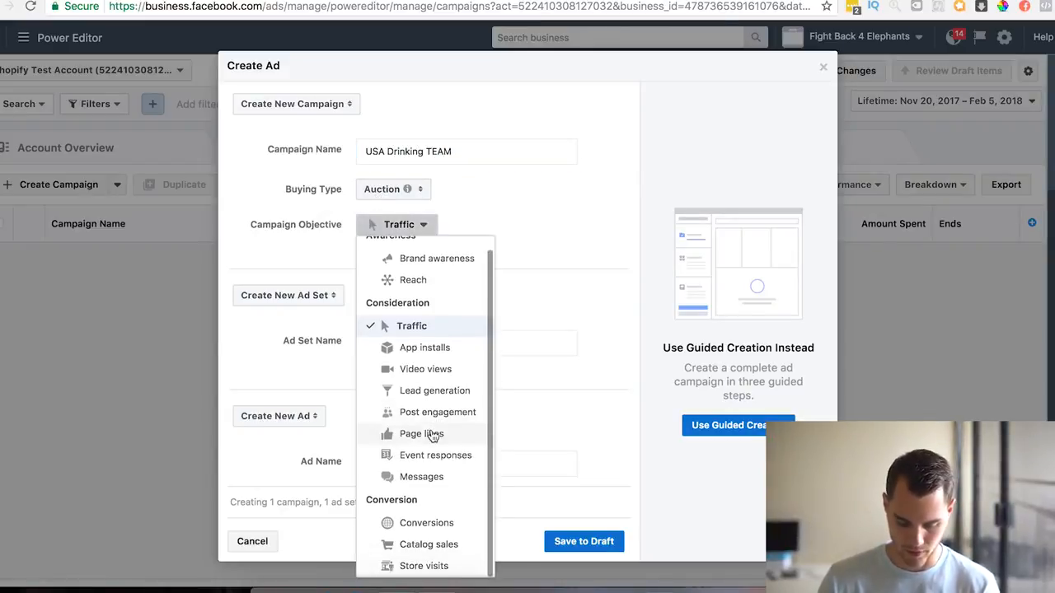
left_click(426, 522)
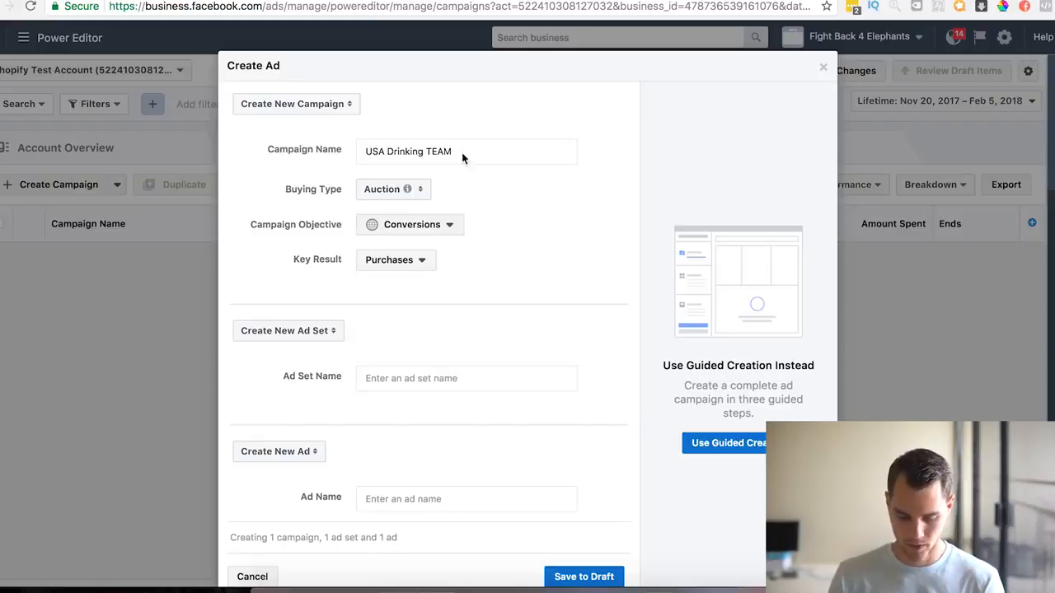
- Name the ad set 'USA Drinking TEAM' and save campaign, ad set and ad to draft
left_click(466, 377)
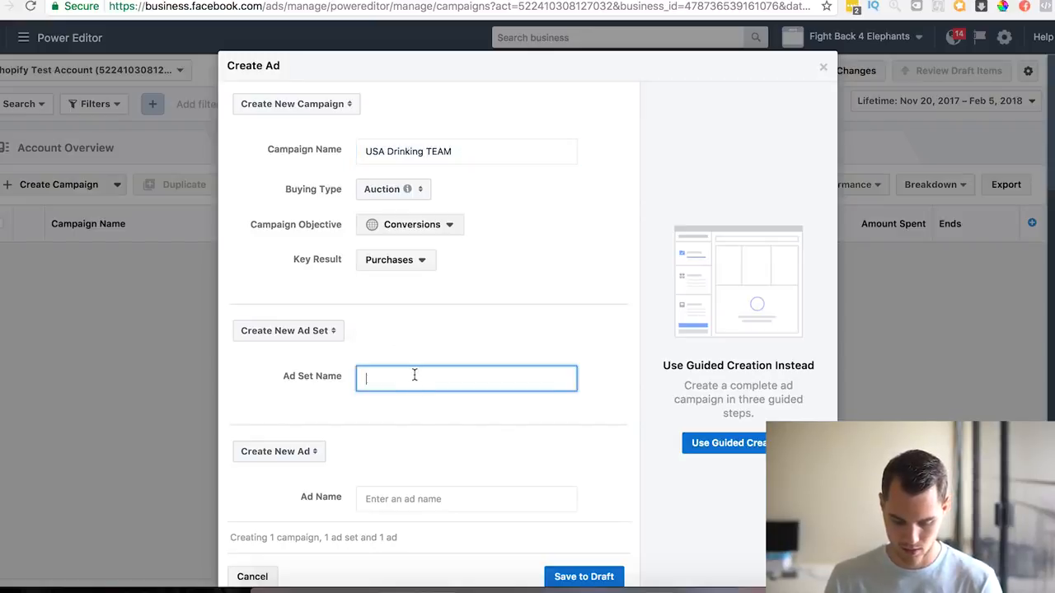
type("USA Drinking TEAM")
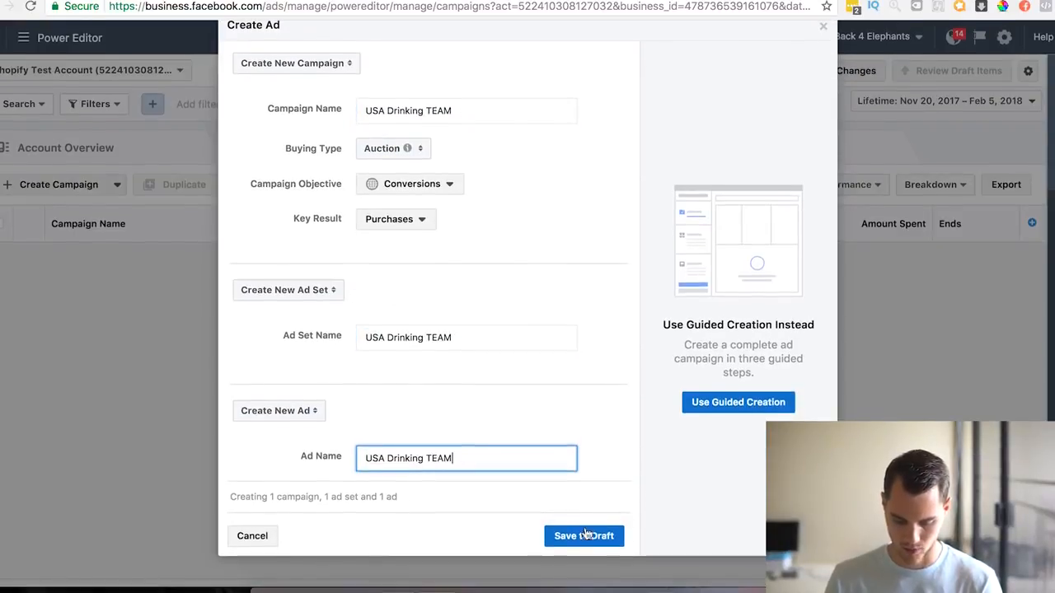
left_click(584, 535)
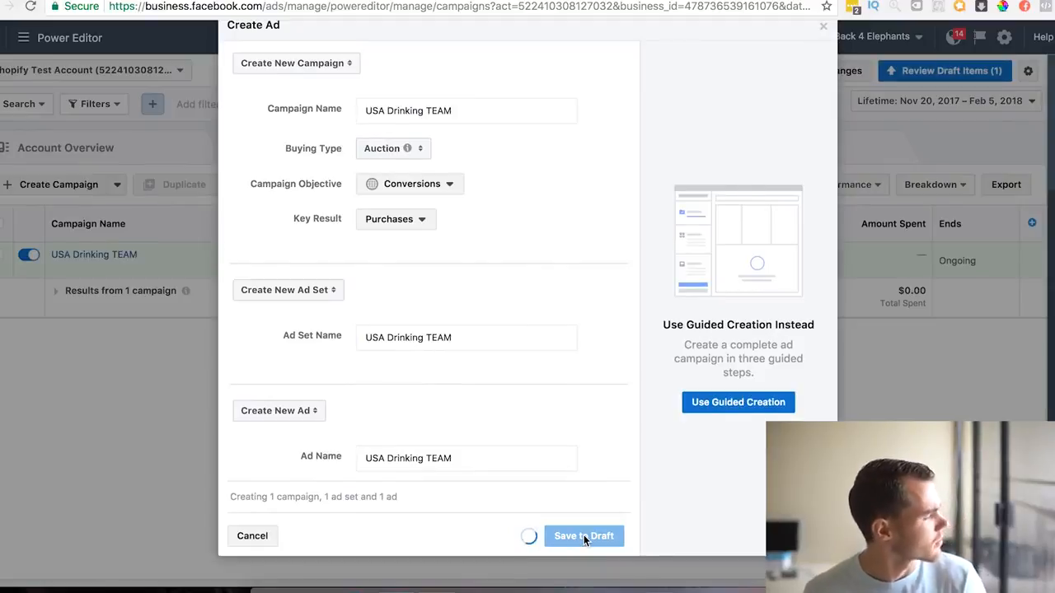
left_click(583, 536)
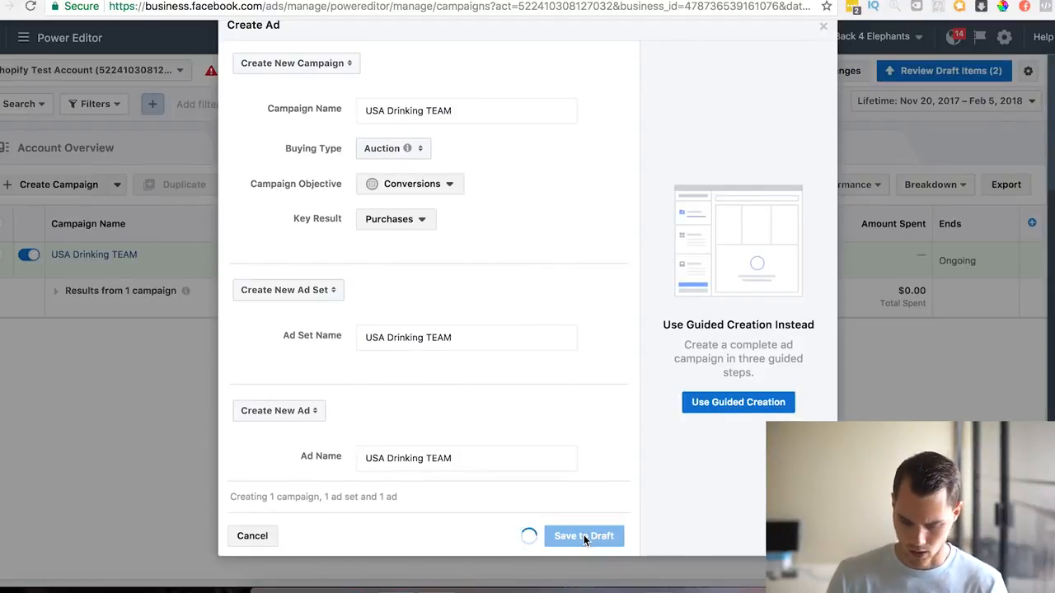
left_click(583, 535)
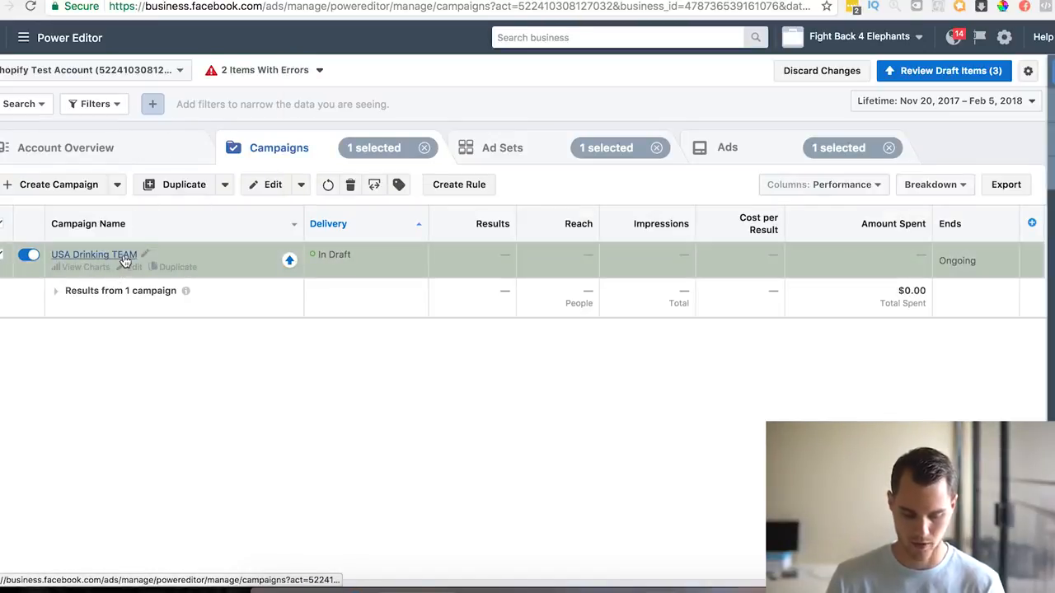
- Switch to the Ad Sets tab listing the draft USA Drinking TEAM ad set
left_click(502, 148)
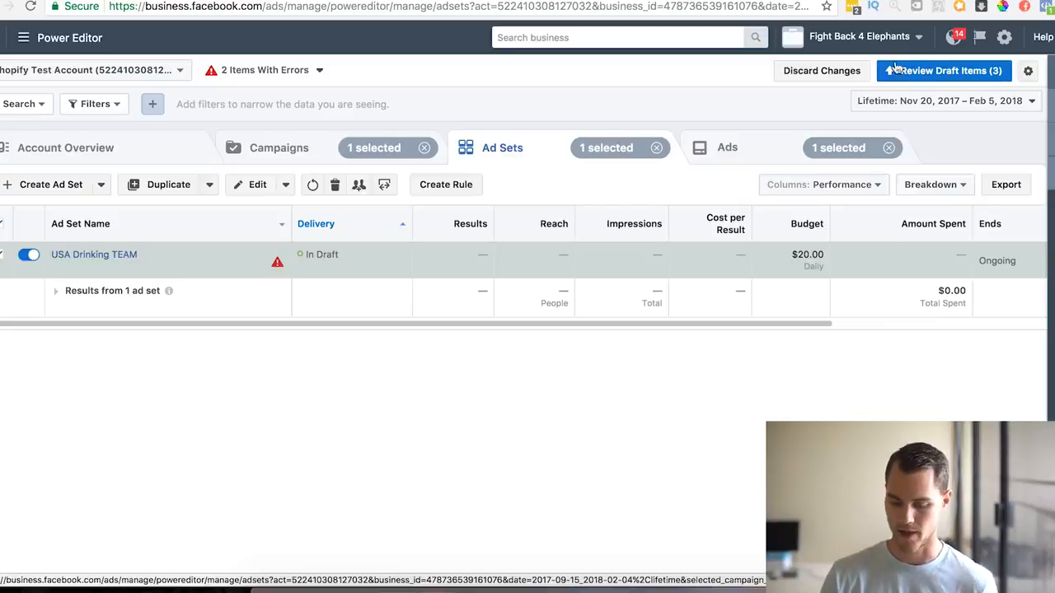
mouse_move(716, 148)
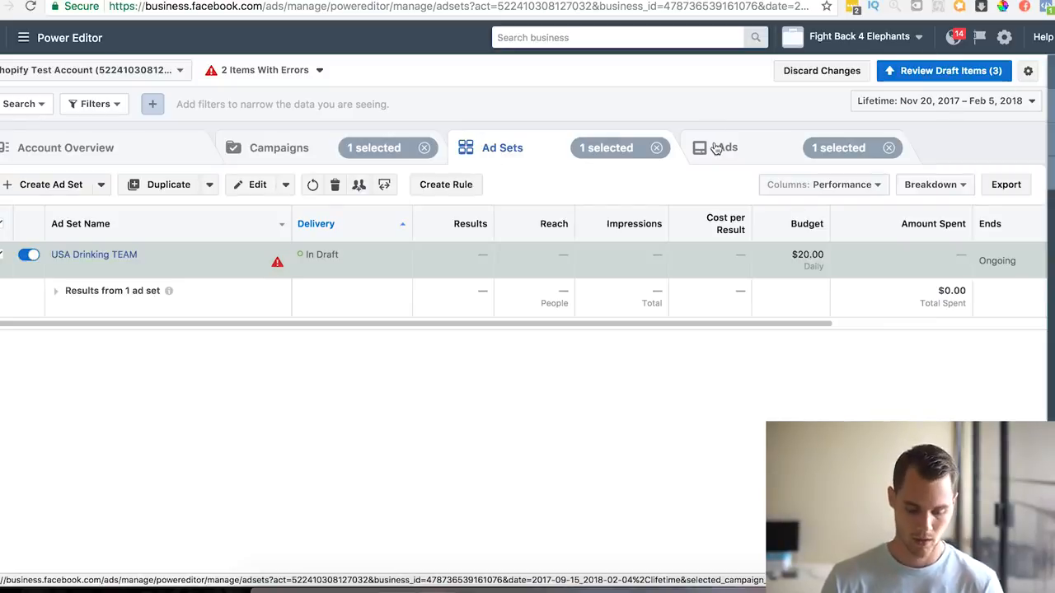
mouse_move(148, 261)
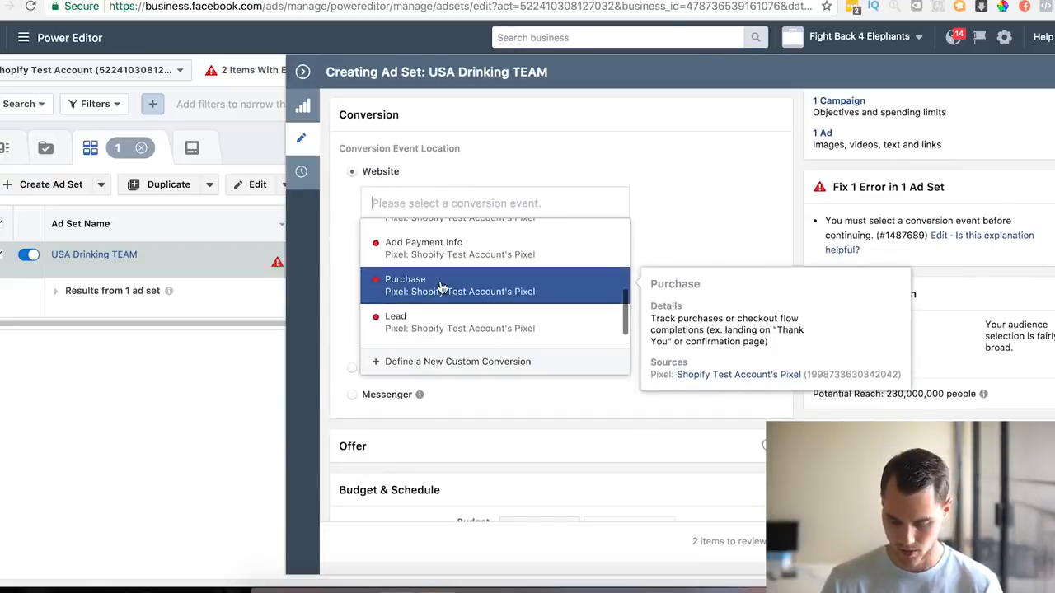
- Set Purchase as the conversion event and change the start time to 12:00AM
left_click(404, 279)
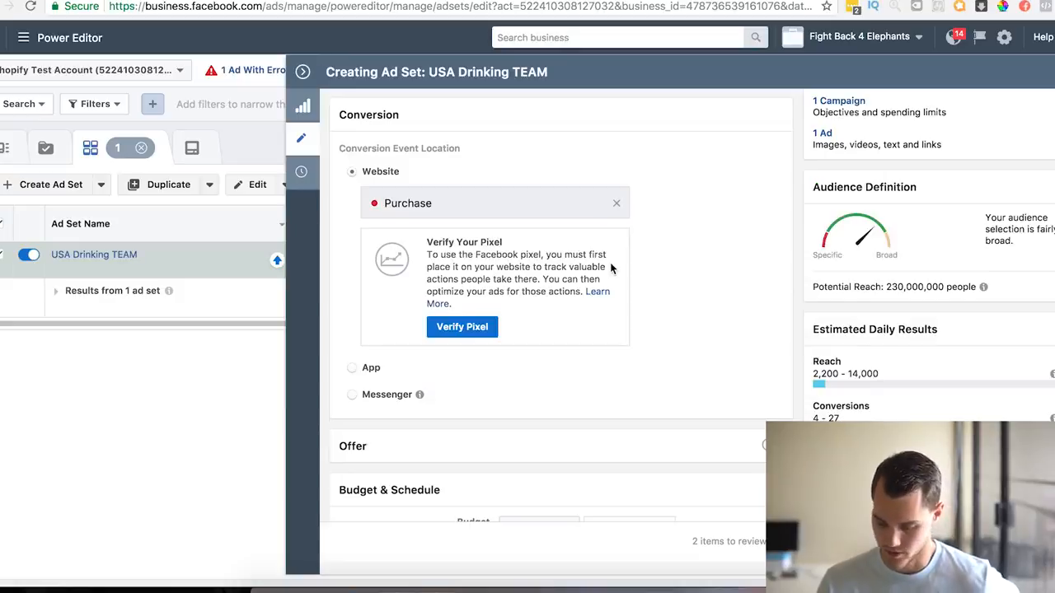
mouse_move(638, 253)
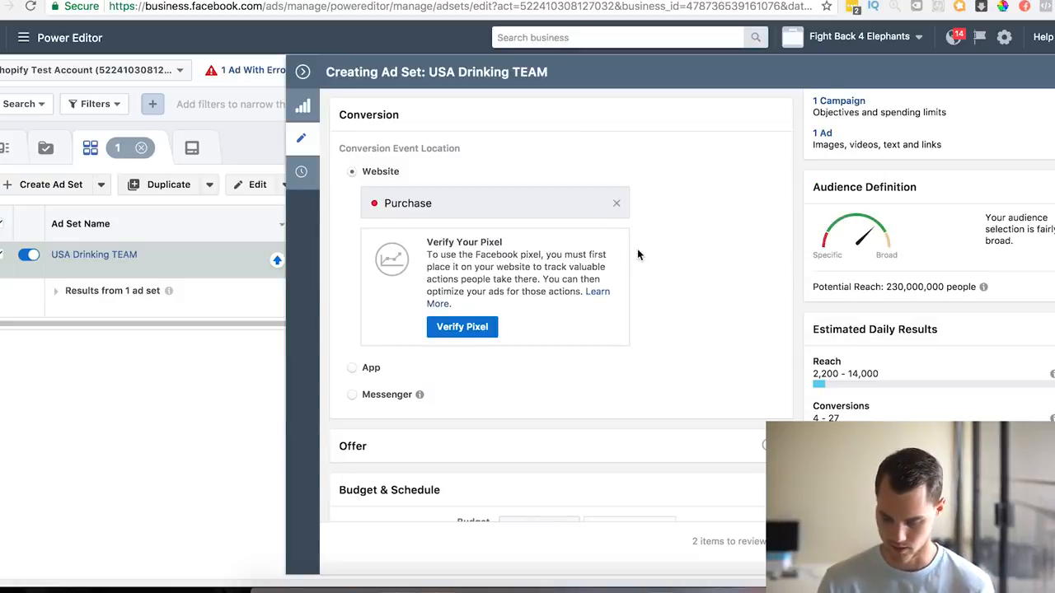
scroll("down", 3)
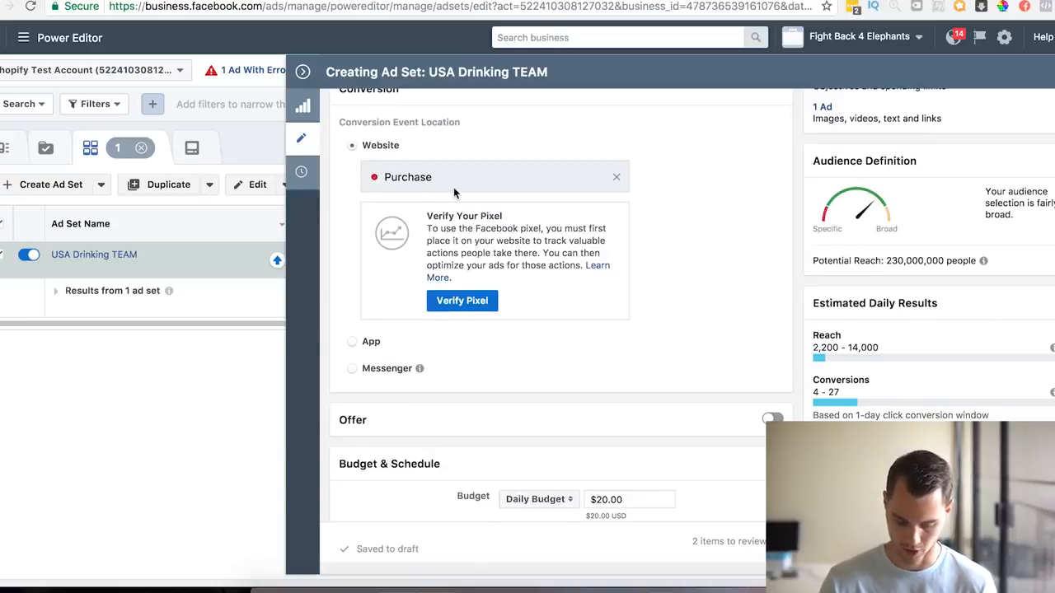
scroll("down", 3)
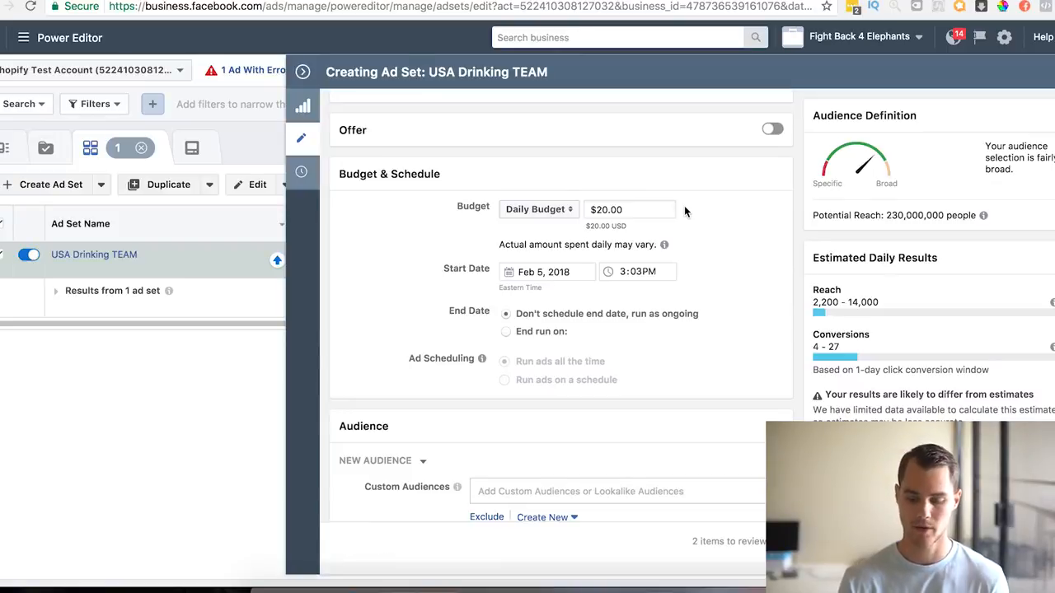
mouse_move(681, 228)
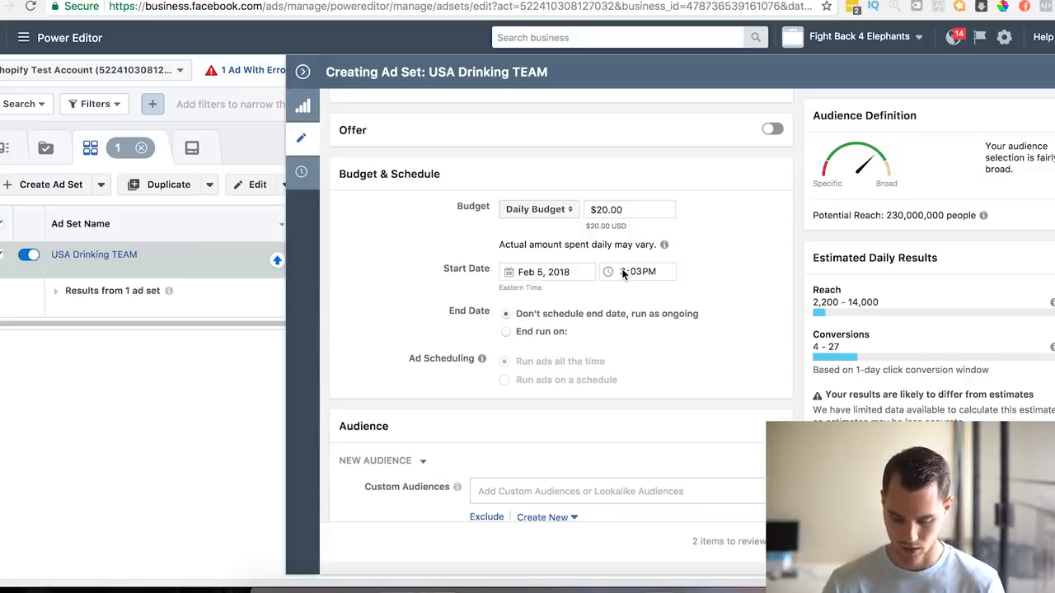
left_click(639, 271)
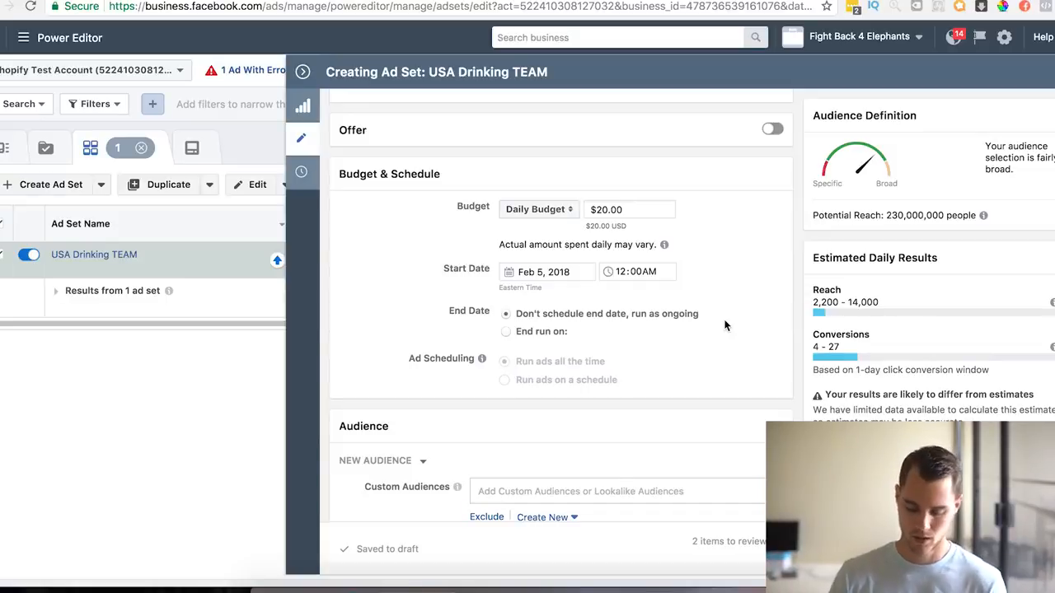
- Set location targeting to people who live in the United States
scroll("down", 3)
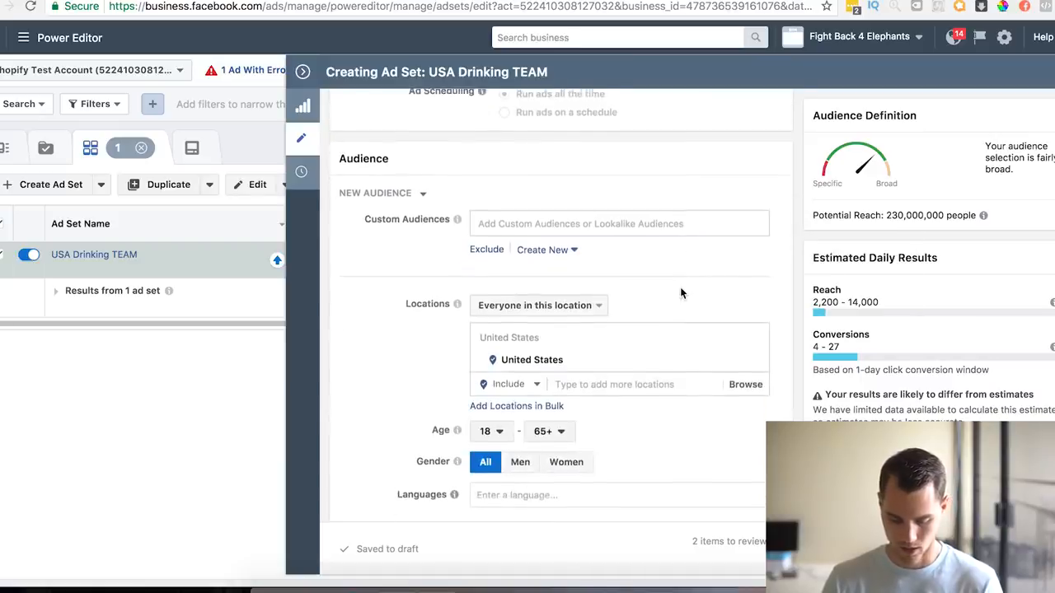
scroll("down", 3)
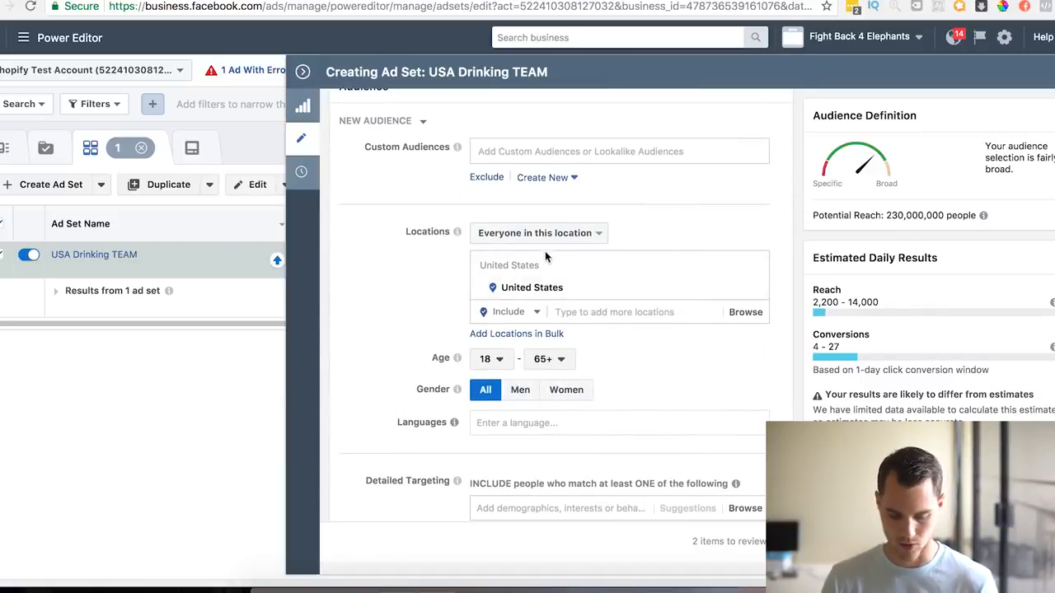
left_click(538, 233)
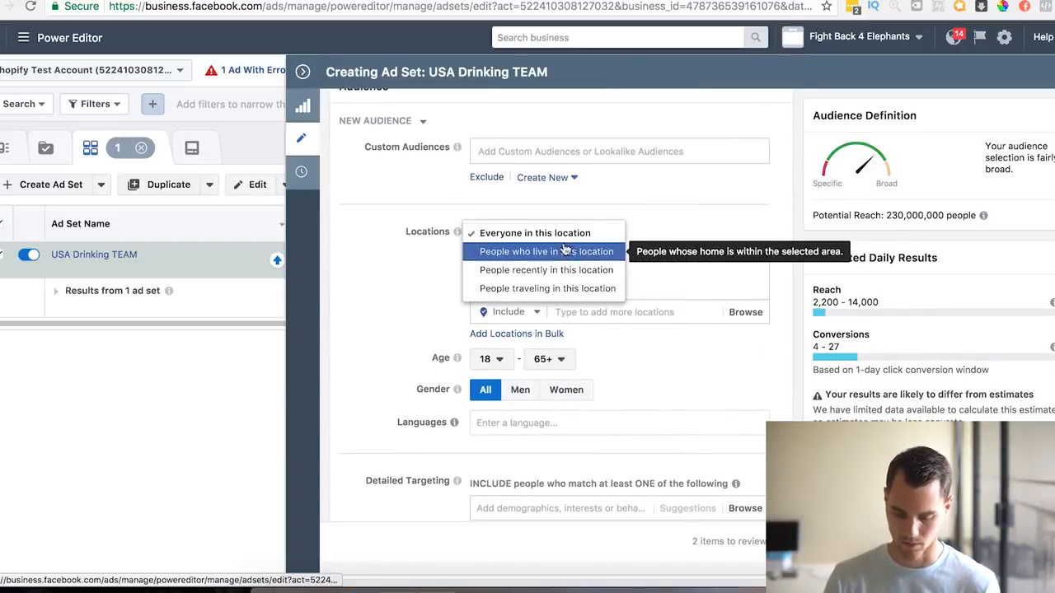
left_click(545, 252)
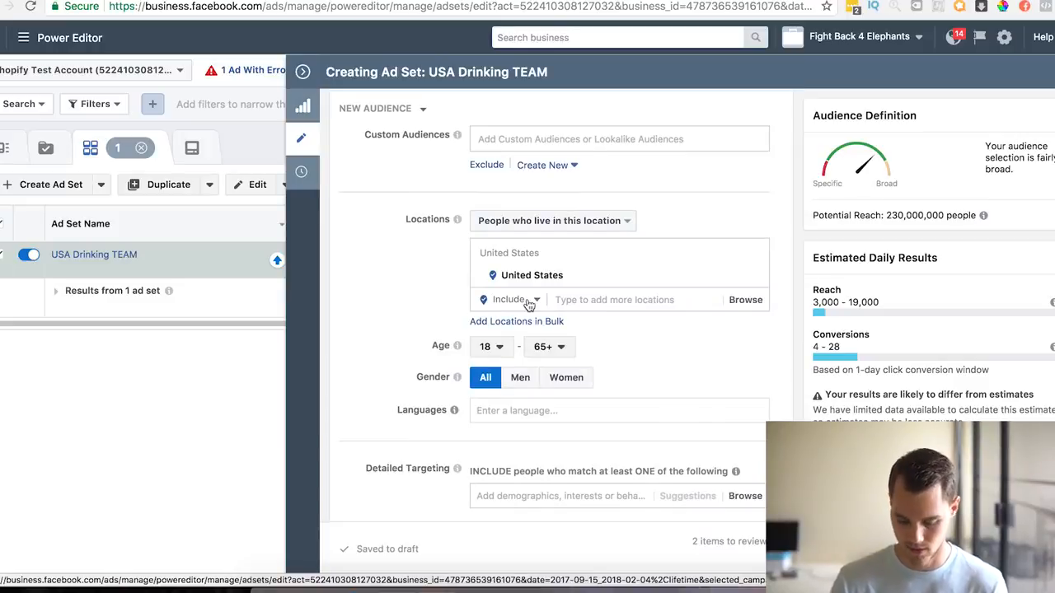
scroll("down", 3)
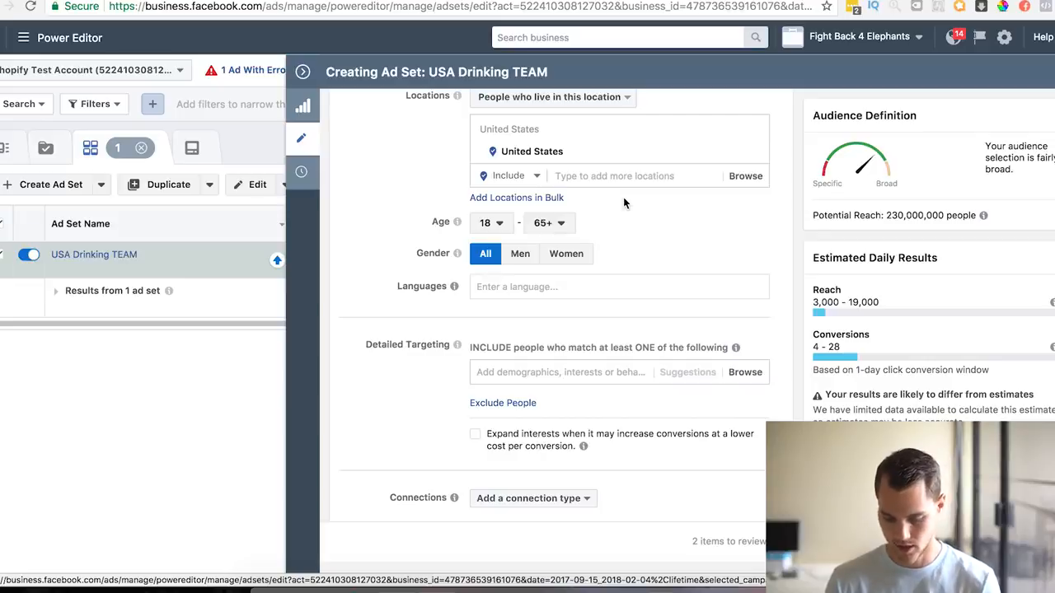
scroll("down", 3)
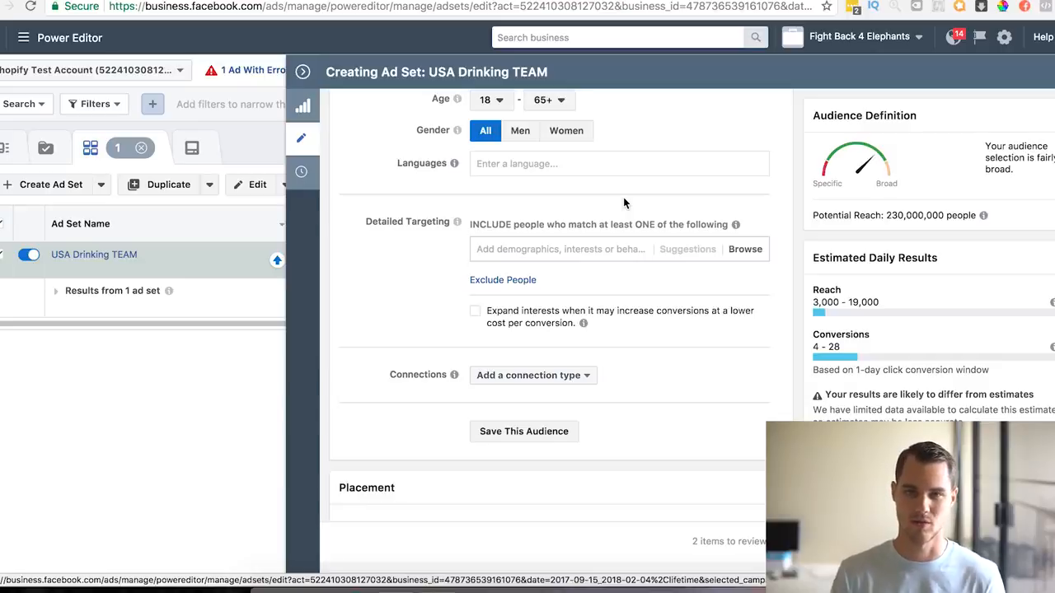
mouse_move(707, 186)
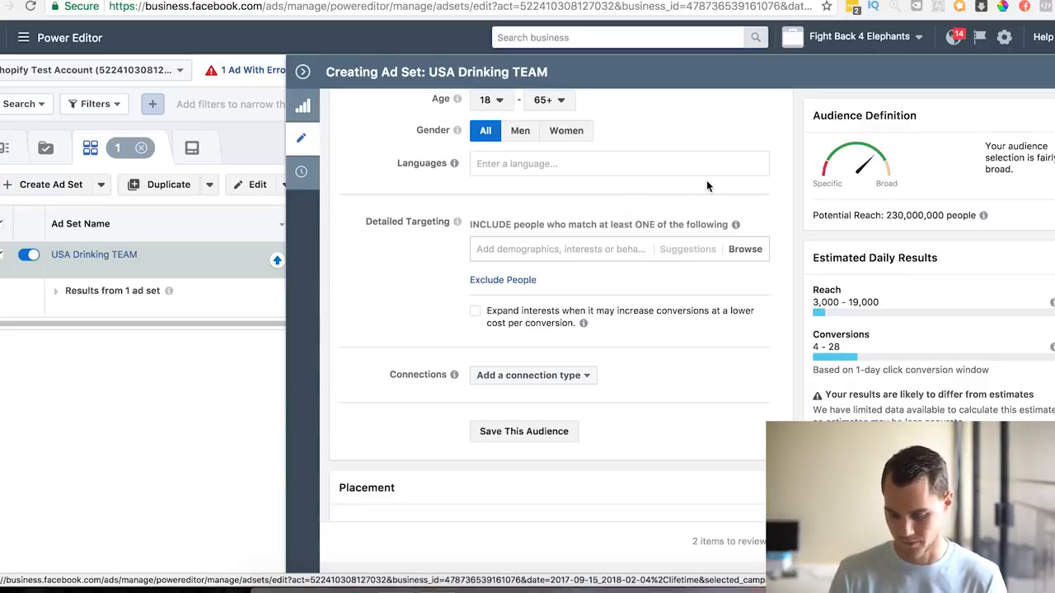
- Add Team USA as a detailed-targeting interest via a 'Team usa' search
scroll("down", 3)
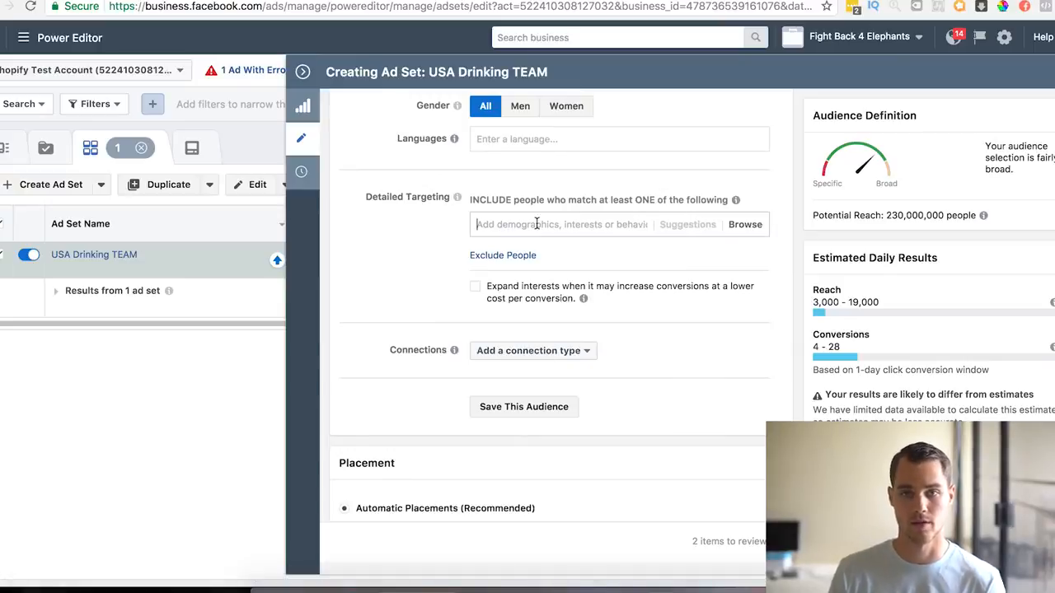
type("T")
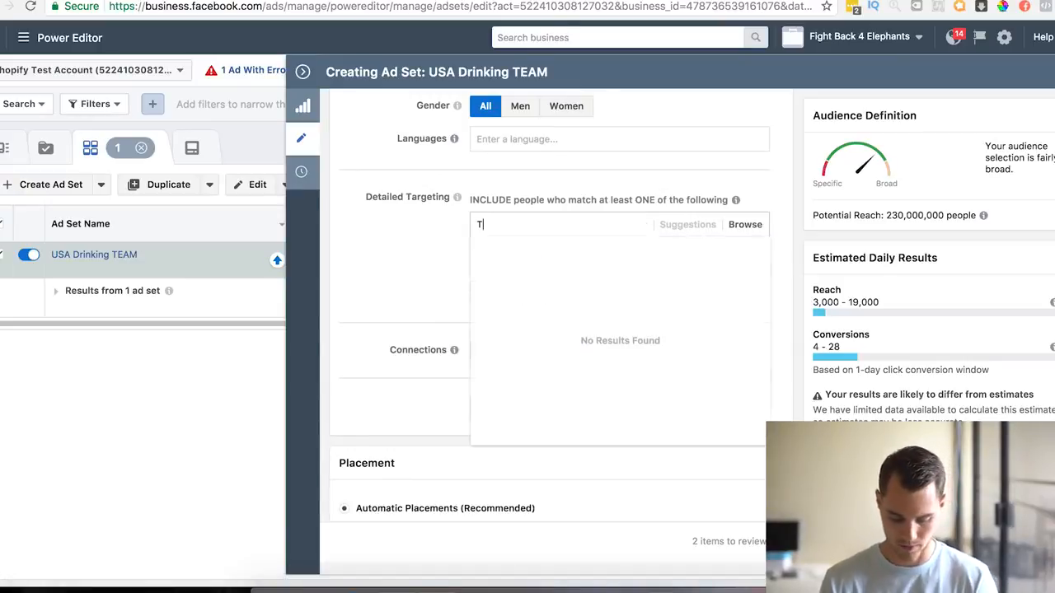
type("eam usa")
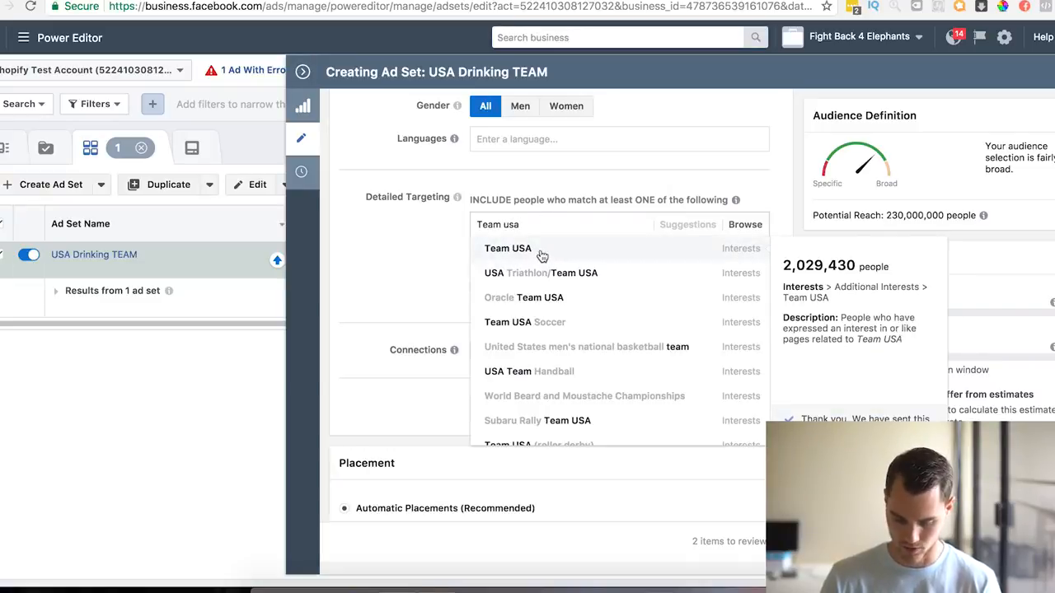
left_click(507, 248)
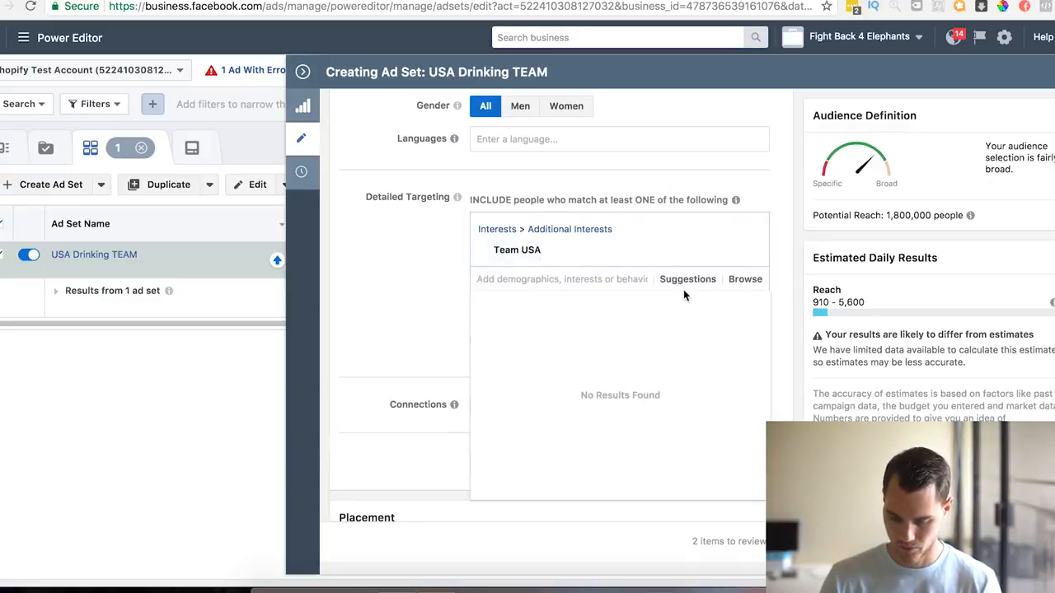
- From suggestions add 2018 Winter Olympics, Winter Olympic Games, Olympic Games and nbc olympics
left_click(688, 279)
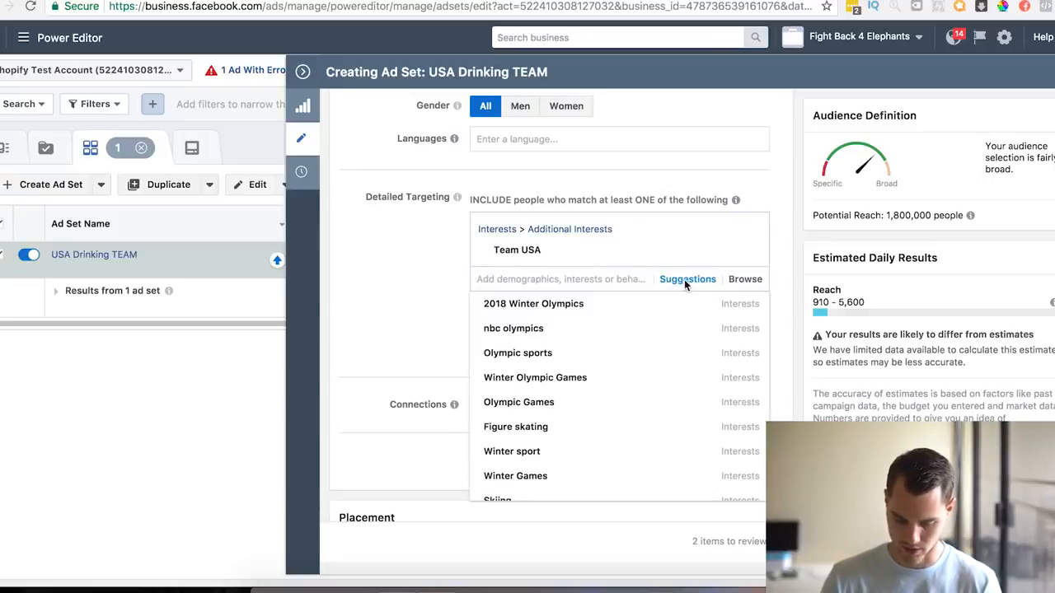
left_click(533, 303)
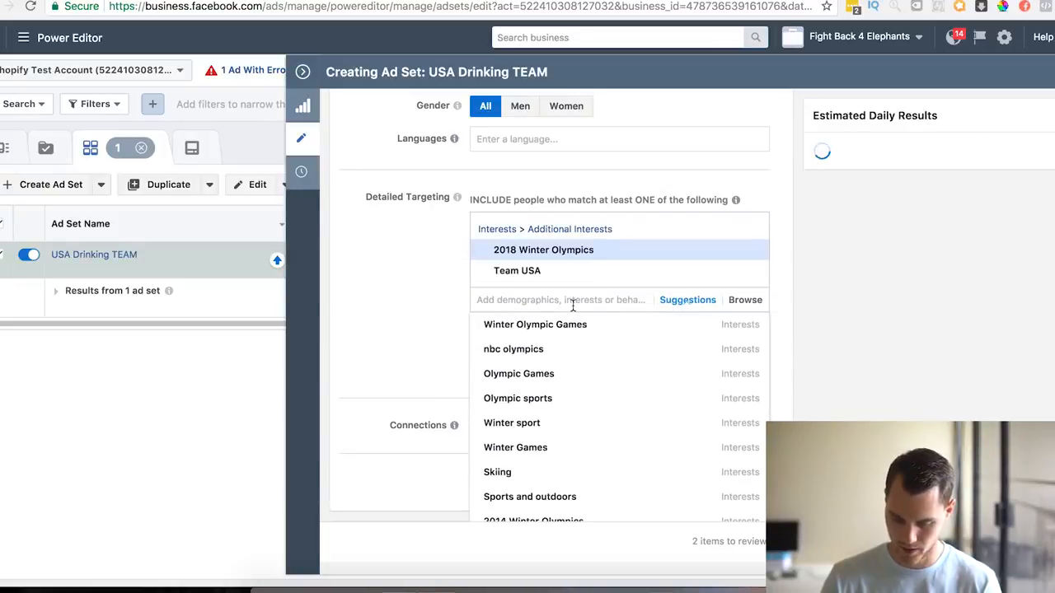
left_click(535, 324)
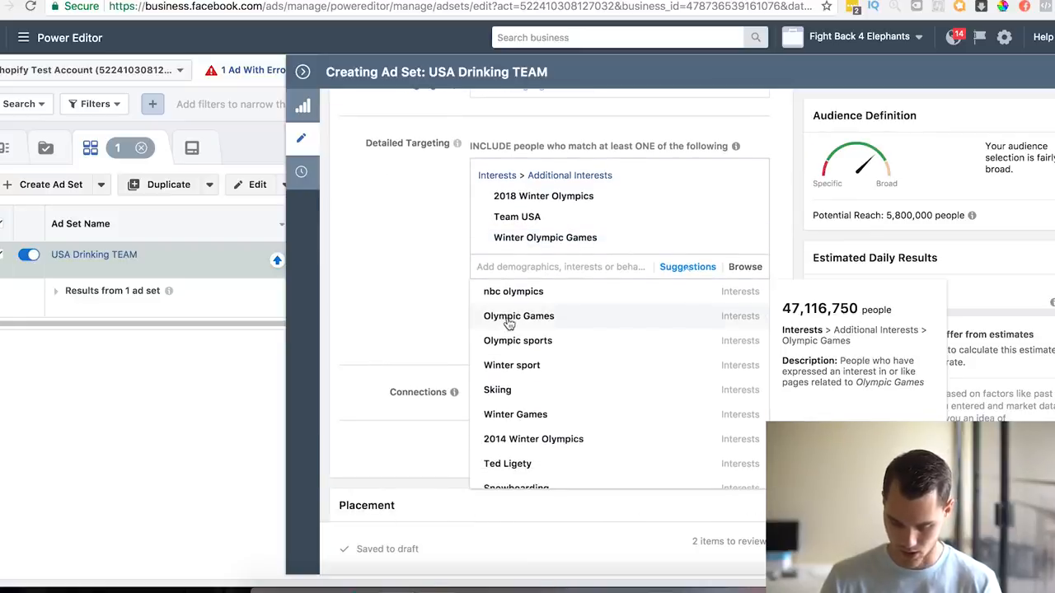
left_click(518, 315)
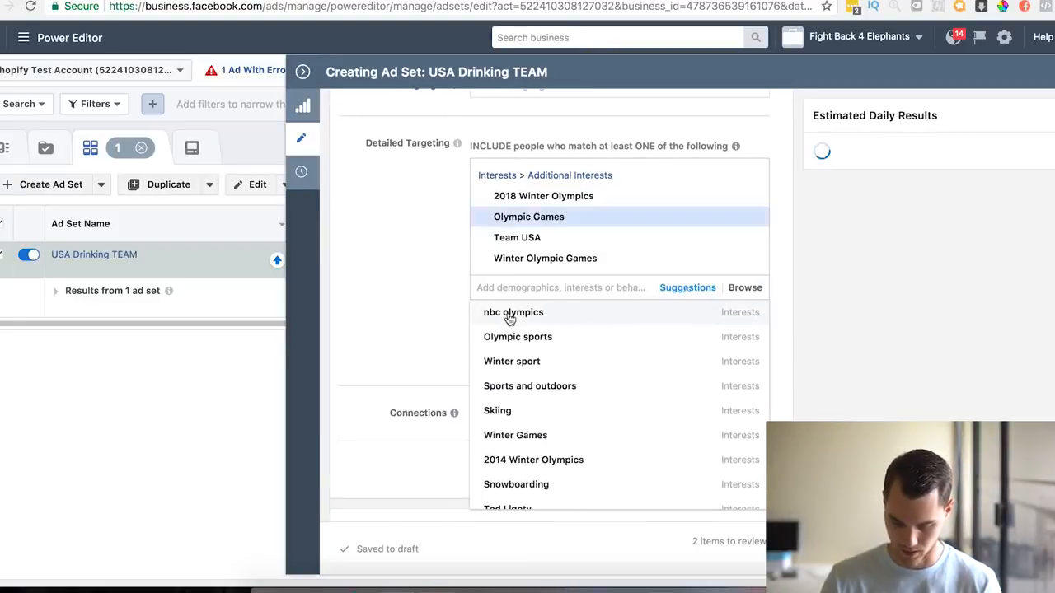
left_click(513, 311)
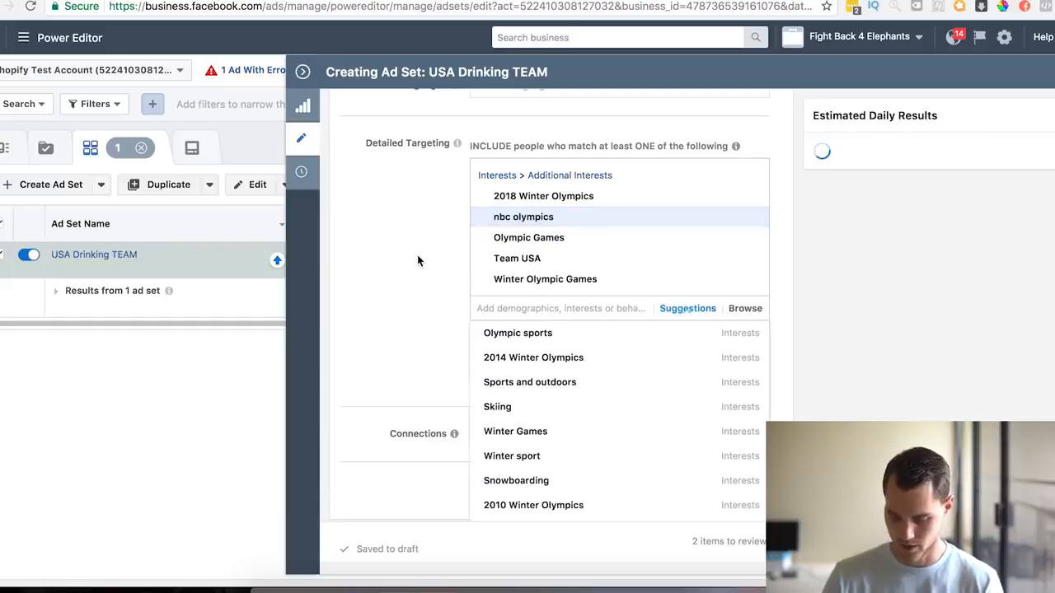
left_click(516, 258)
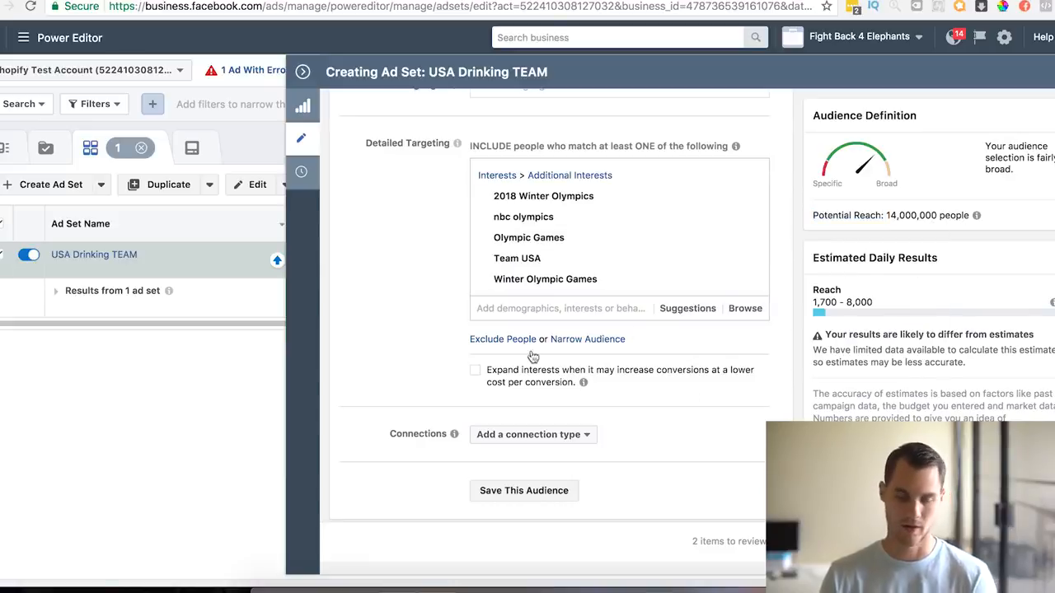
mouse_move(309, 311)
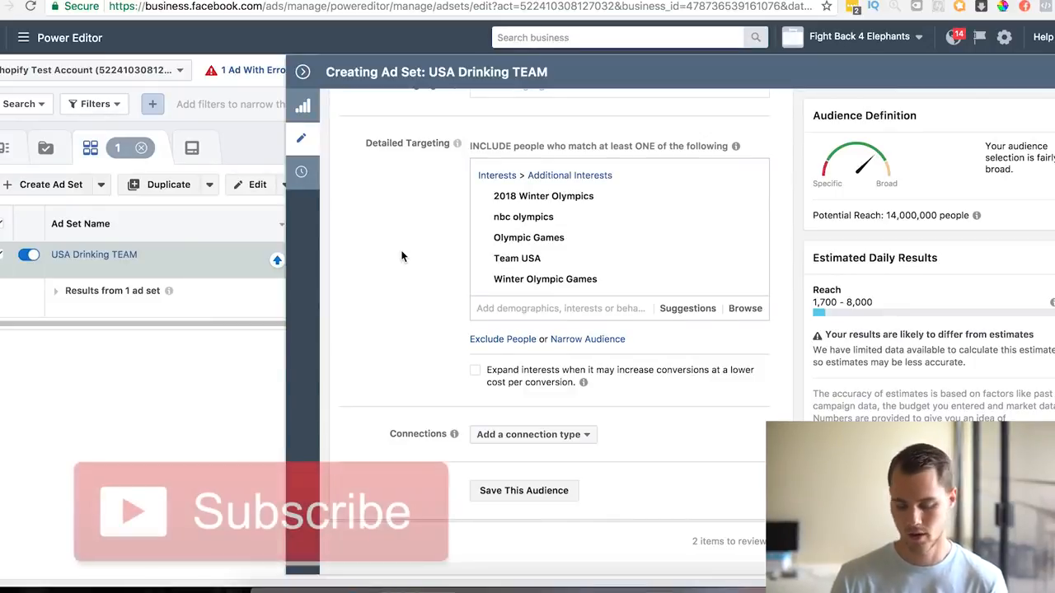
scroll("down", 3)
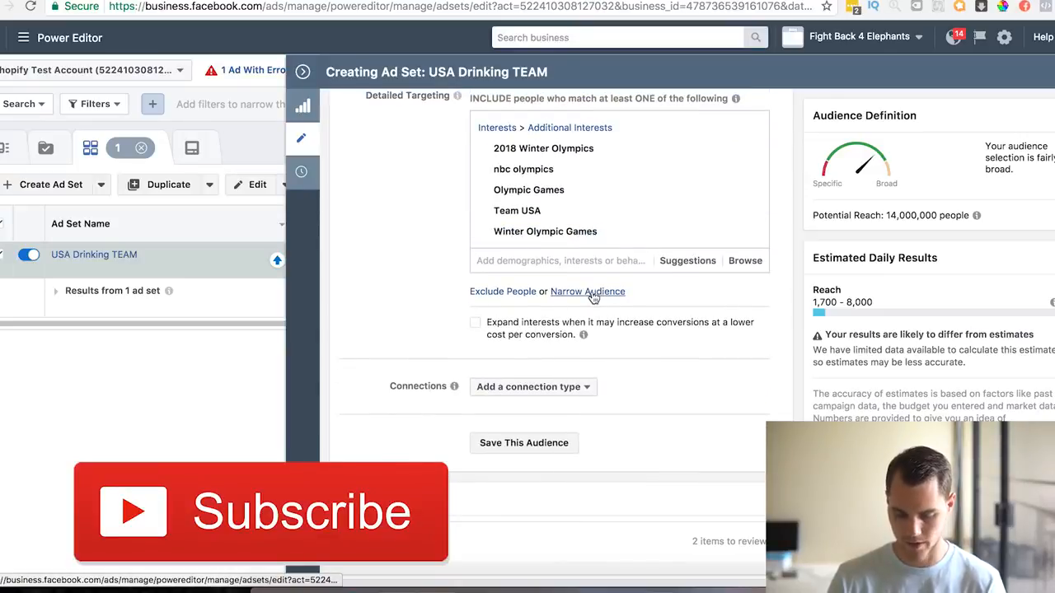
- Start a must-also-match group, adding Drinking and then removing it
left_click(587, 290)
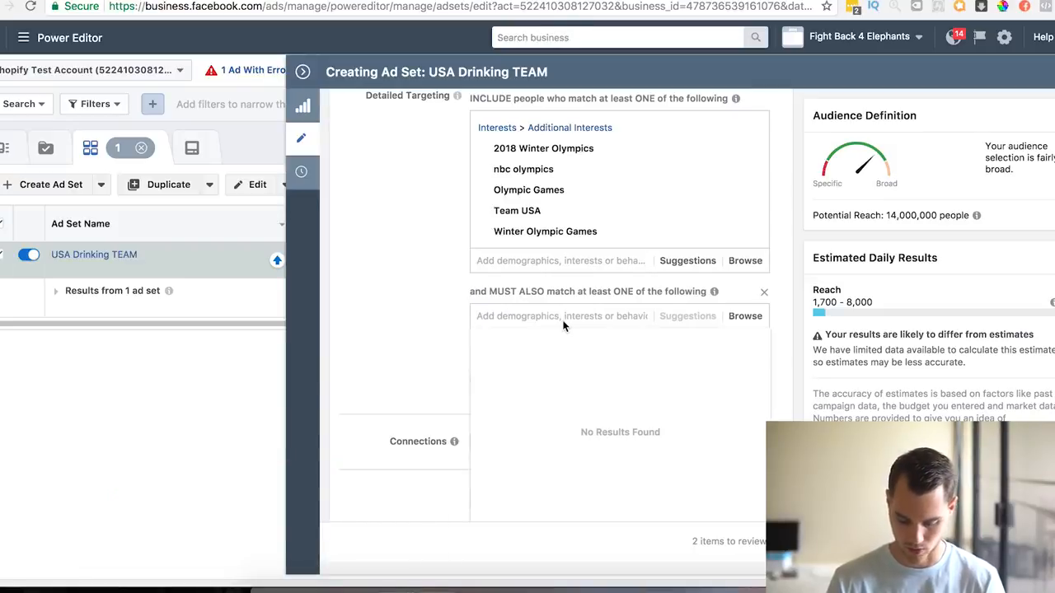
type("d")
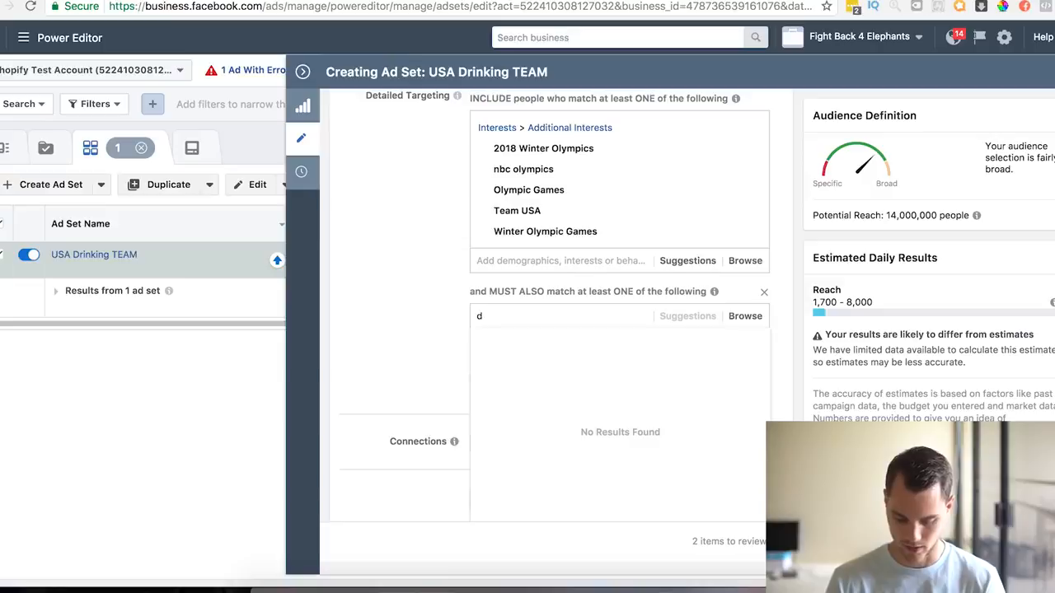
type("rinking")
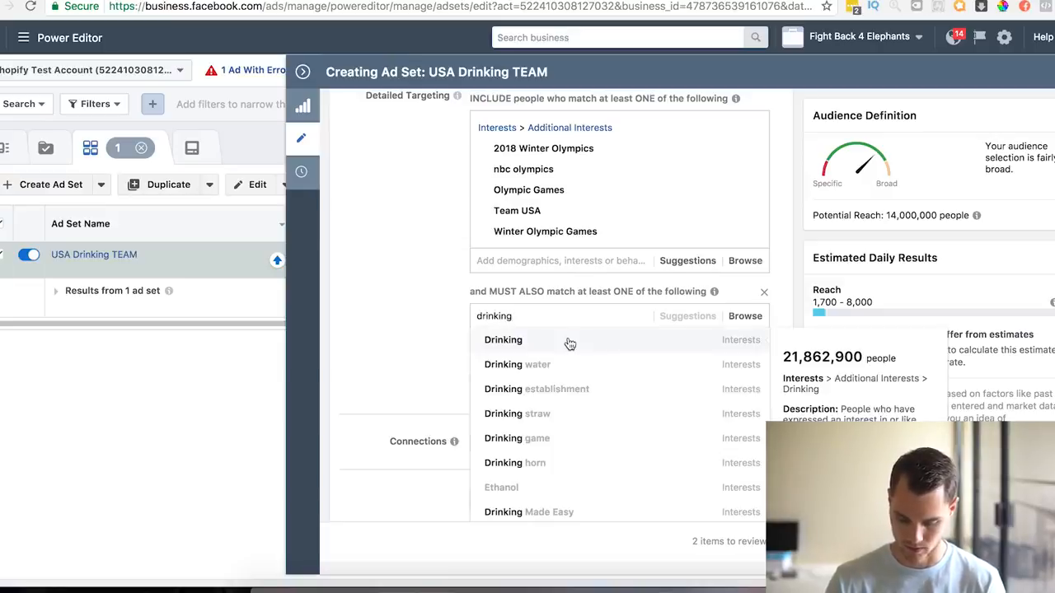
left_click(502, 340)
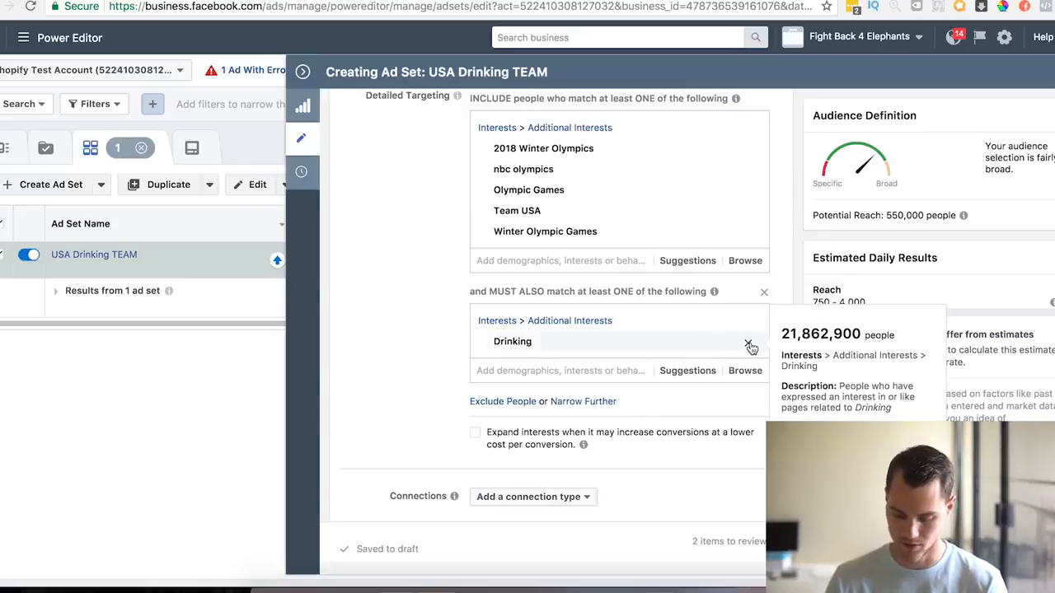
left_click(749, 344)
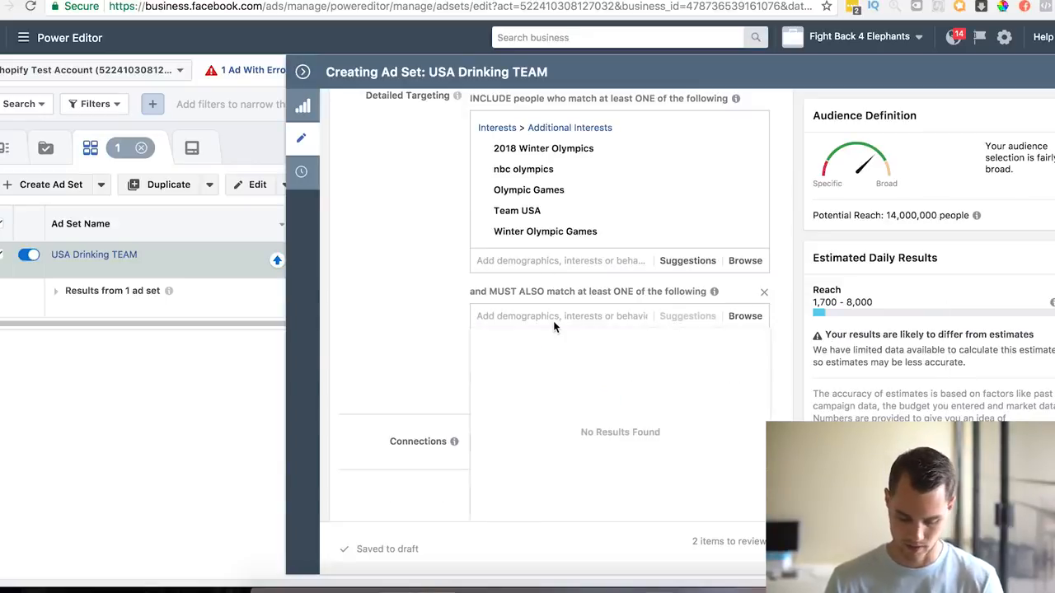
- Require beer interests such as Bud Light, Budweiser and other suggested brands in the narrowing group
type("bud ligh")
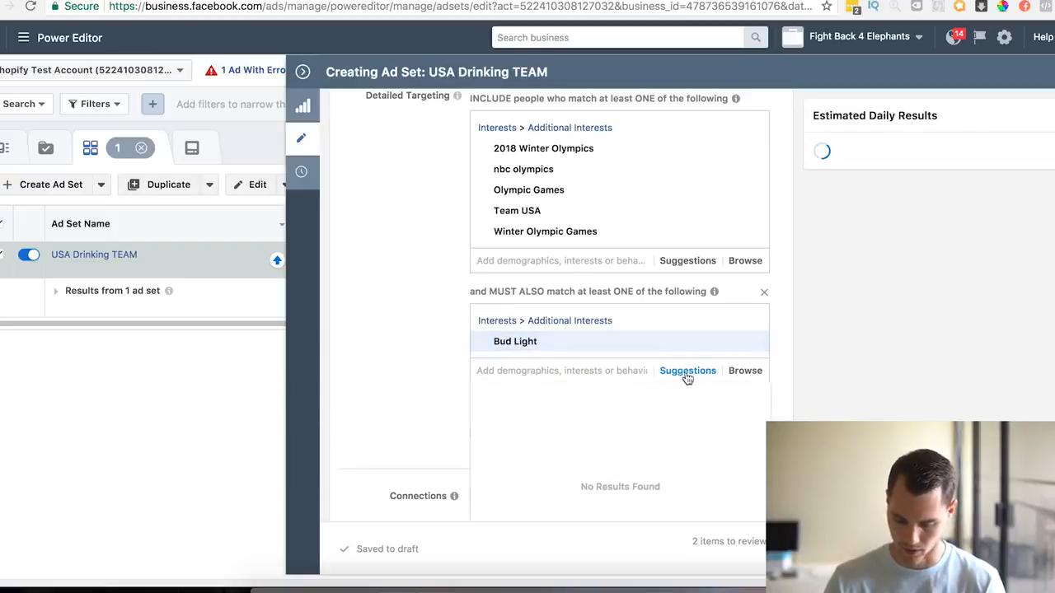
left_click(687, 370)
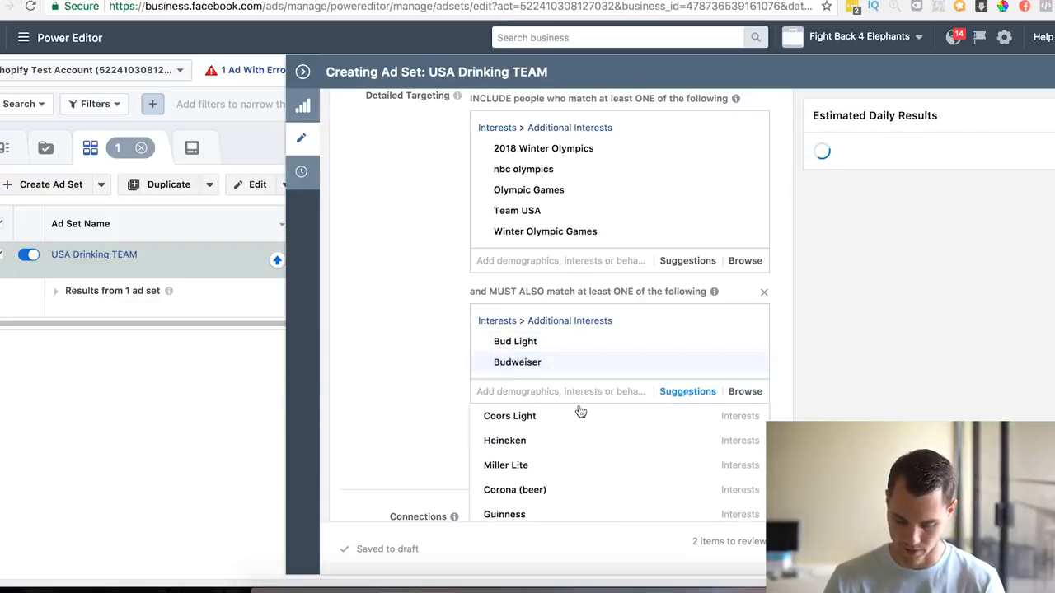
left_click(509, 415)
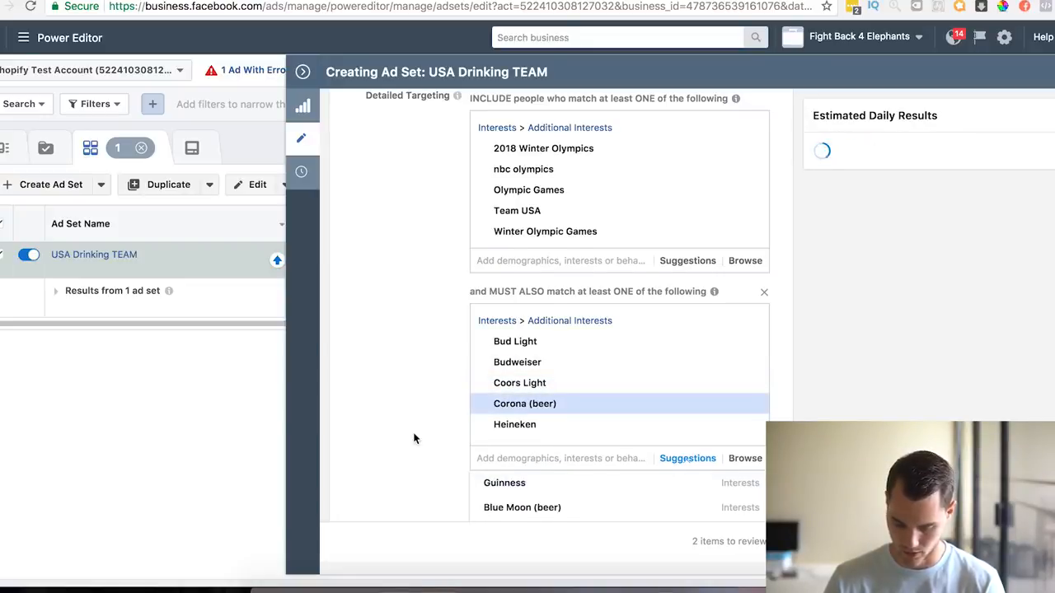
scroll("down", 3)
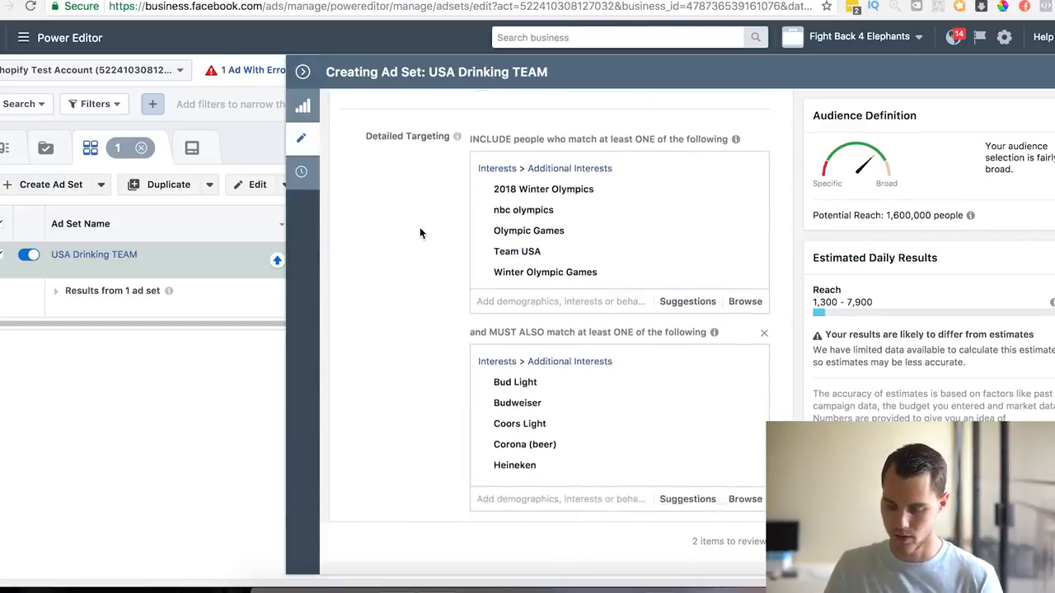
scroll("down", 3)
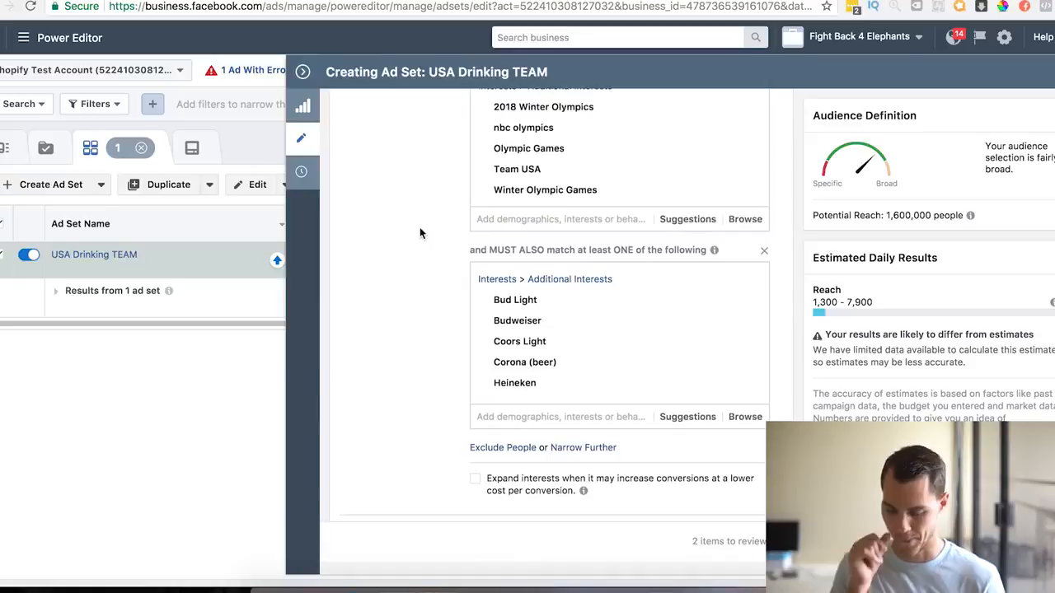
mouse_move(516, 169)
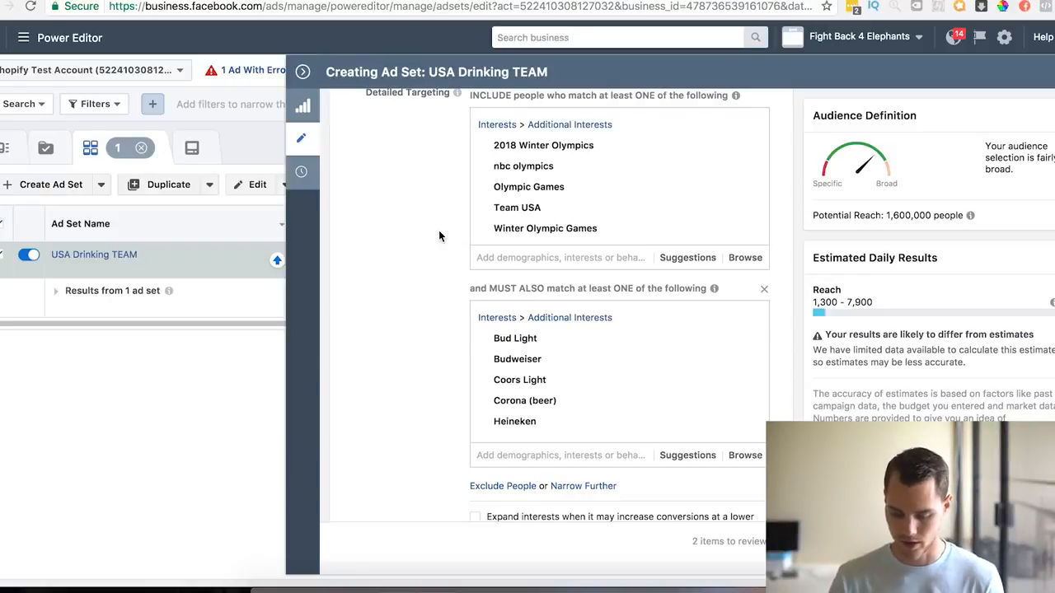
scroll("down", 3)
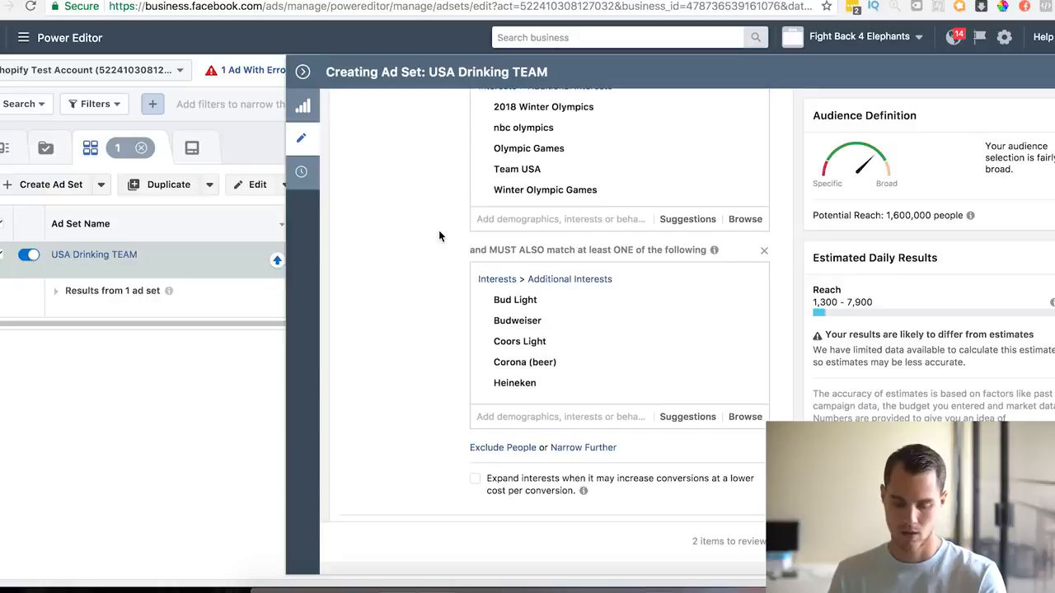
scroll("down", 3)
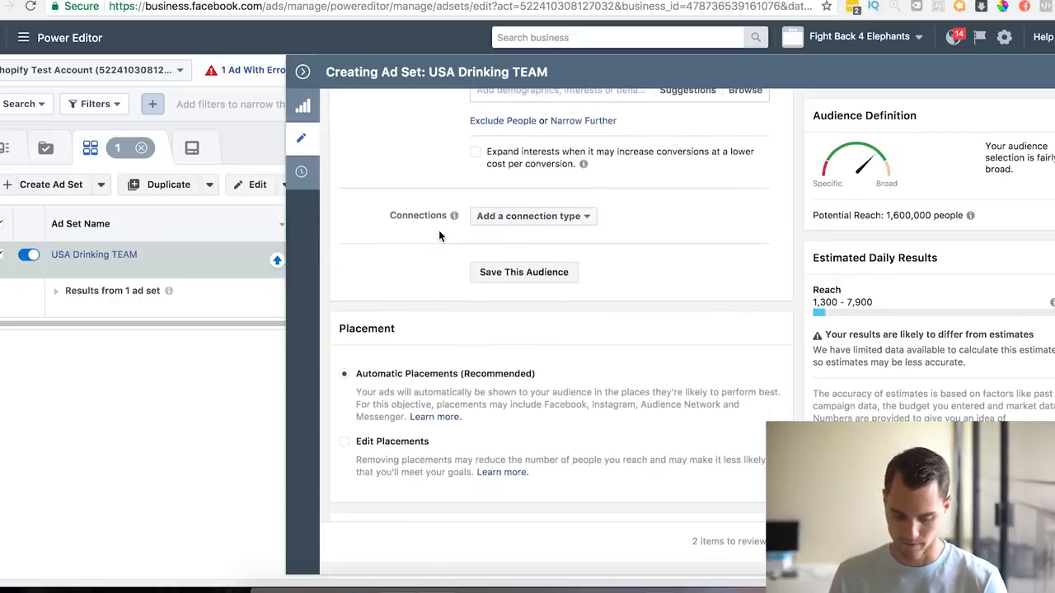
- Edit placements to Facebook Feeds only, dropping Instant Articles, Right Column, Instagram and Audience Network
left_click(344, 440)
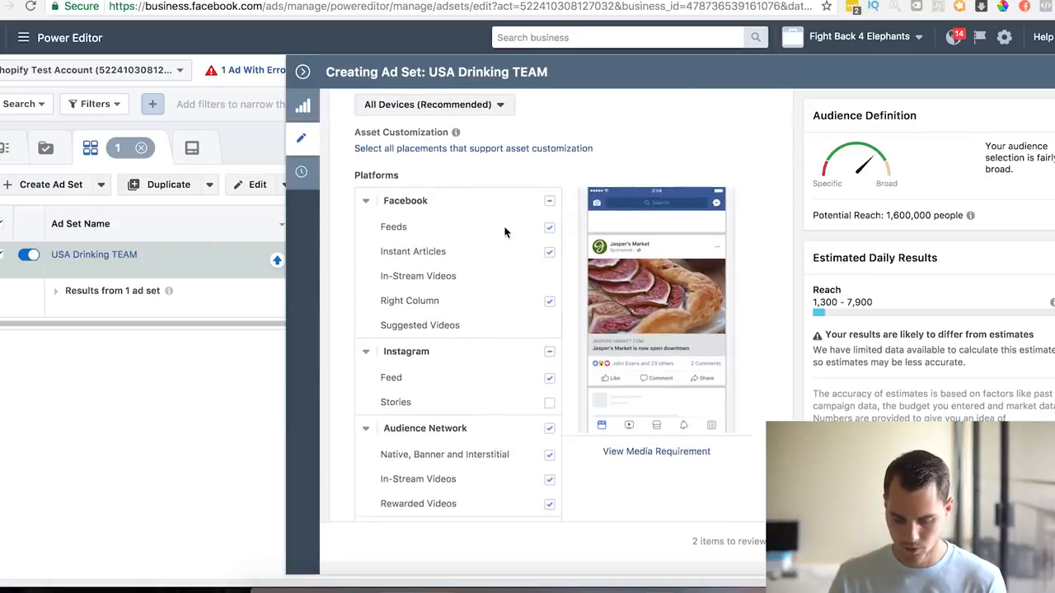
left_click(549, 251)
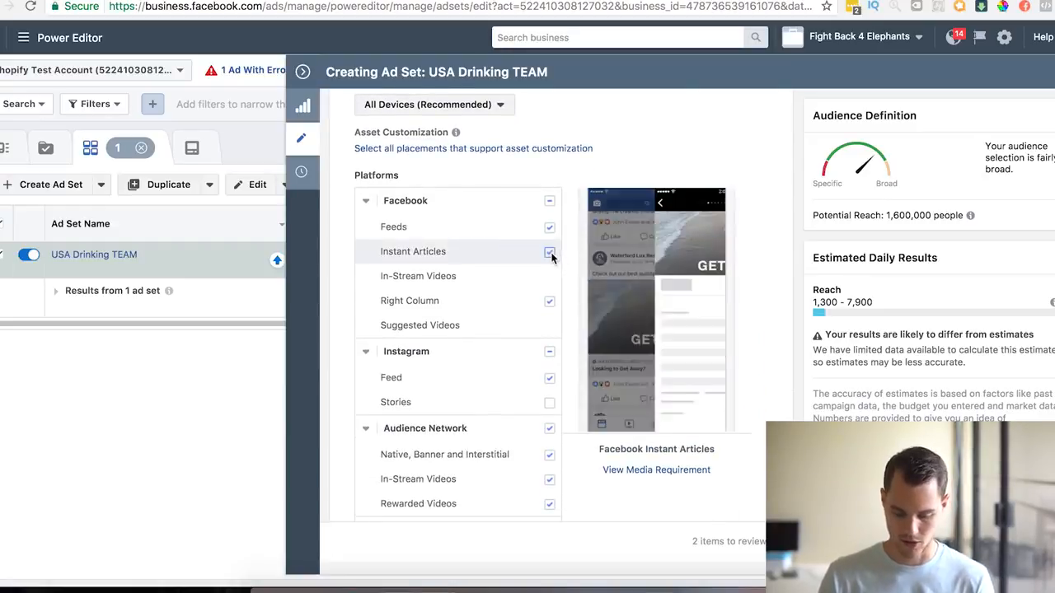
left_click(549, 252)
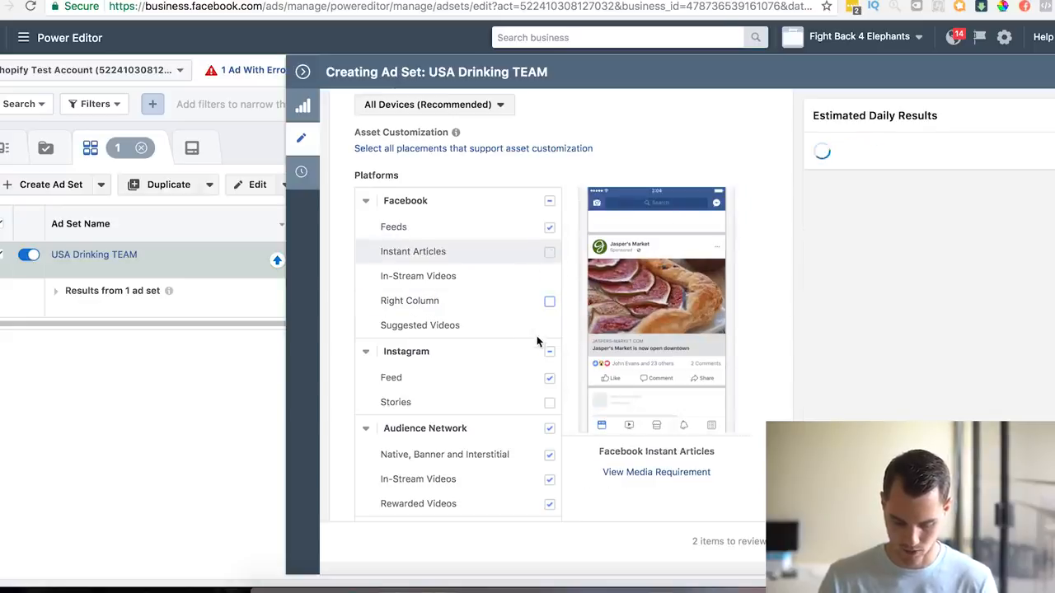
left_click(548, 428)
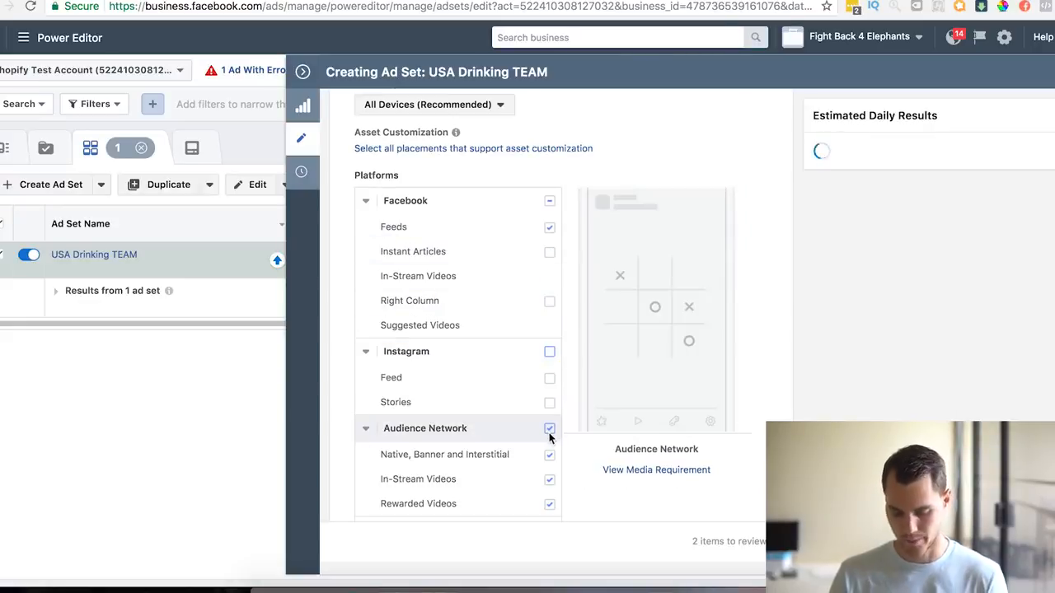
left_click(549, 428)
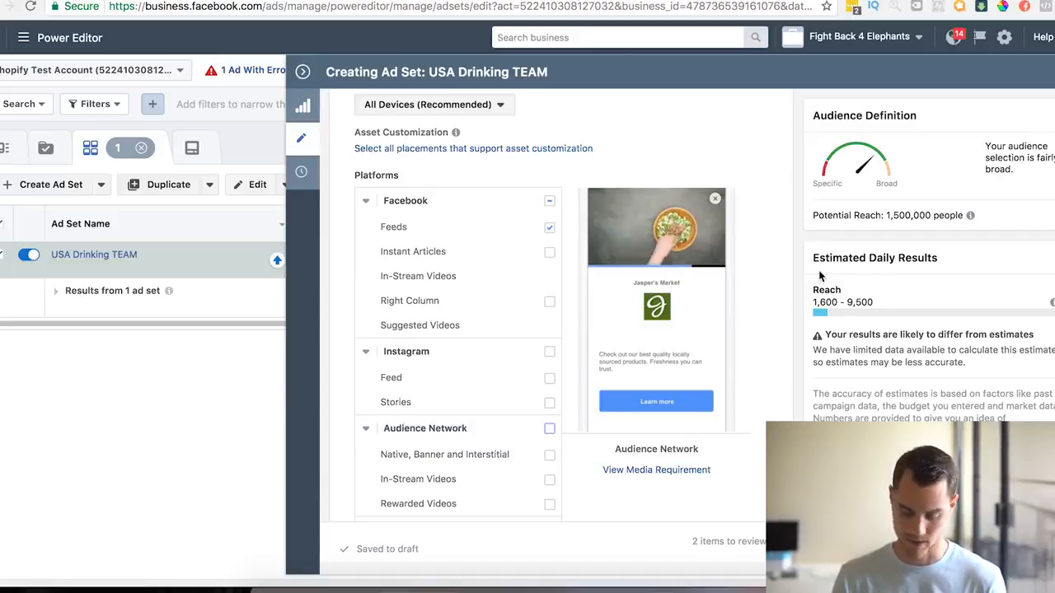
scroll("down", 3)
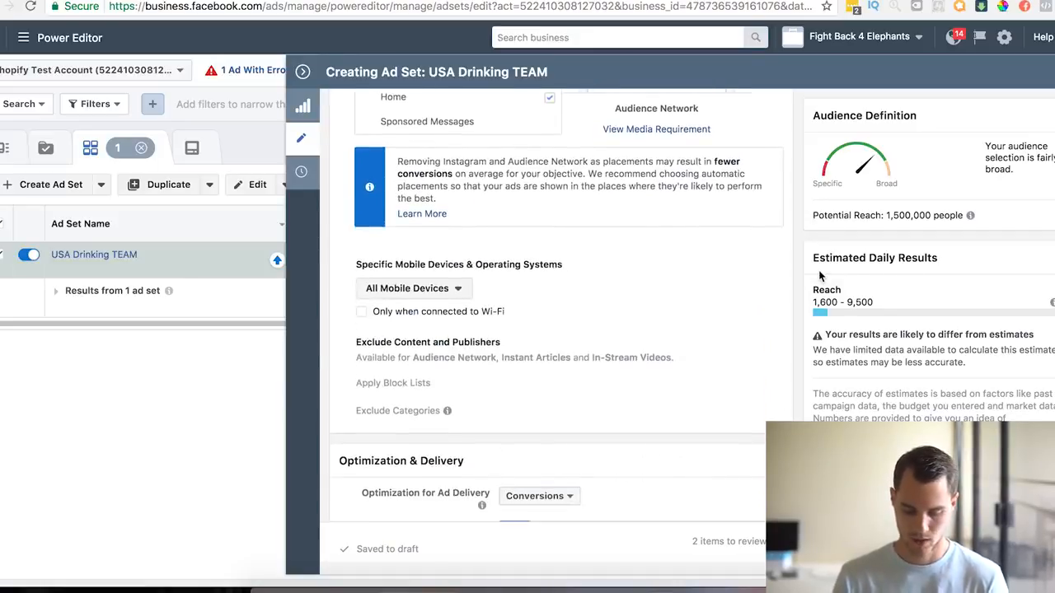
- Set the conversion window to 1 day click and close the ad set editor
scroll("down", 3)
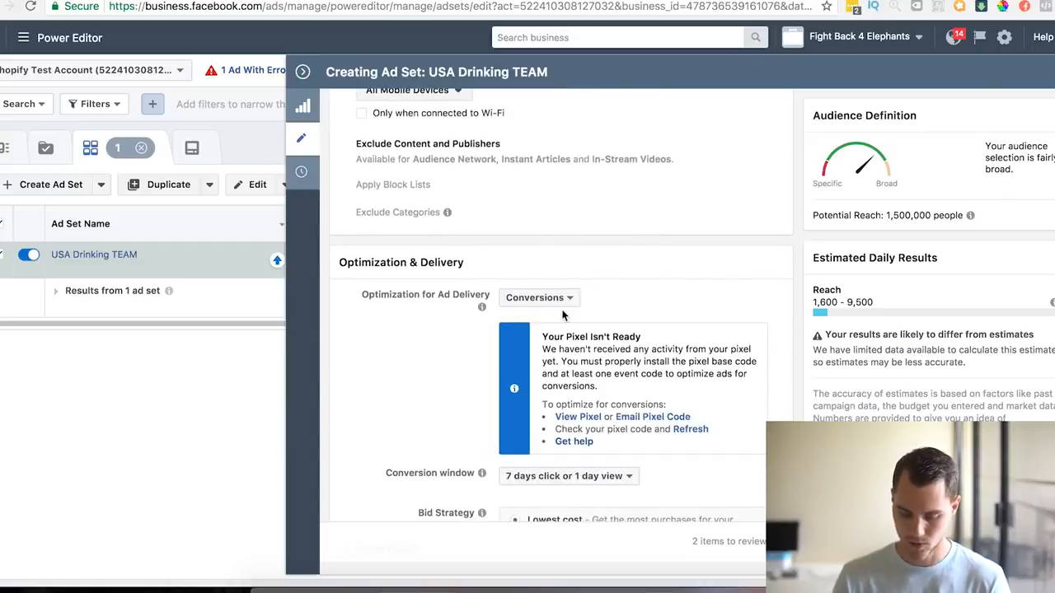
left_click(568, 297)
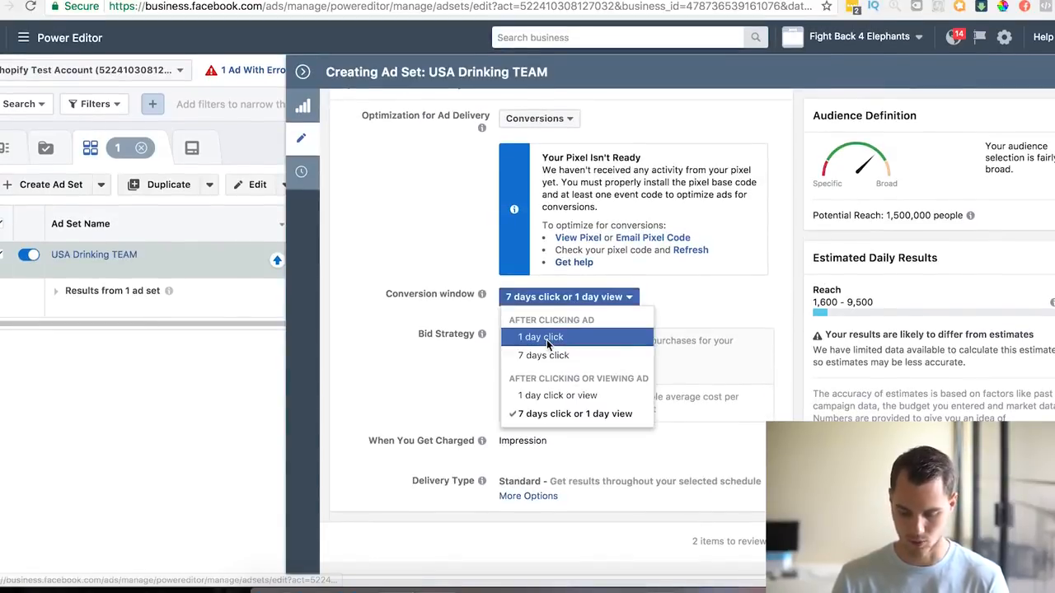
left_click(540, 336)
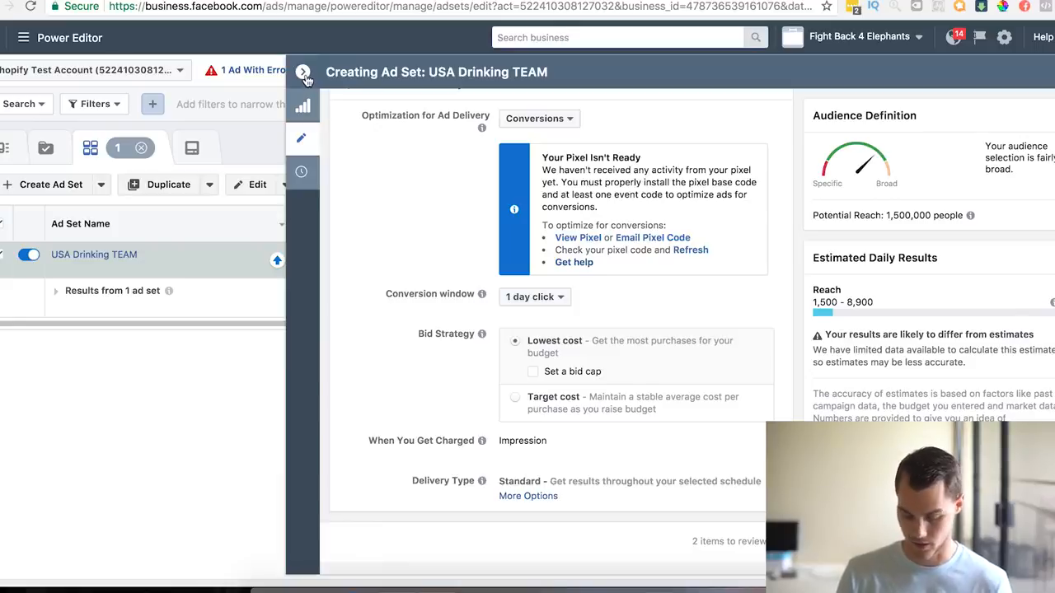
left_click(303, 73)
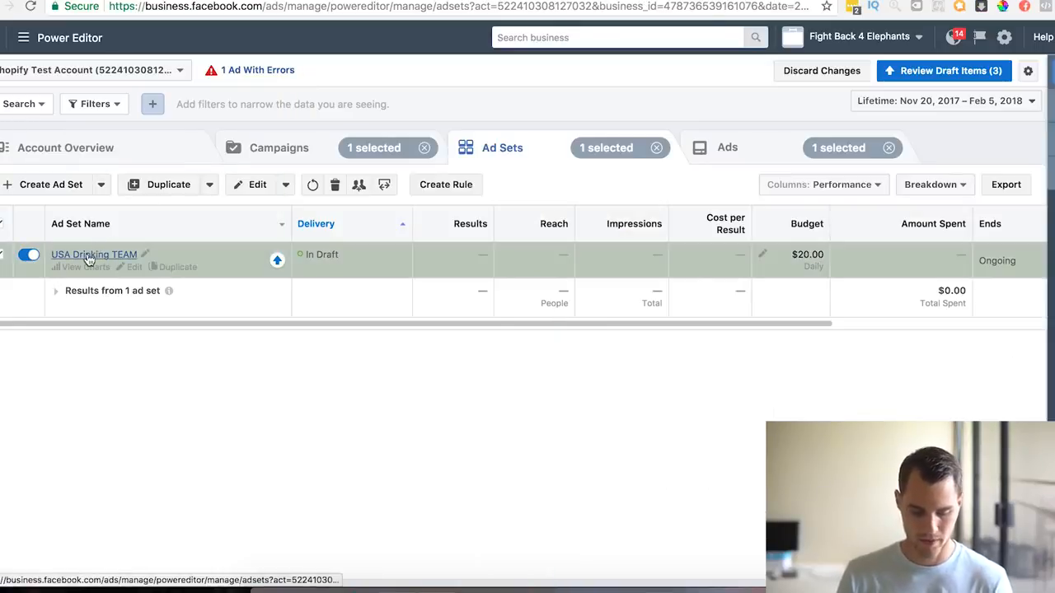
- Open the USA Drinking TEAM ad for editing with Fight Back 4 Elephants kept as its page
left_click(727, 148)
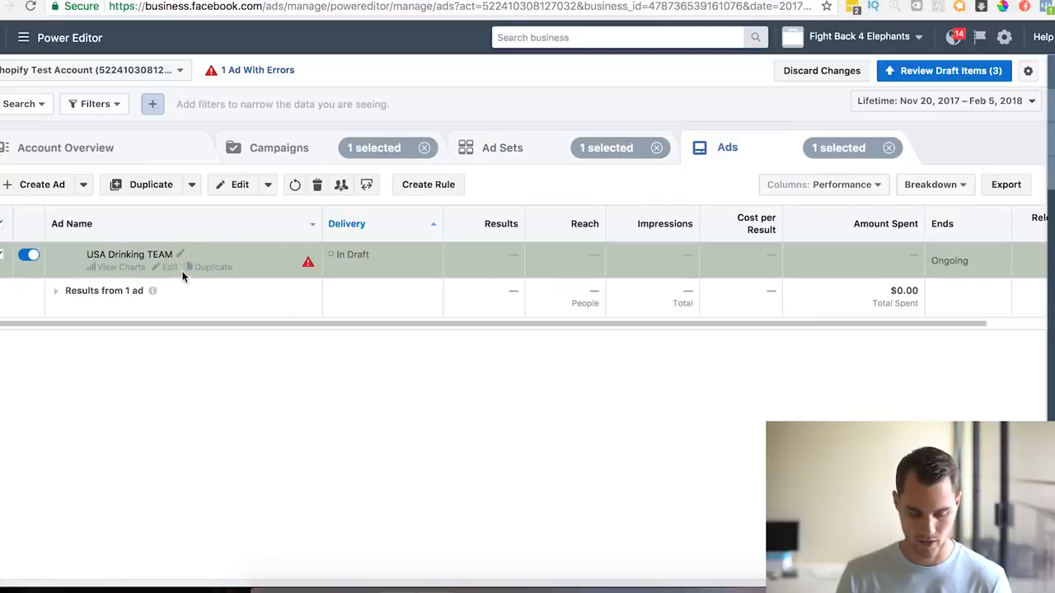
left_click(170, 267)
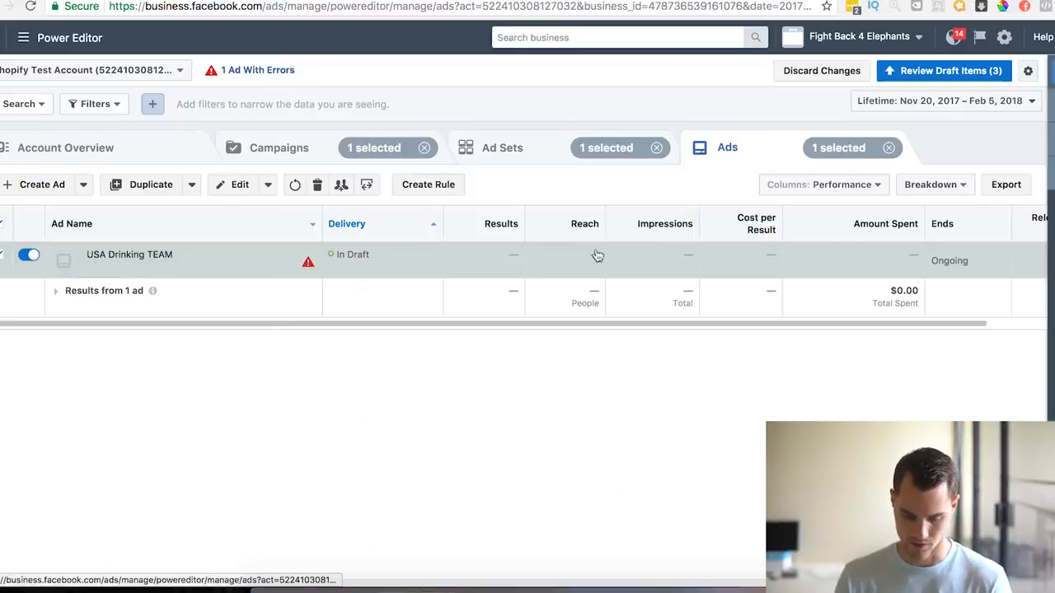
left_click(169, 266)
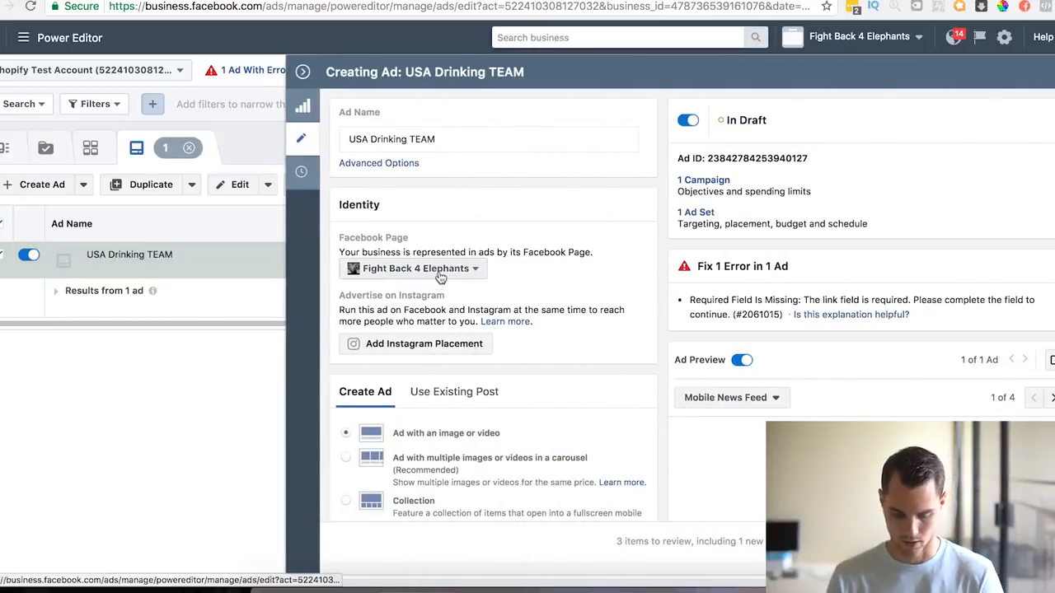
left_click(412, 268)
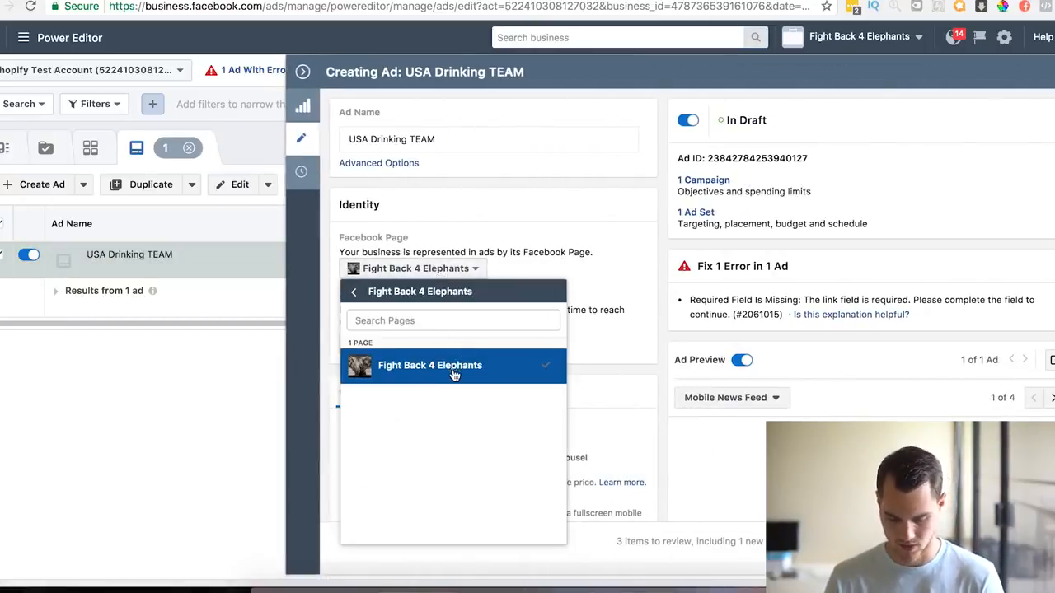
left_click(429, 365)
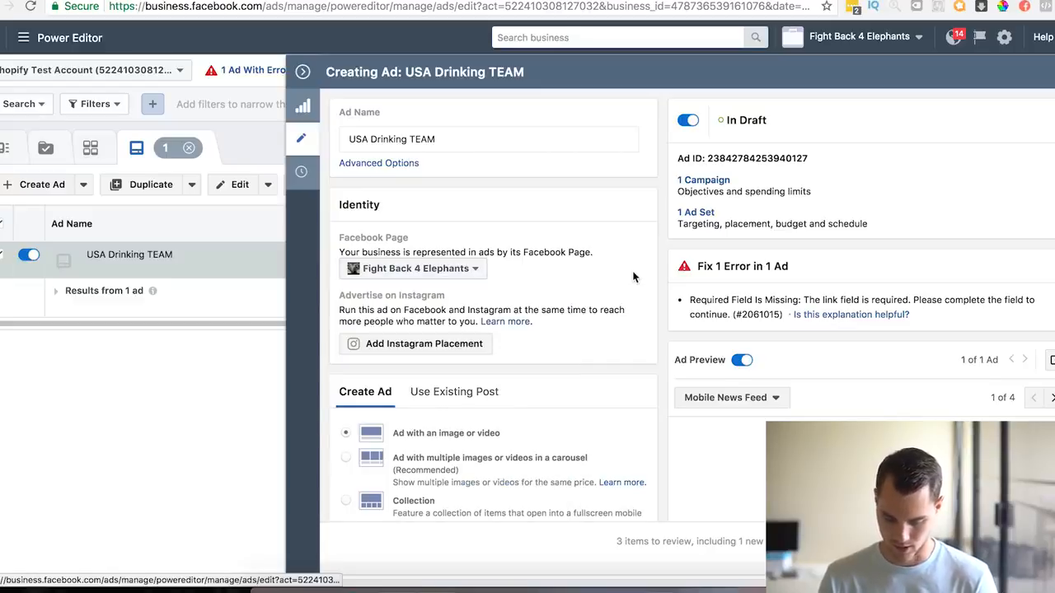
- Choose to run an existing page post as the ad
scroll("down", 3)
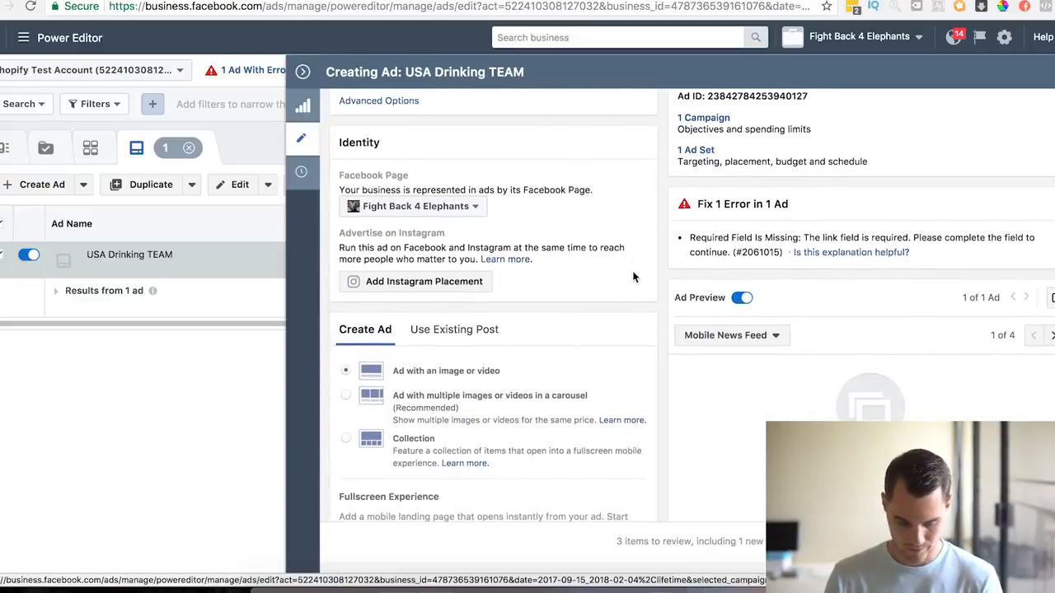
scroll("down", 3)
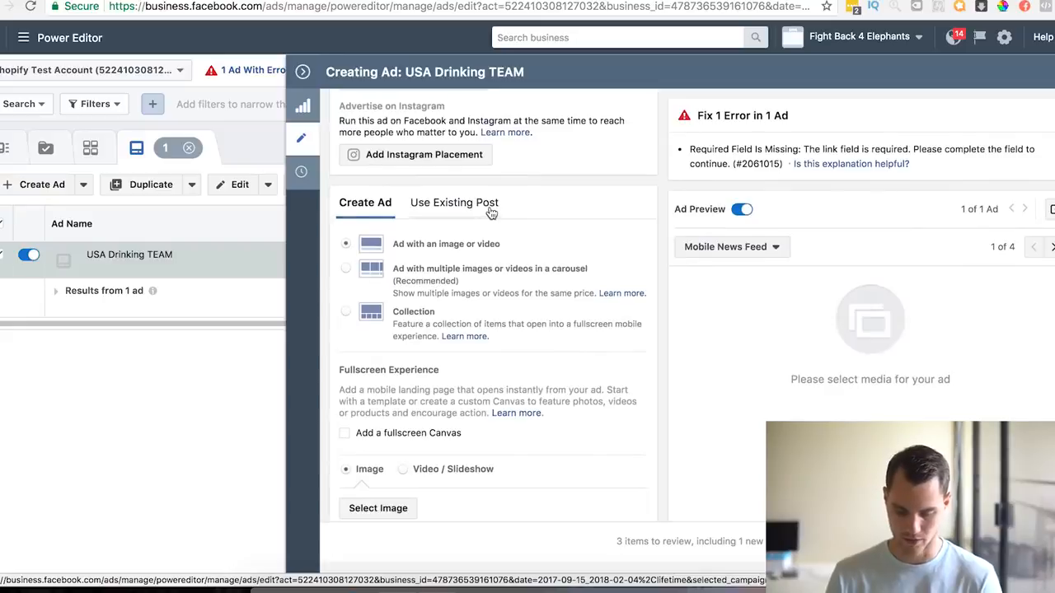
left_click(454, 201)
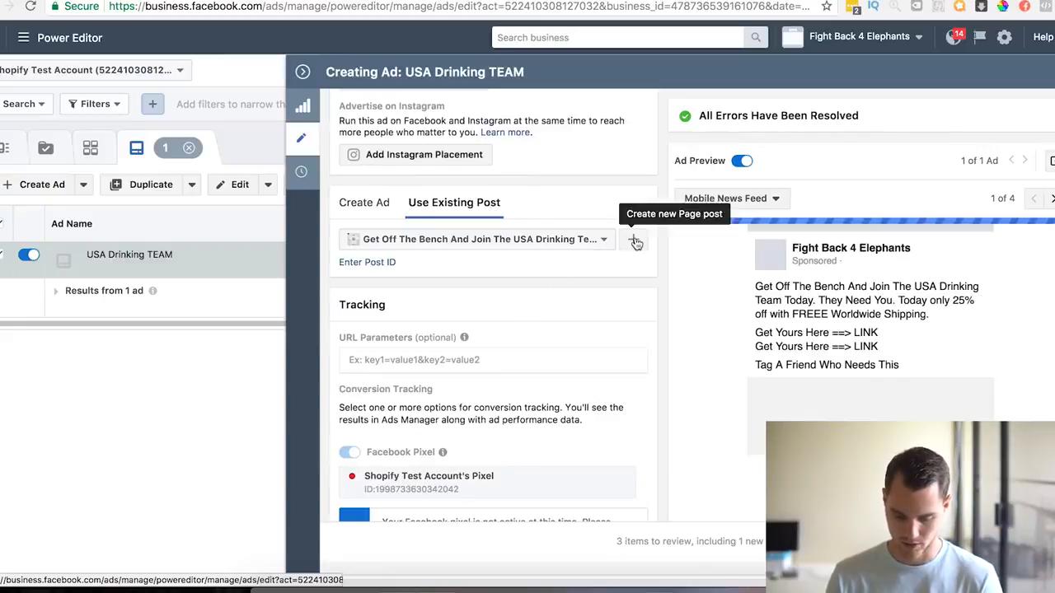
left_click(635, 239)
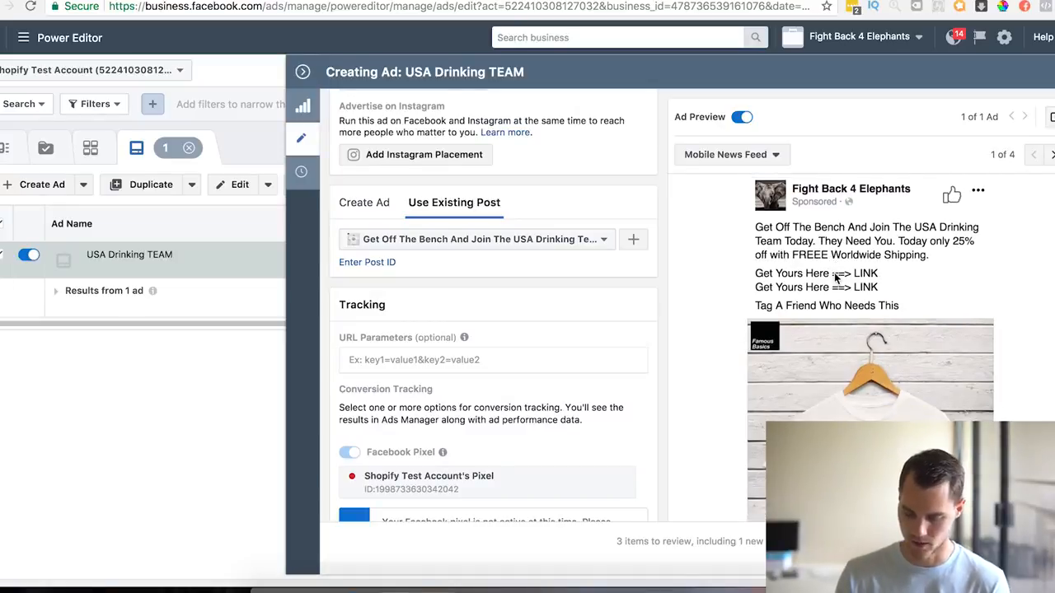
mouse_move(908, 277)
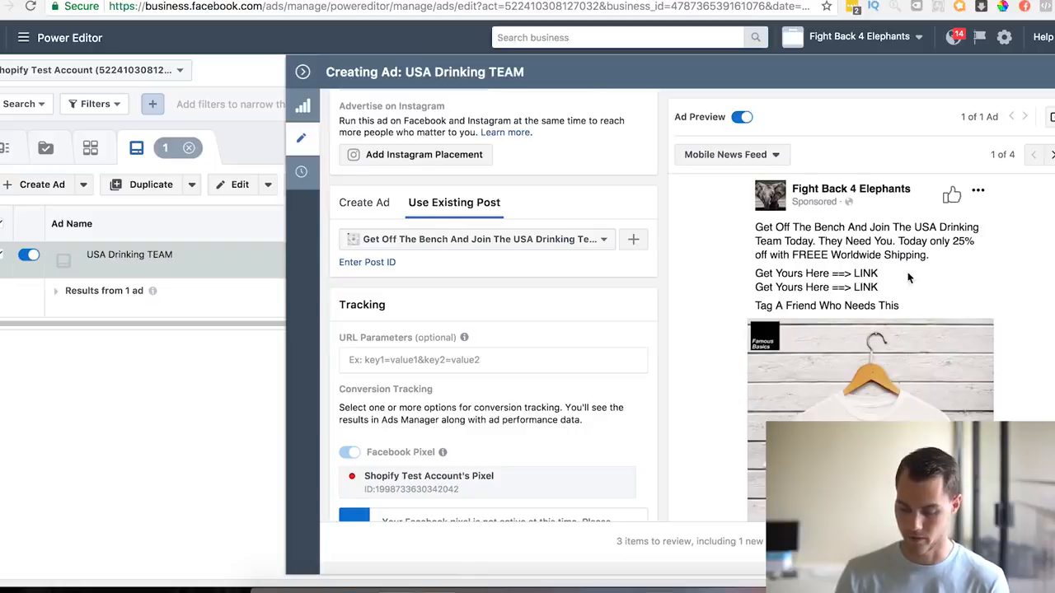
mouse_move(903, 320)
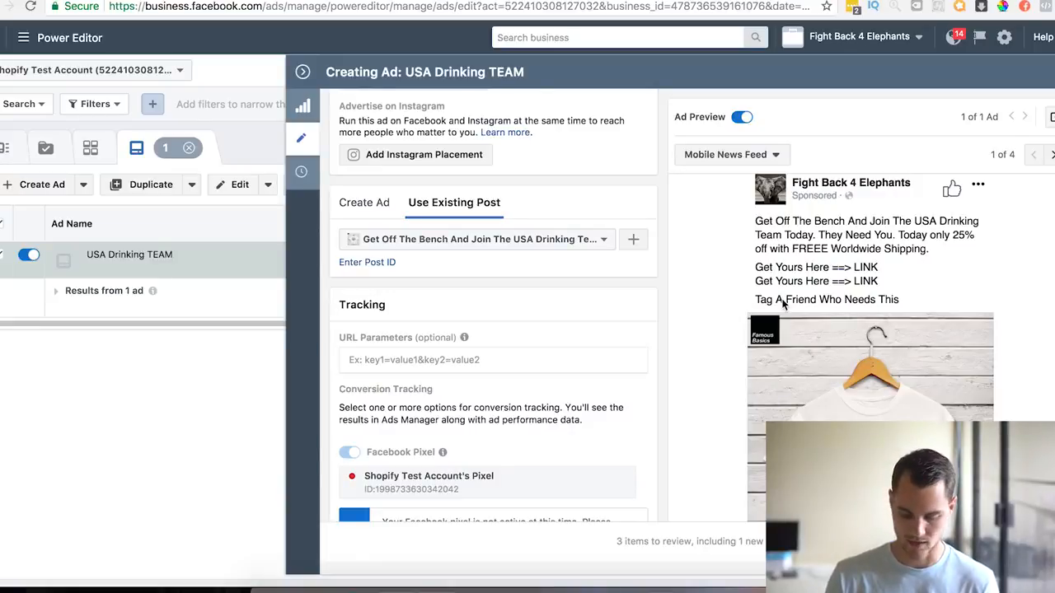
- Return through the Ad Sets list to the Campaigns list showing the draft campaign
scroll("down", 3)
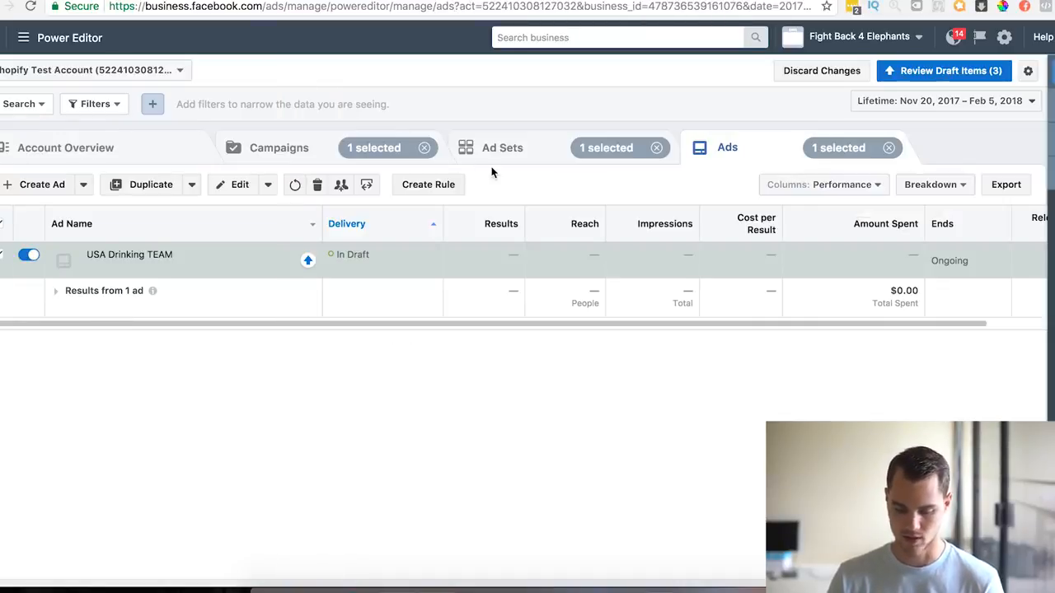
left_click(501, 148)
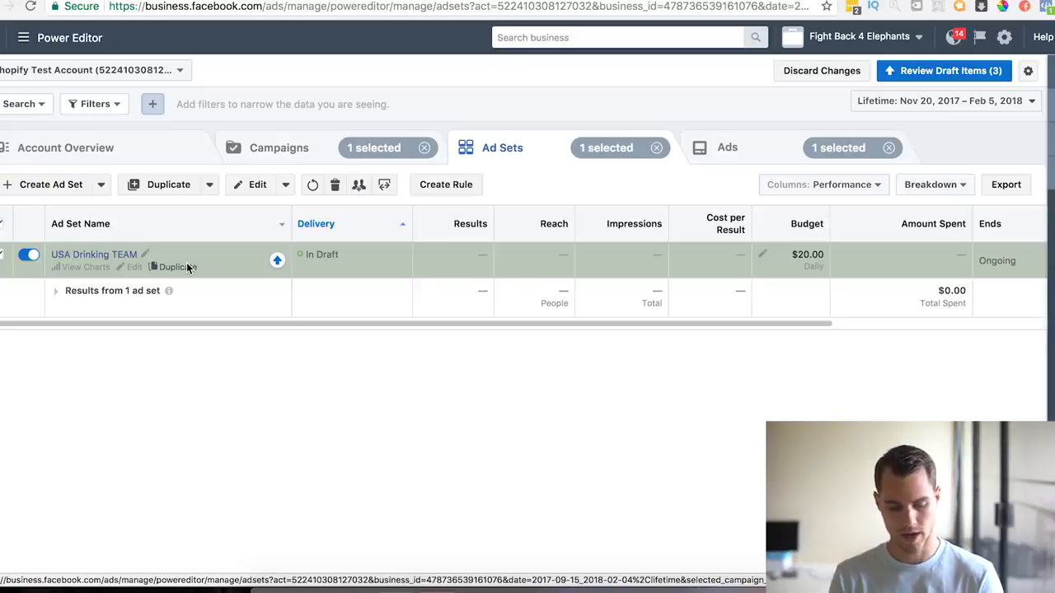
left_click(278, 148)
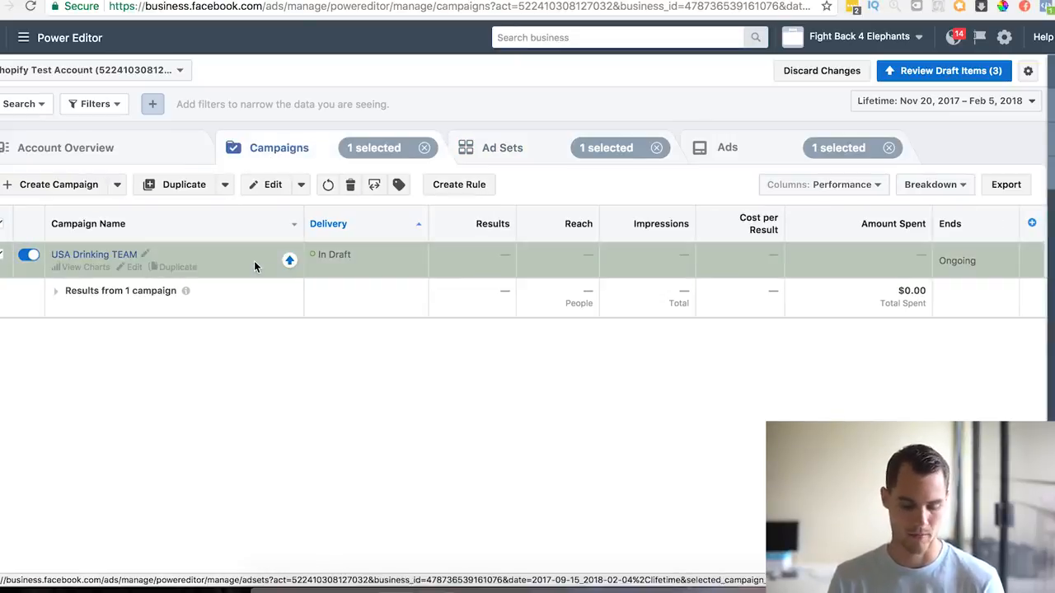